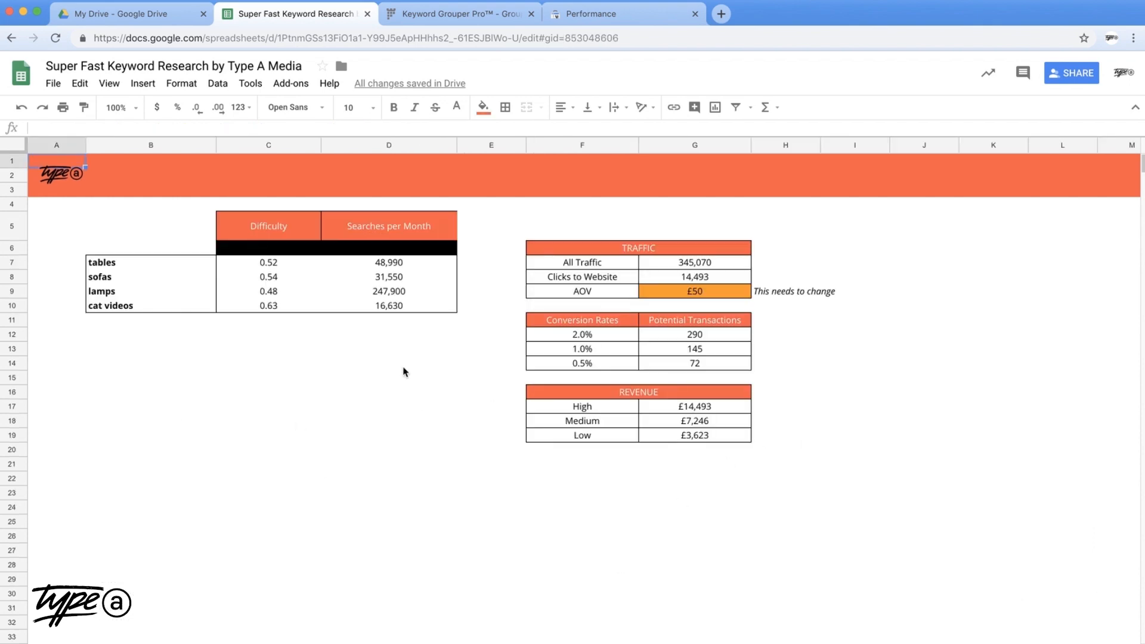
mouse_move(289, 348)
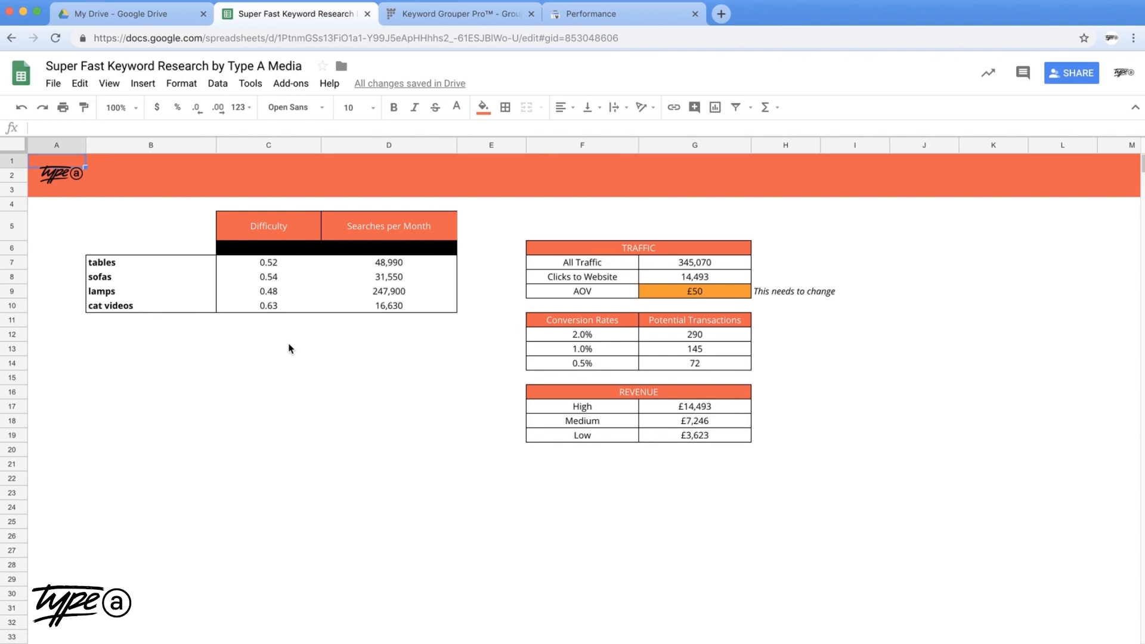
mouse_move(184, 270)
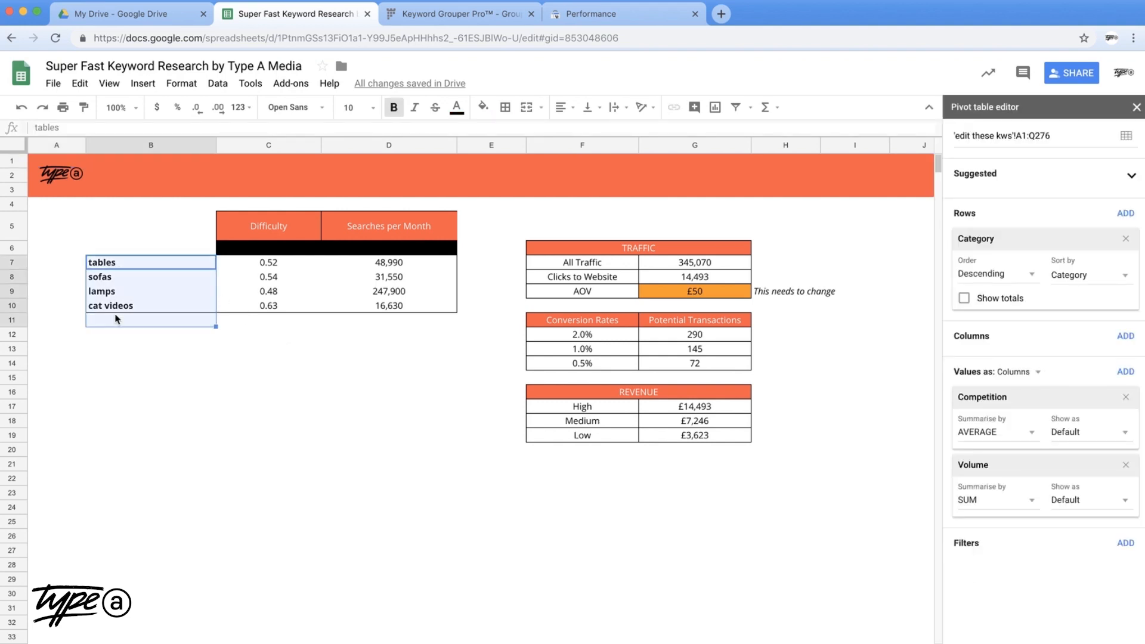
Step: Select the Searches per Month values in the keyword pivot table
click(268, 263)
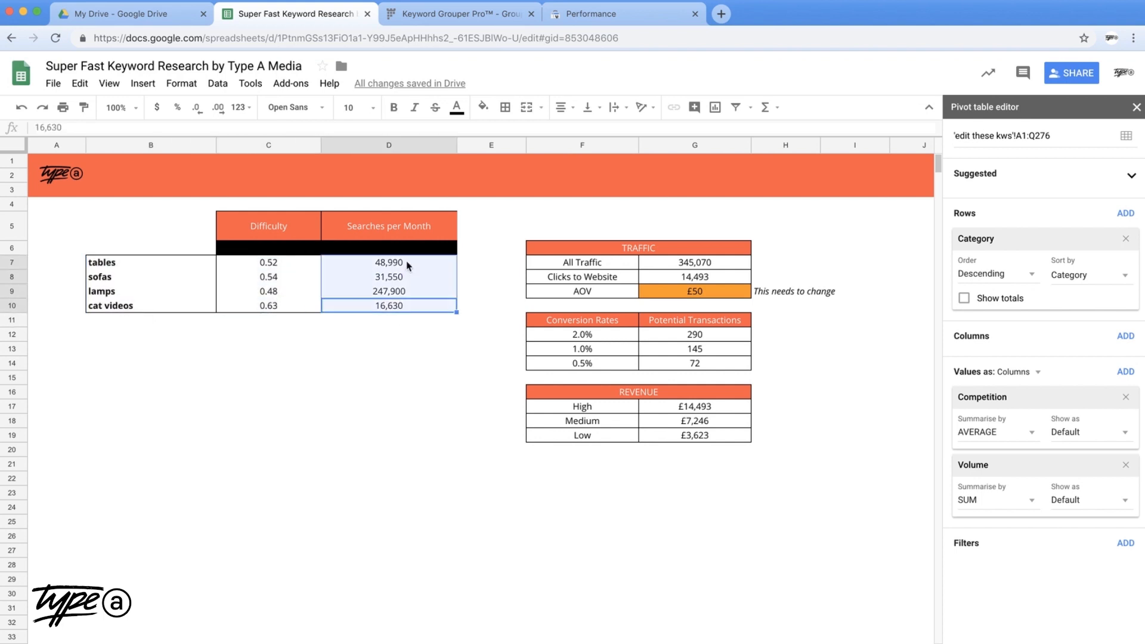
mouse_move(719, 474)
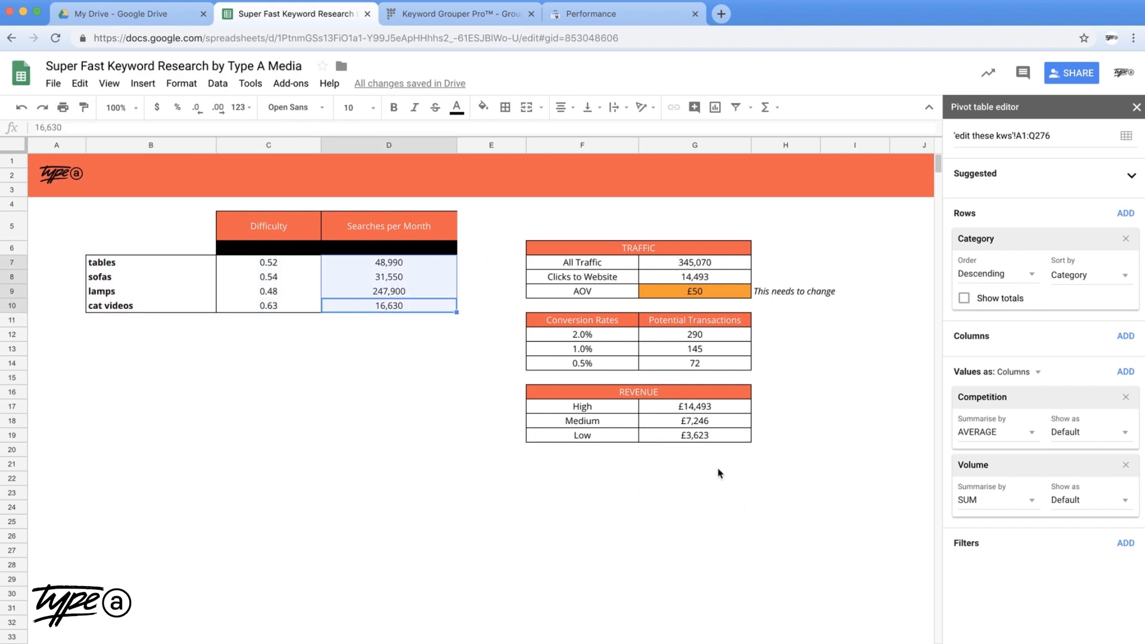
mouse_move(681, 421)
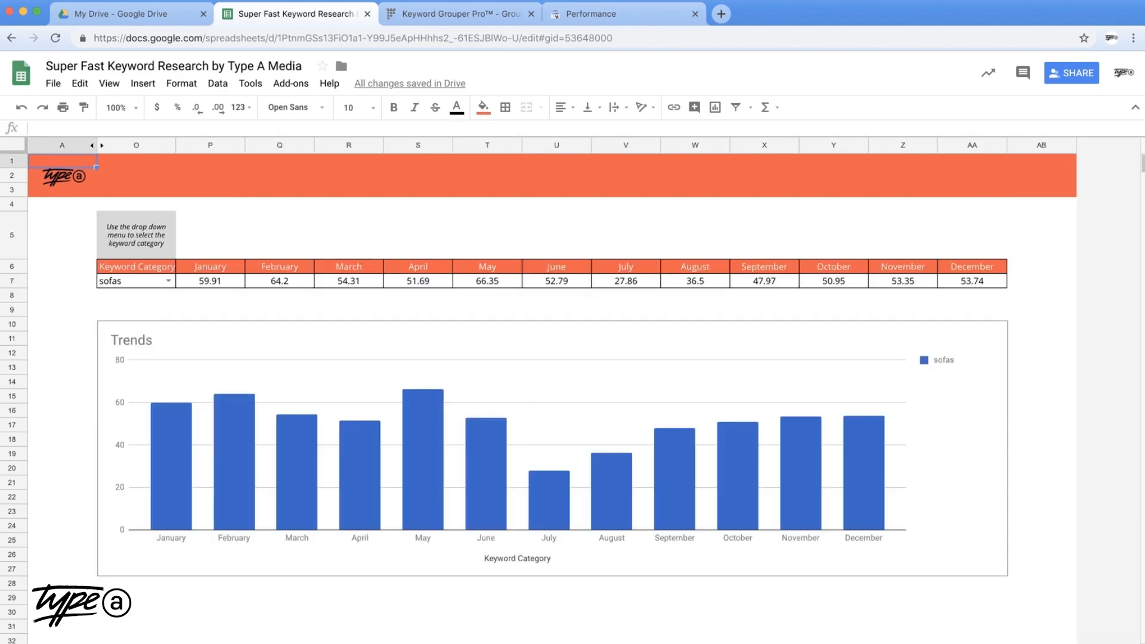
mouse_move(839, 370)
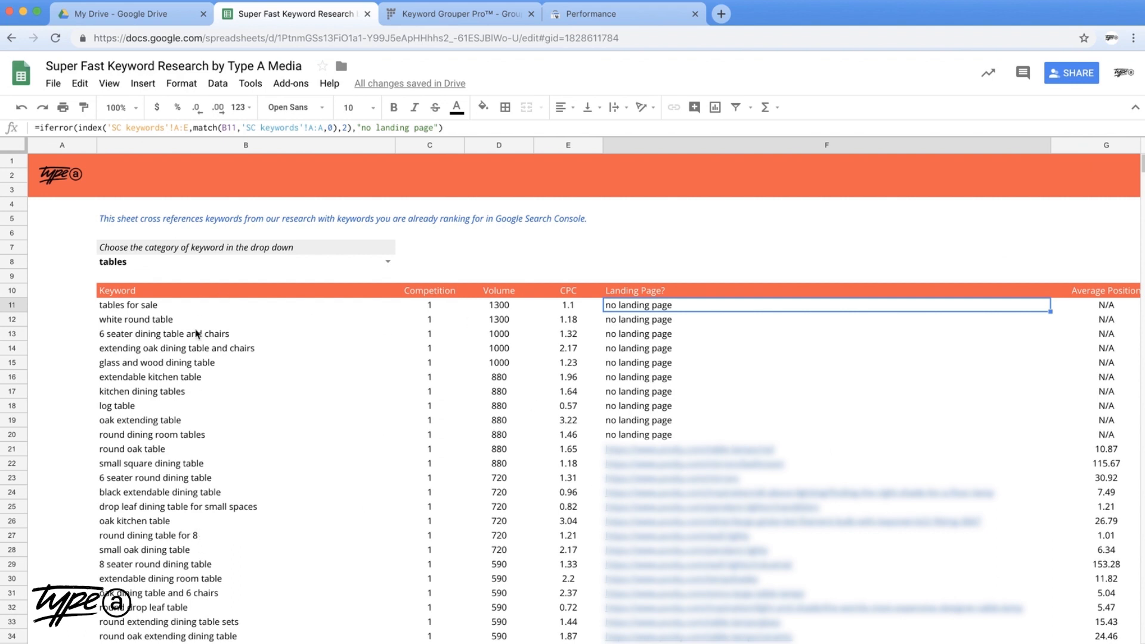
mouse_move(743, 408)
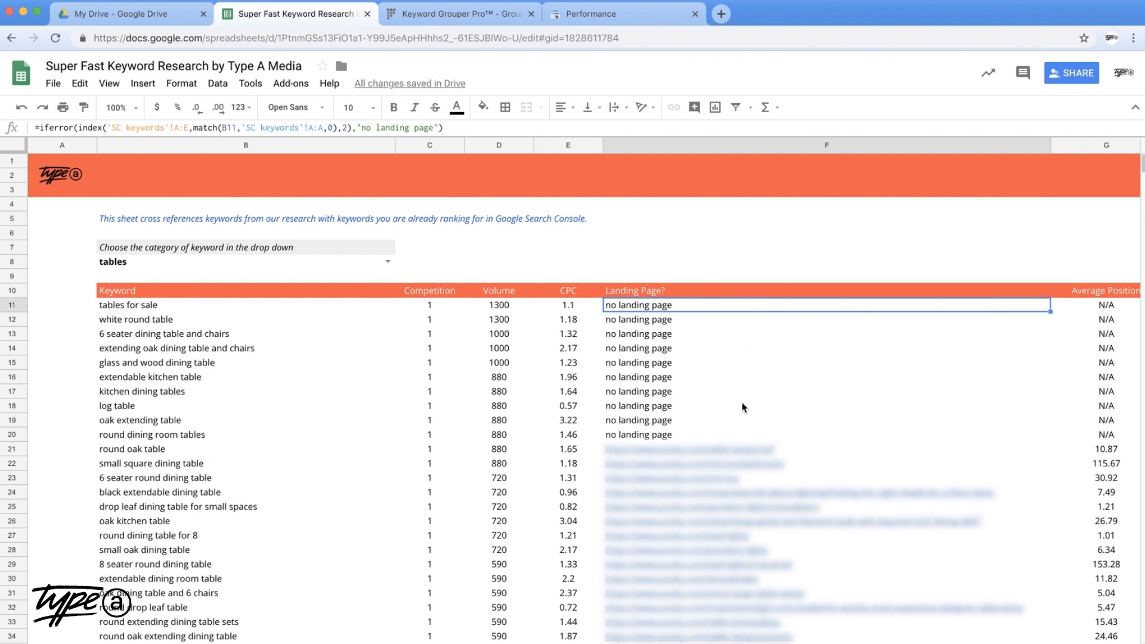
mouse_move(684, 386)
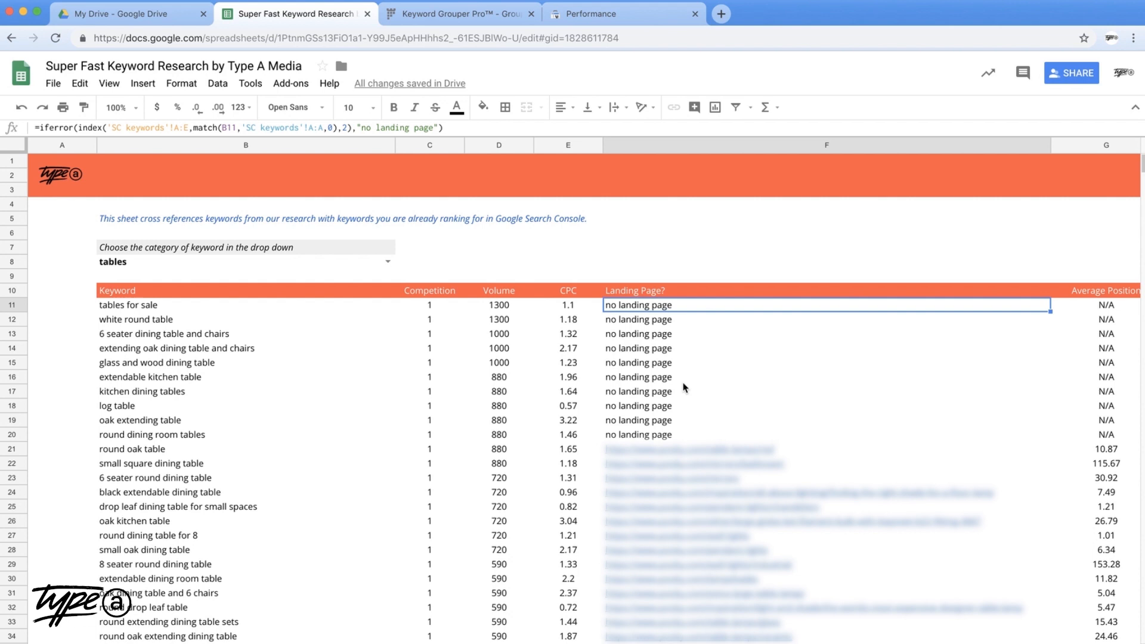
Step: Check another keyword's landing-page lookup, then move to the Setup sheet of keyword categories
click(152, 463)
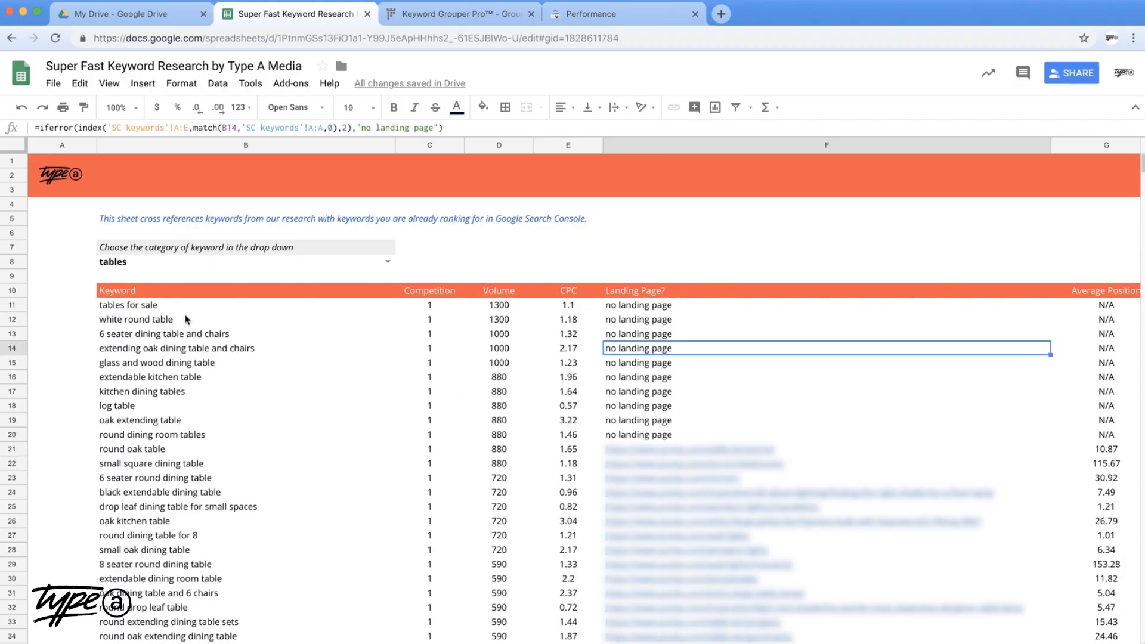
click(128, 304)
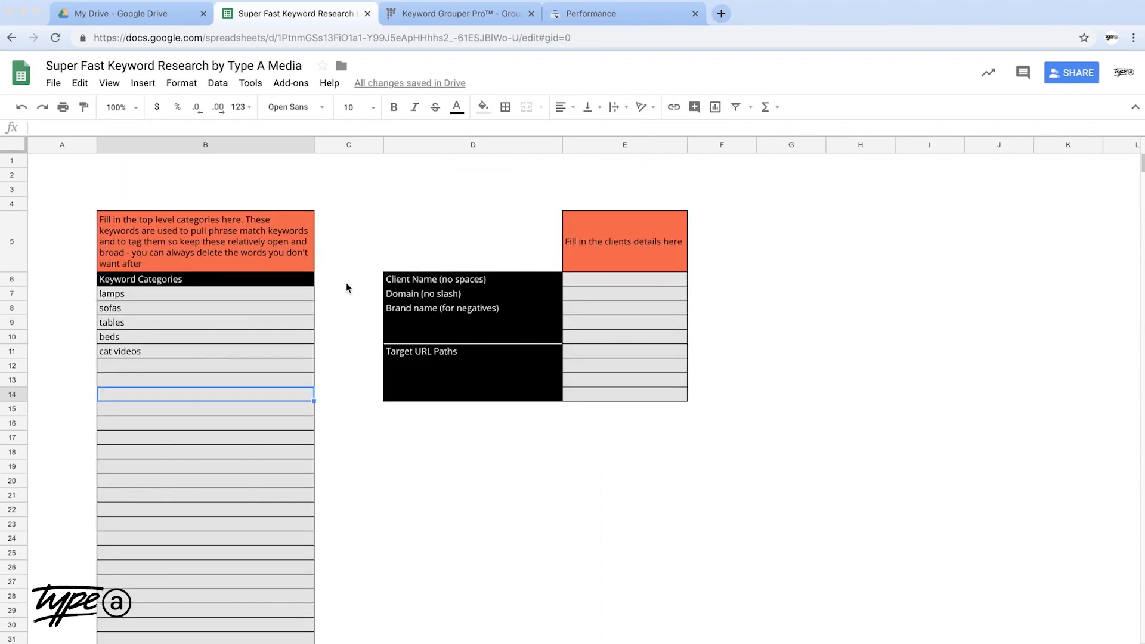
mouse_move(187, 300)
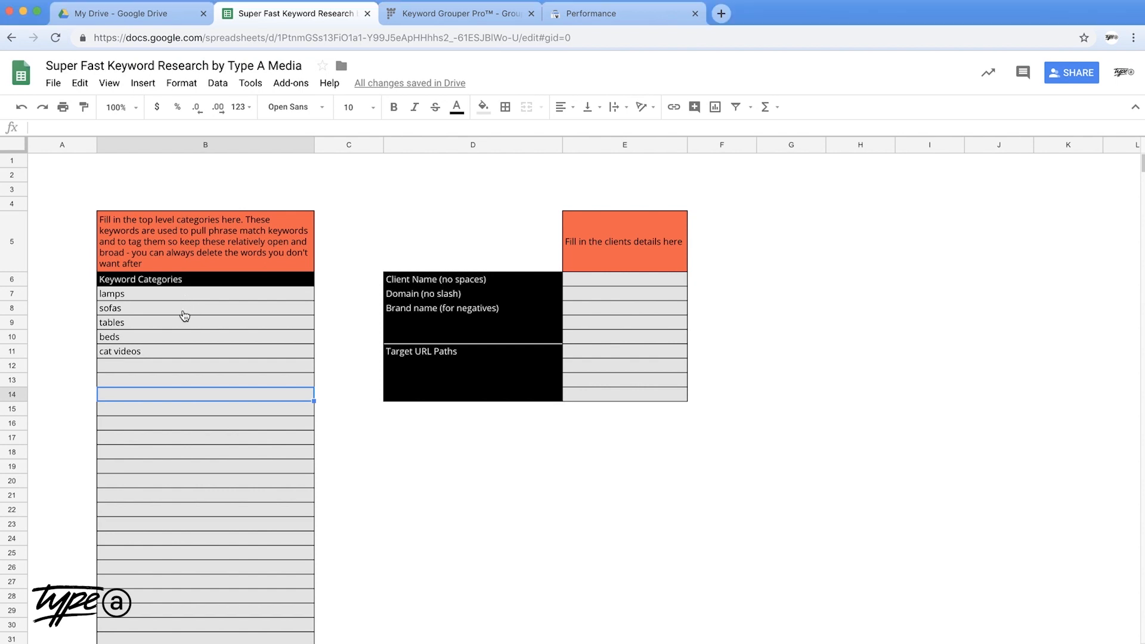
mouse_move(213, 334)
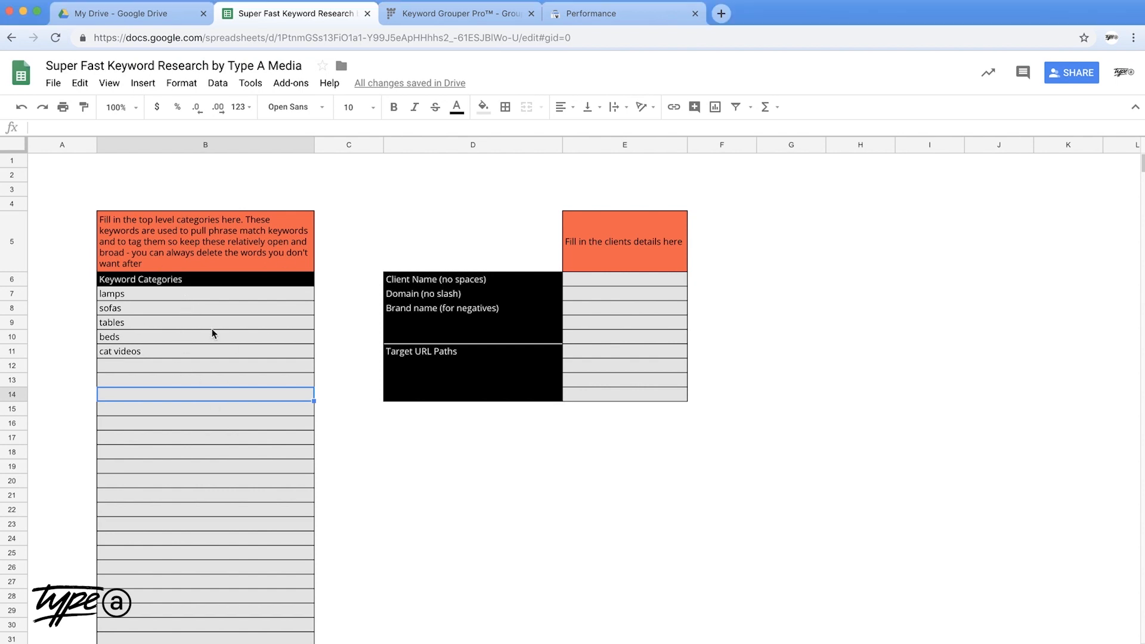
mouse_move(204, 355)
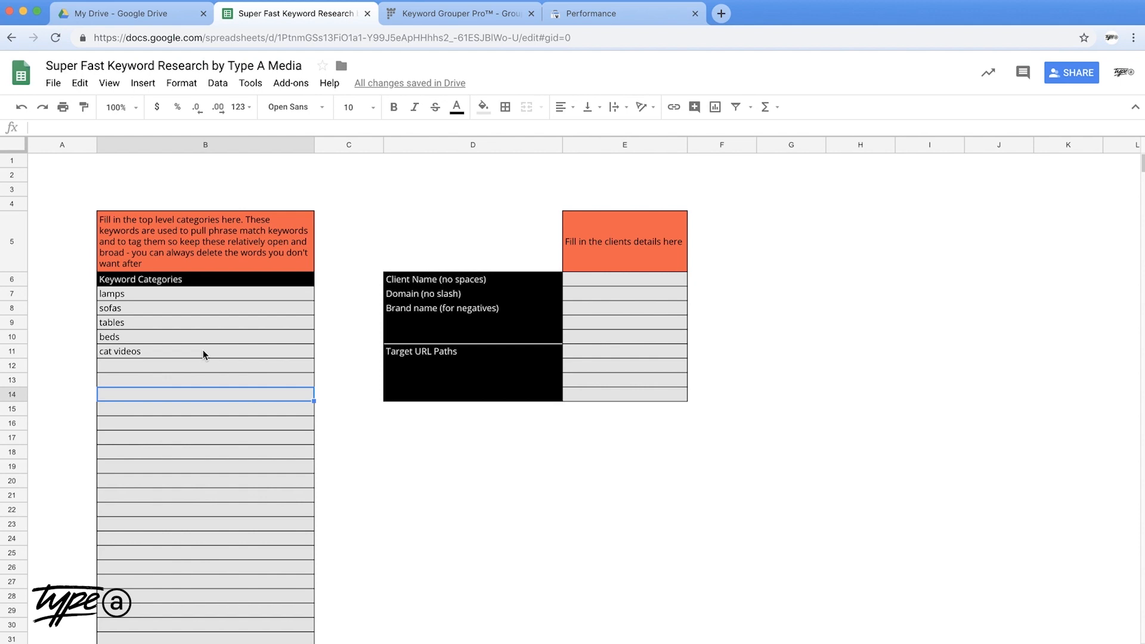
mouse_move(184, 312)
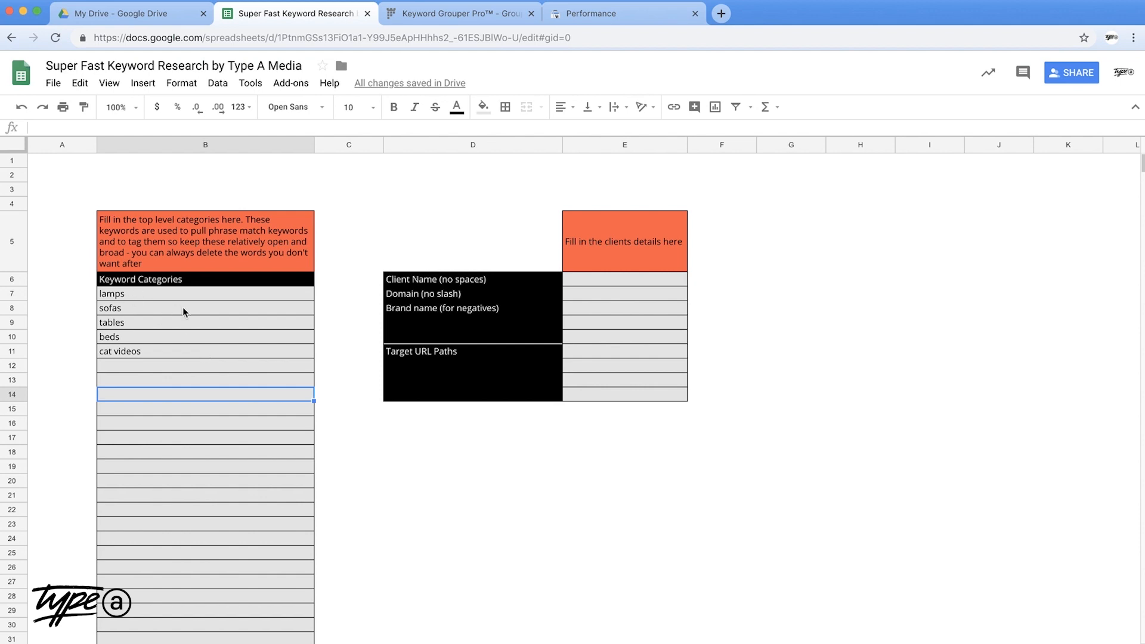
mouse_move(201, 402)
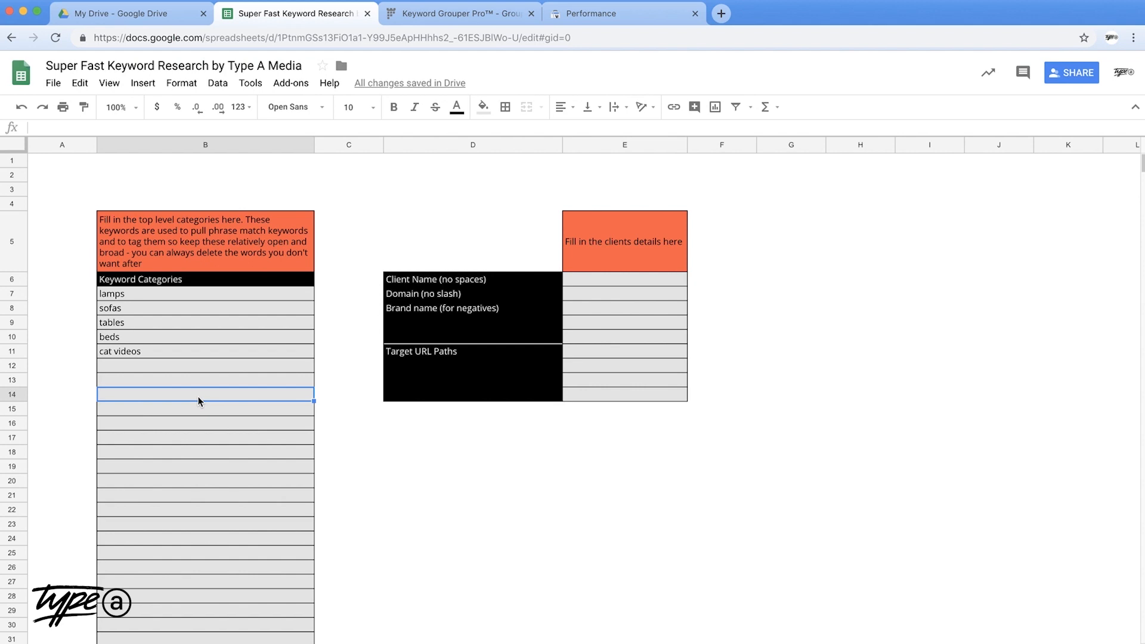
Step: Export the Search Console Queries table to CSV and copy its whole Query column for Keyword Grouper Pro
click(590, 13)
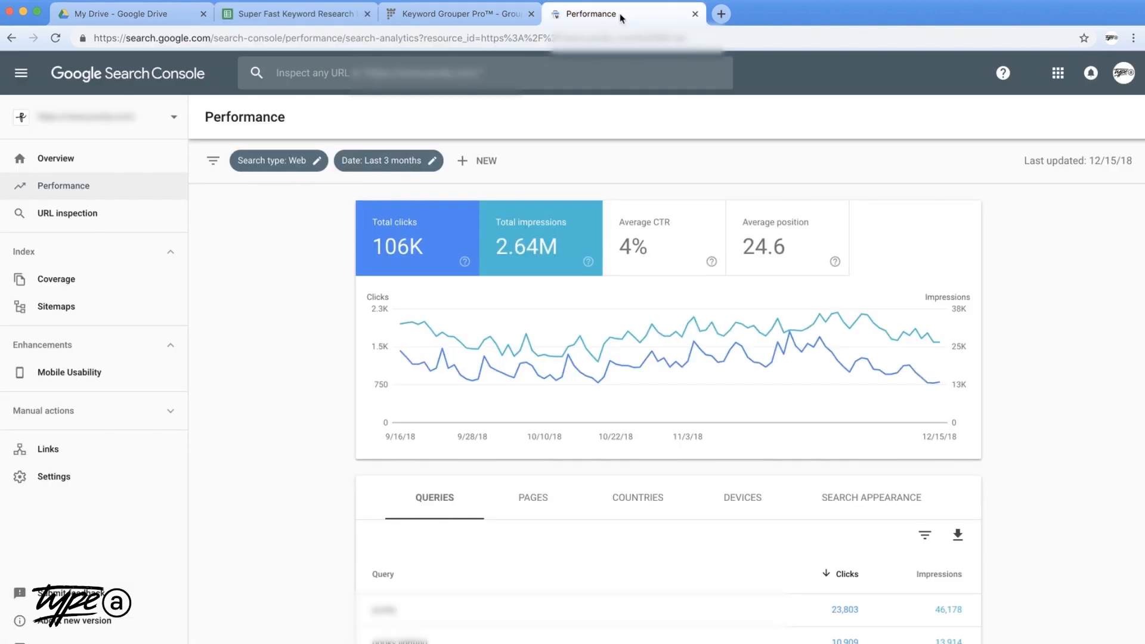
scroll(down, 3)
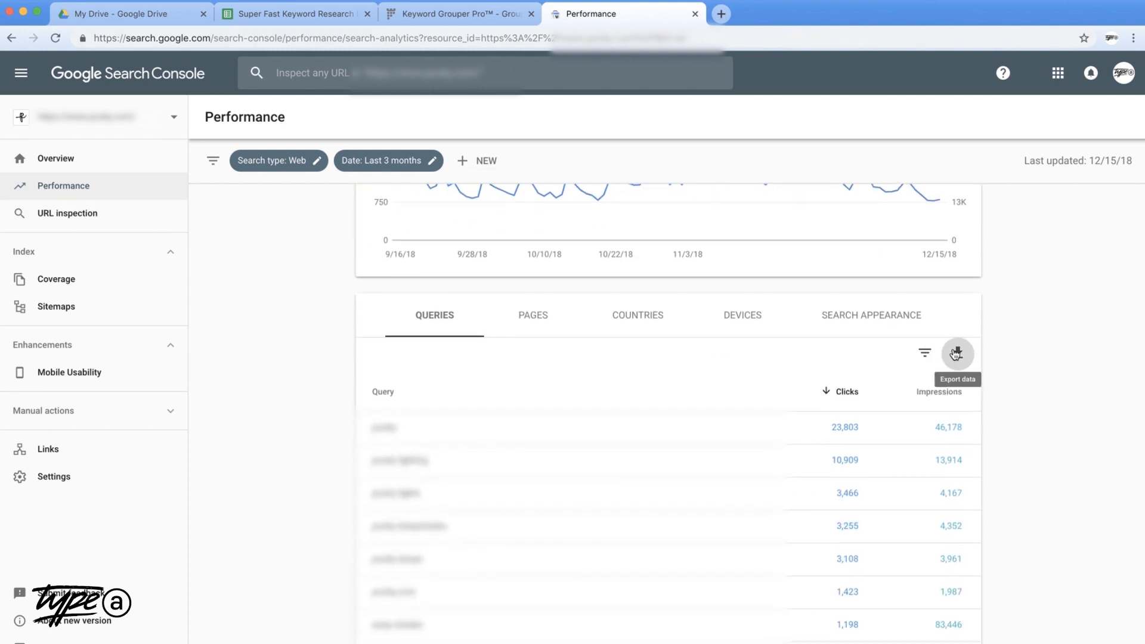
click(956, 353)
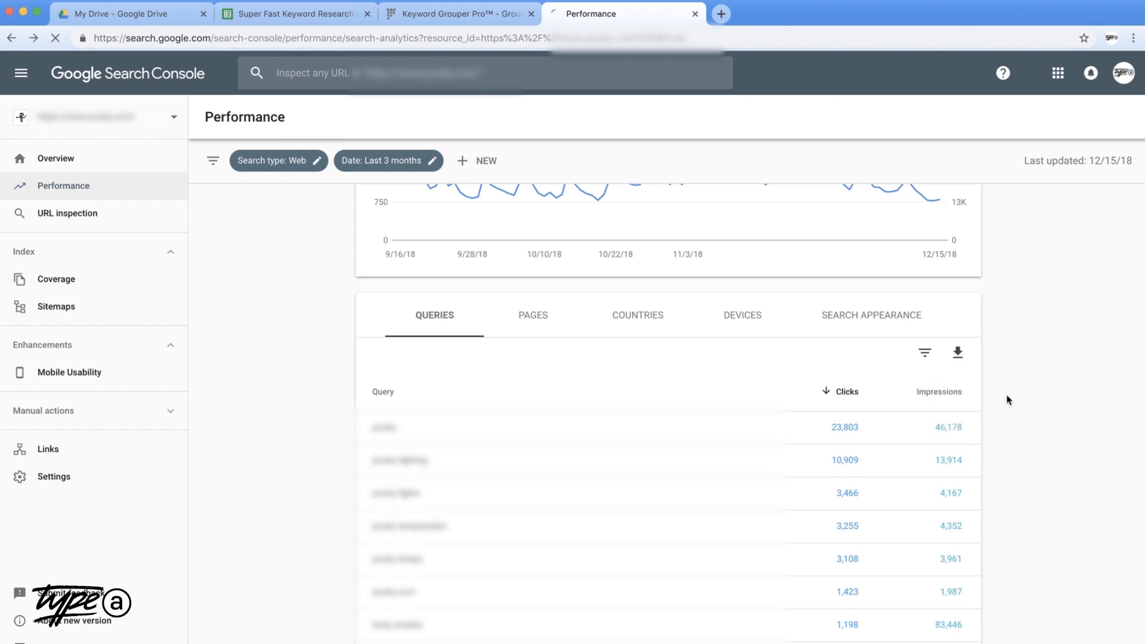
click(957, 353)
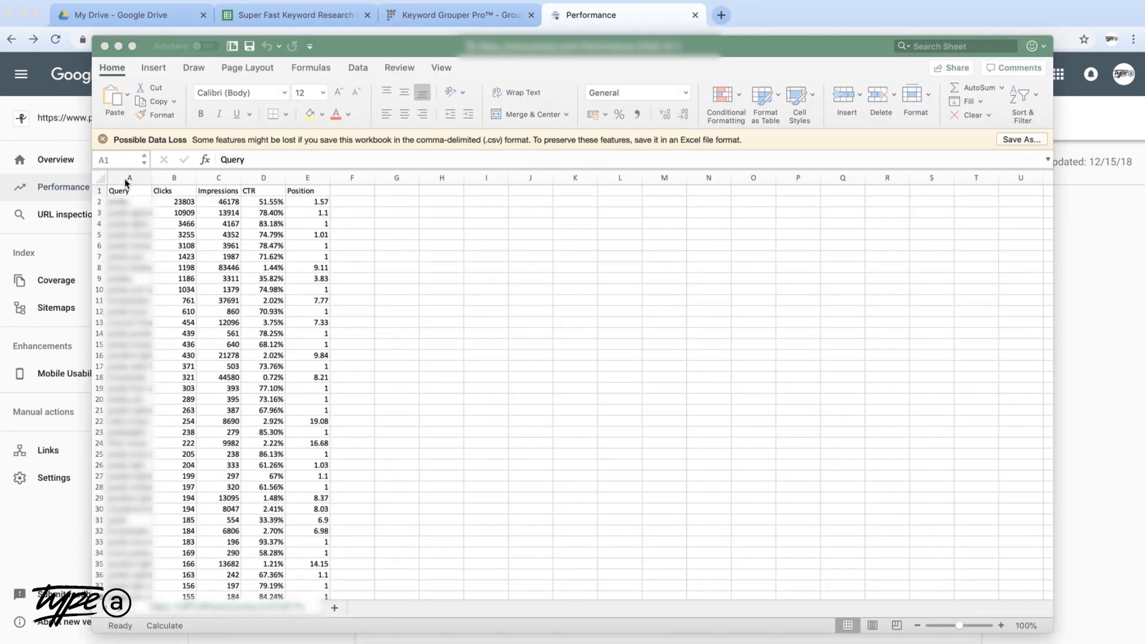
click(128, 177)
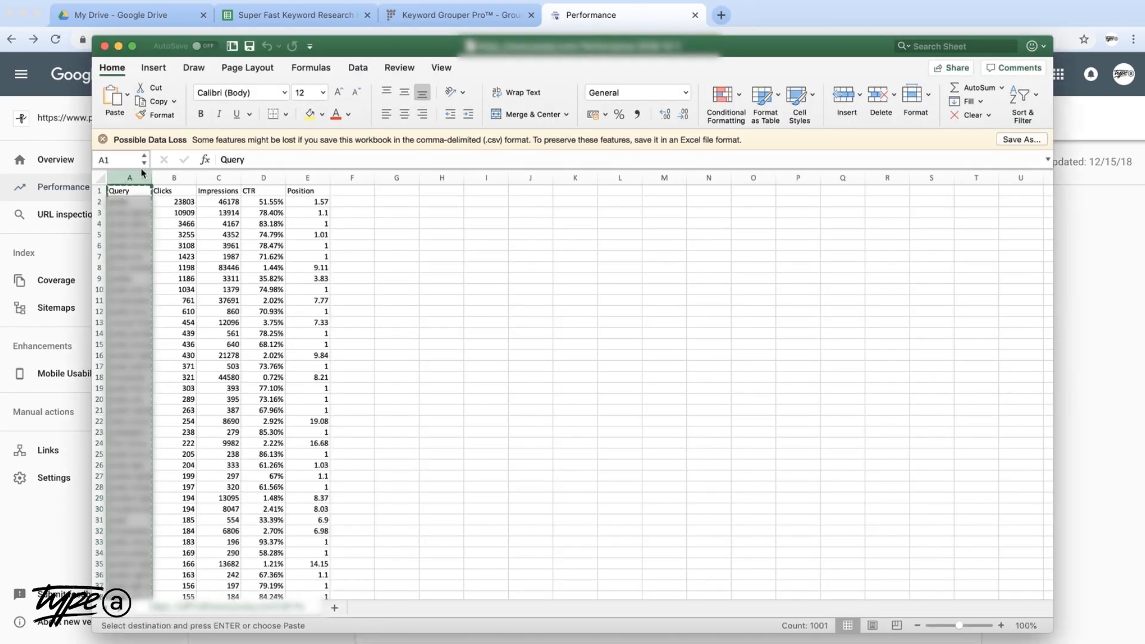
click(458, 15)
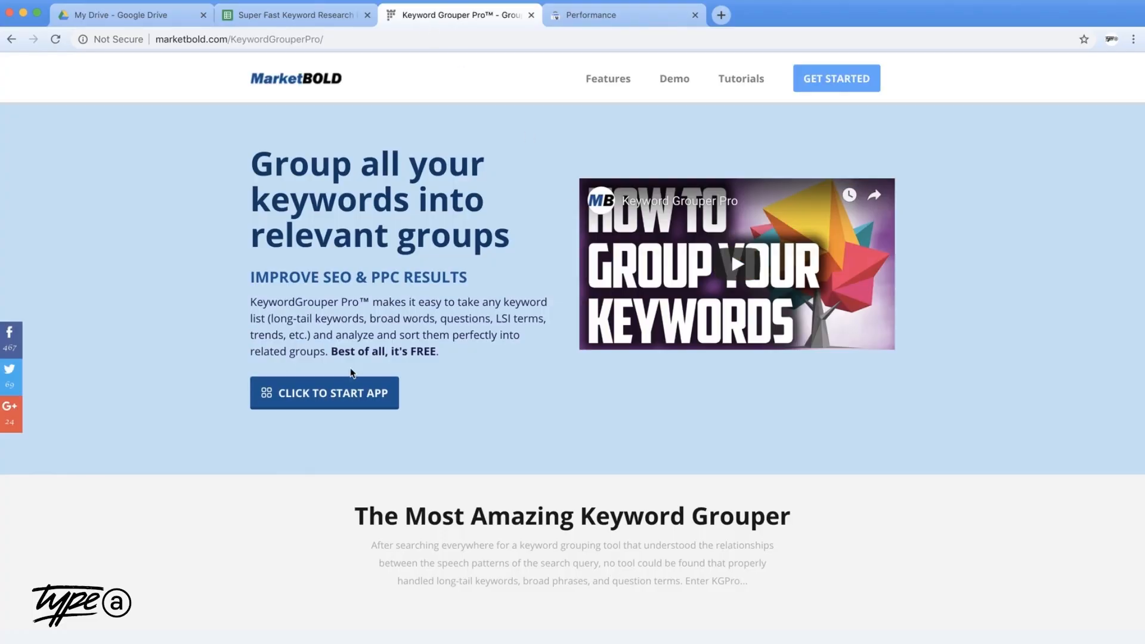
Step: Start the grouping app on the pasted queries with minimum group length 3 and an added excluded word
click(323, 392)
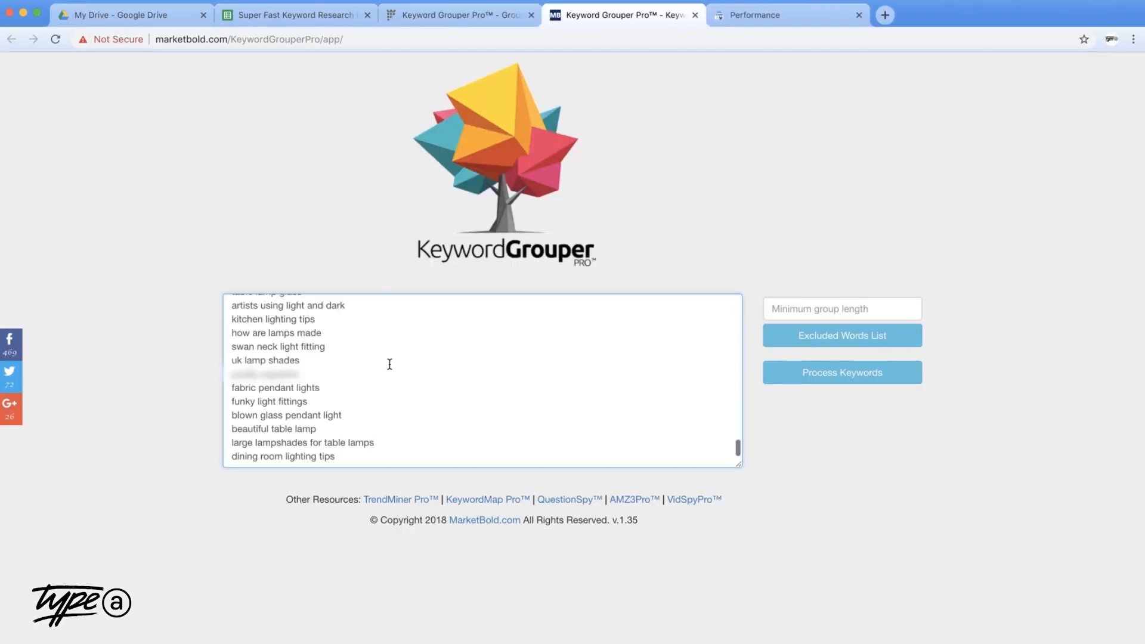
text(3)
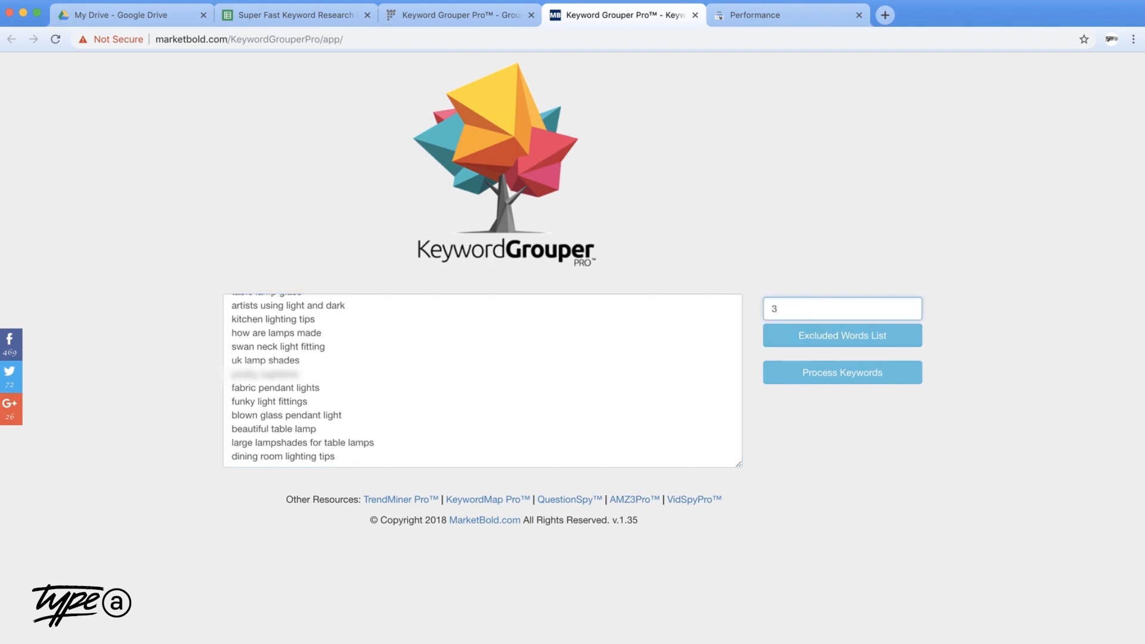
click(841, 335)
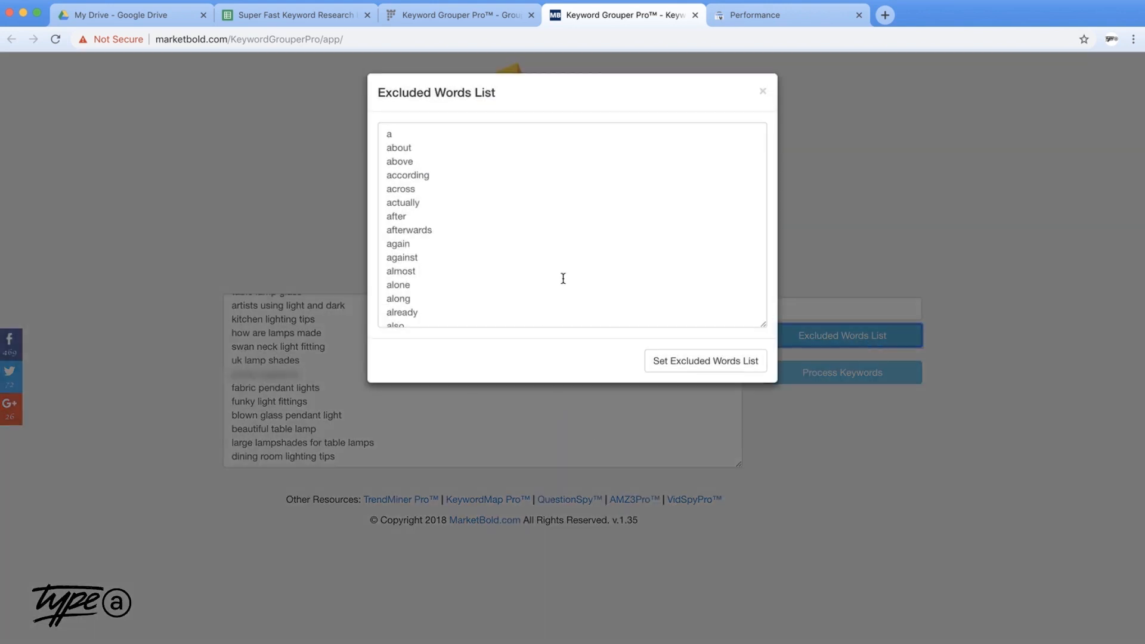
mouse_move(763, 92)
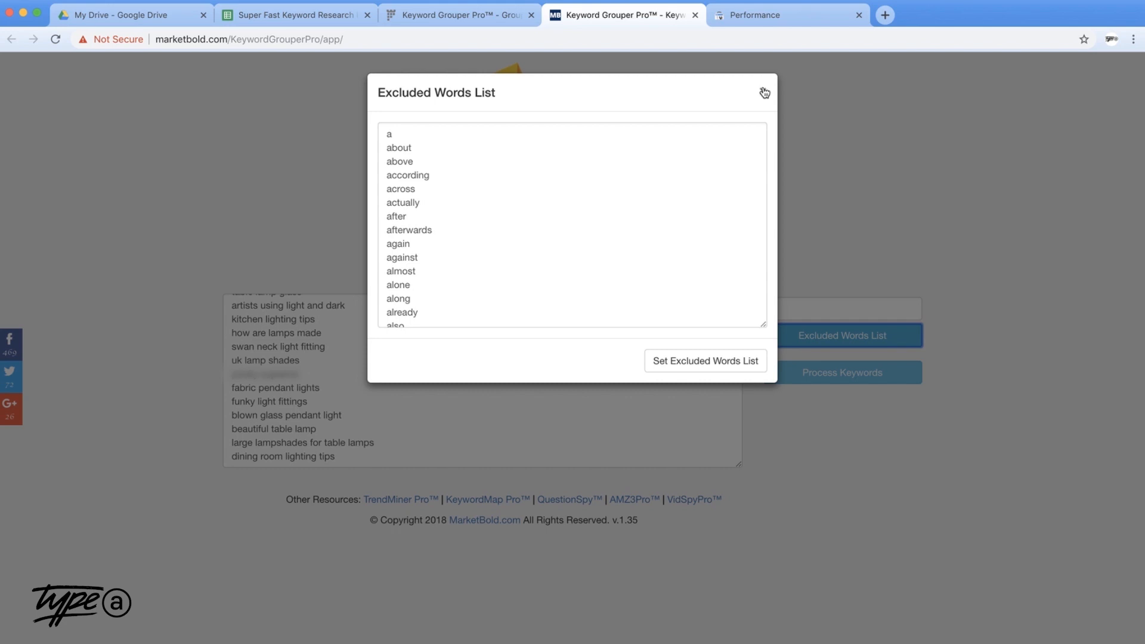
click(571, 220)
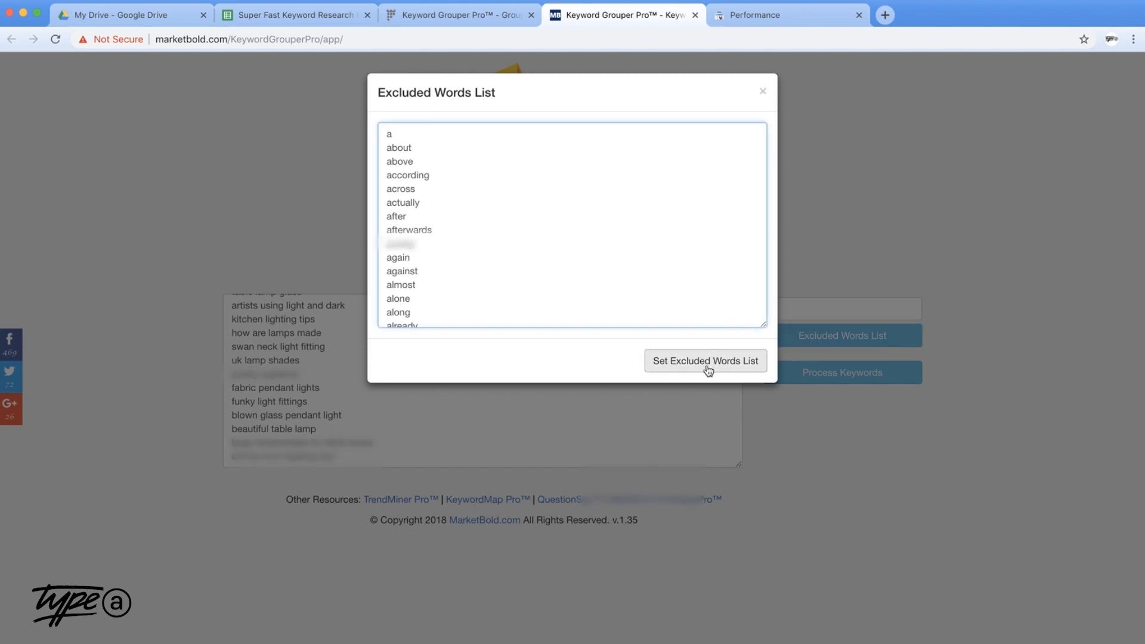
click(704, 361)
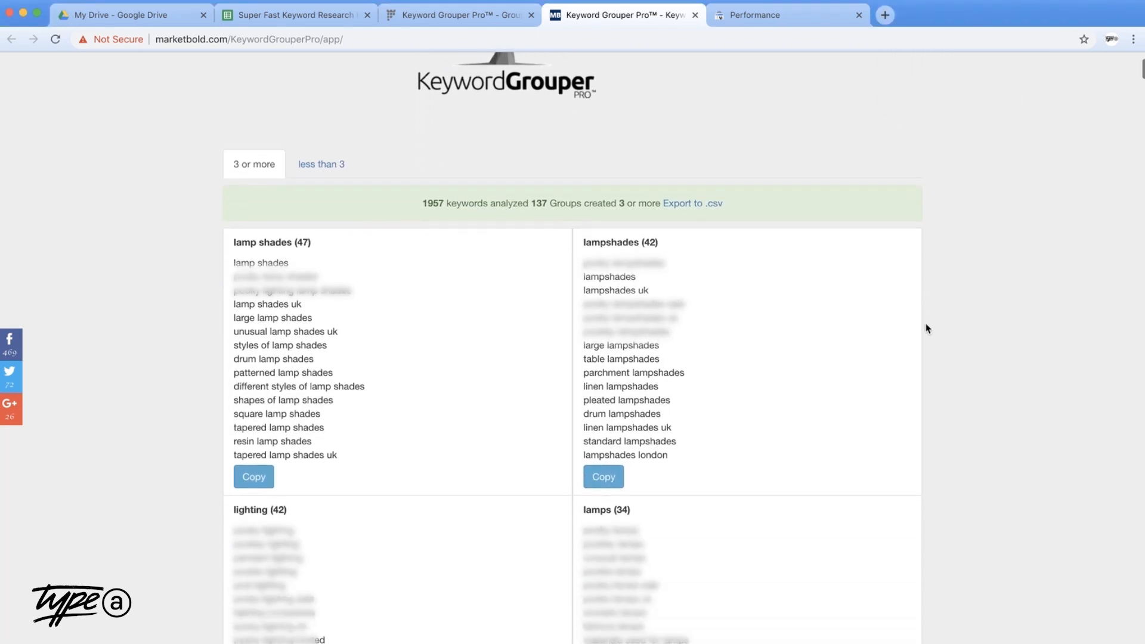
scroll(down, 3)
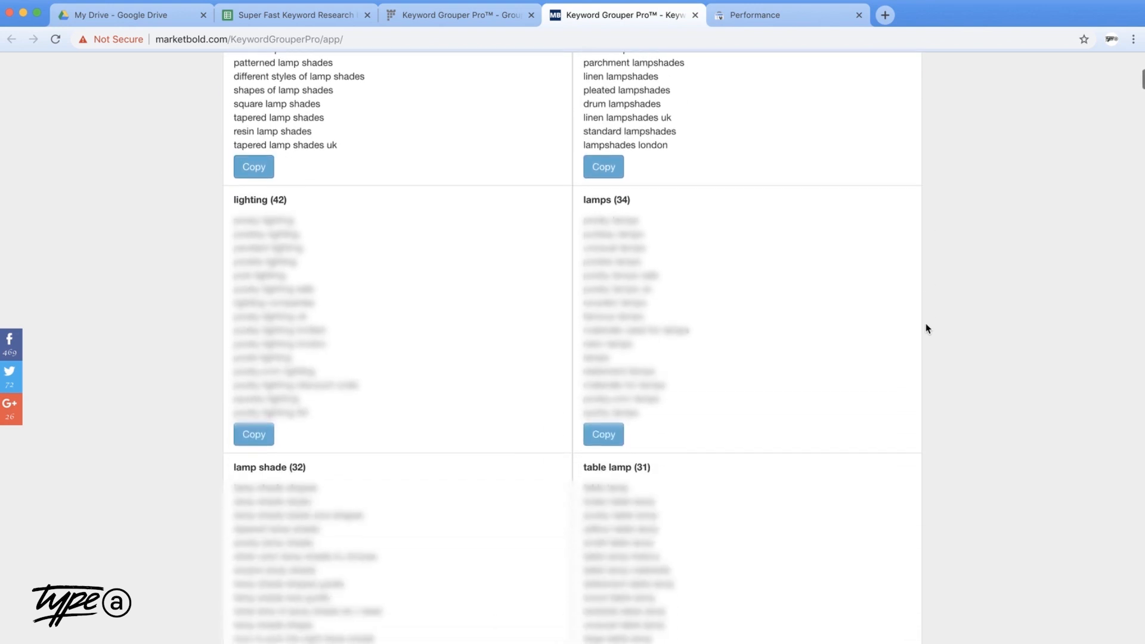
scroll(down, 3)
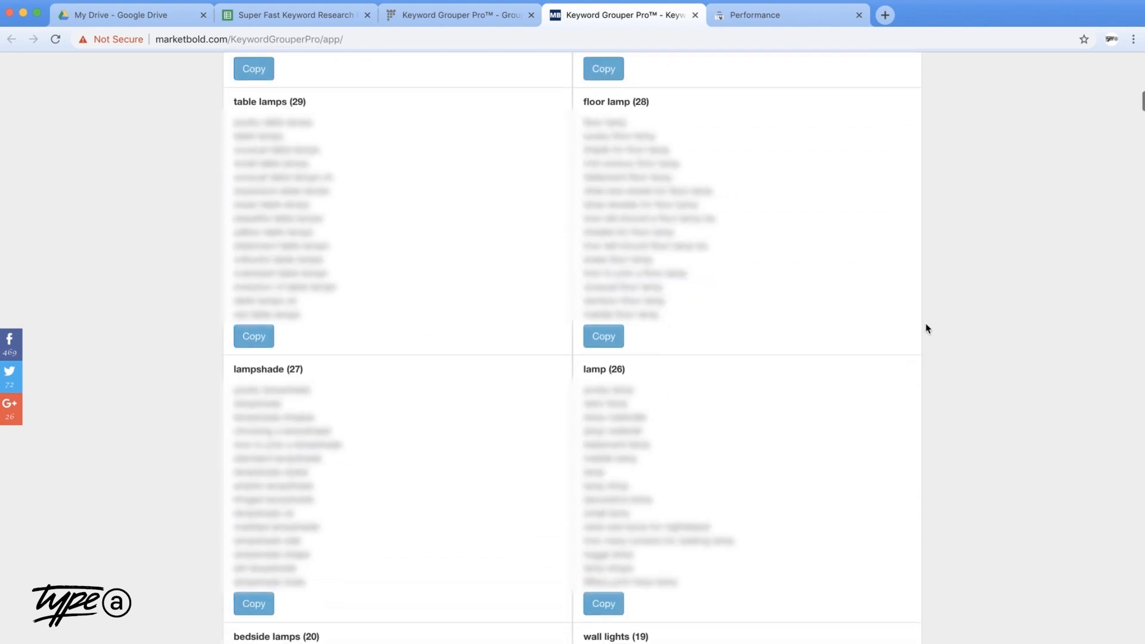
scroll(down, 3)
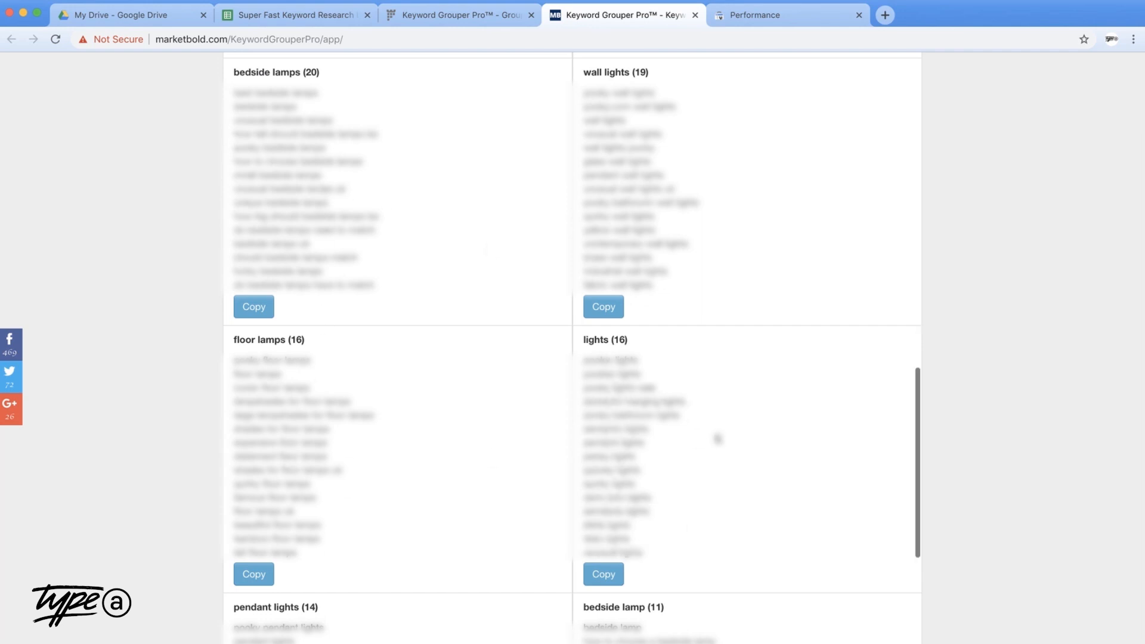
mouse_move(703, 279)
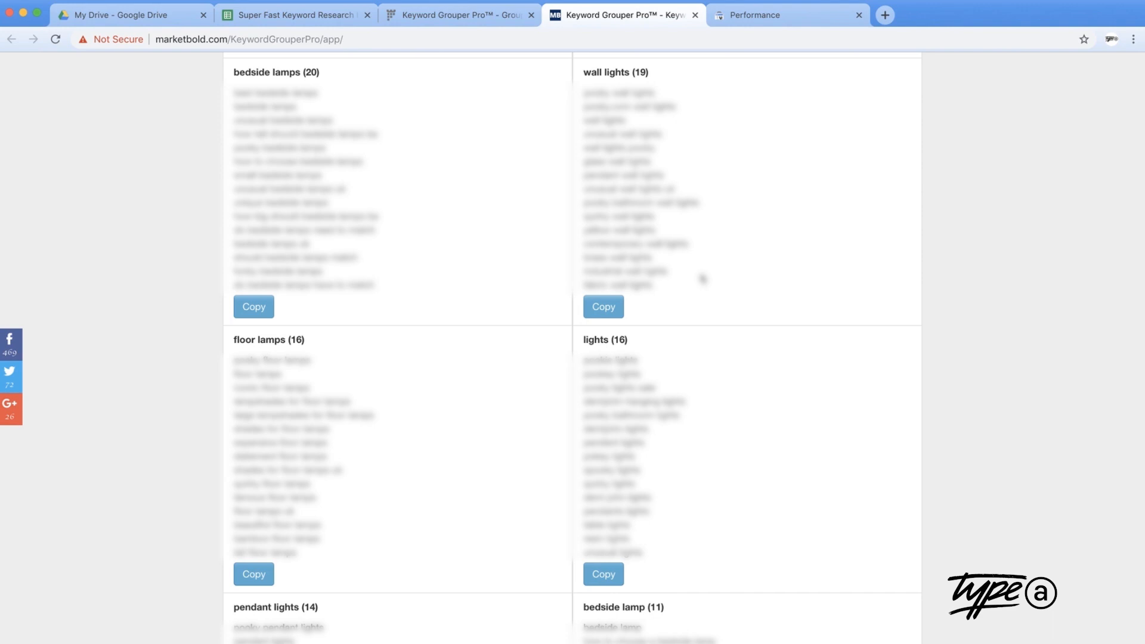
click(296, 15)
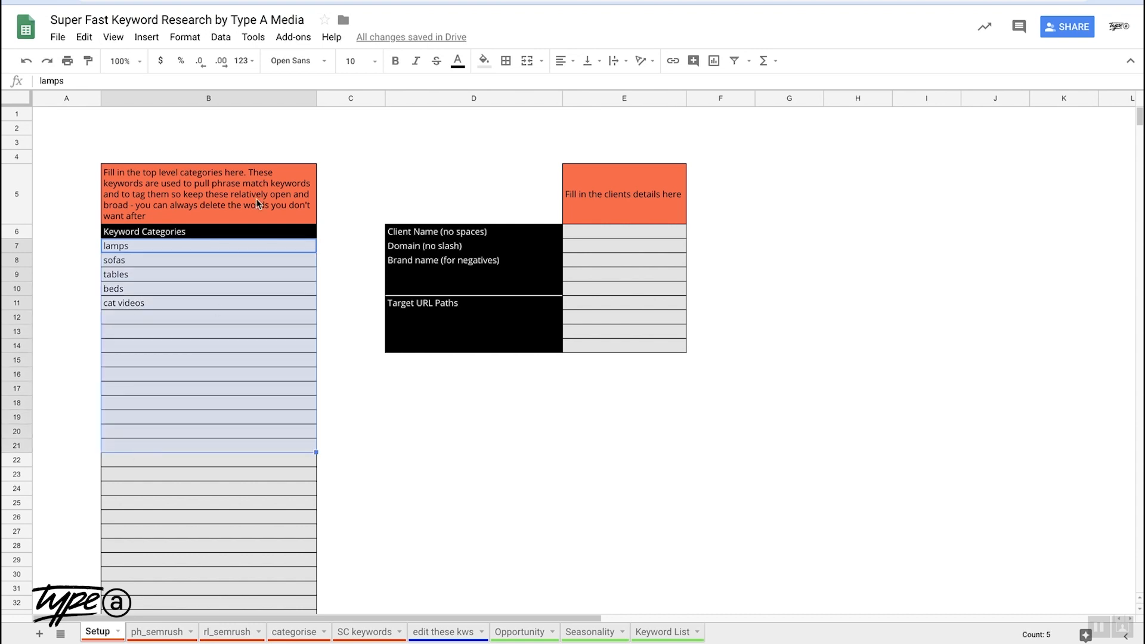
Step: Browse the installed add-ons list to reach Supermetrics
click(293, 37)
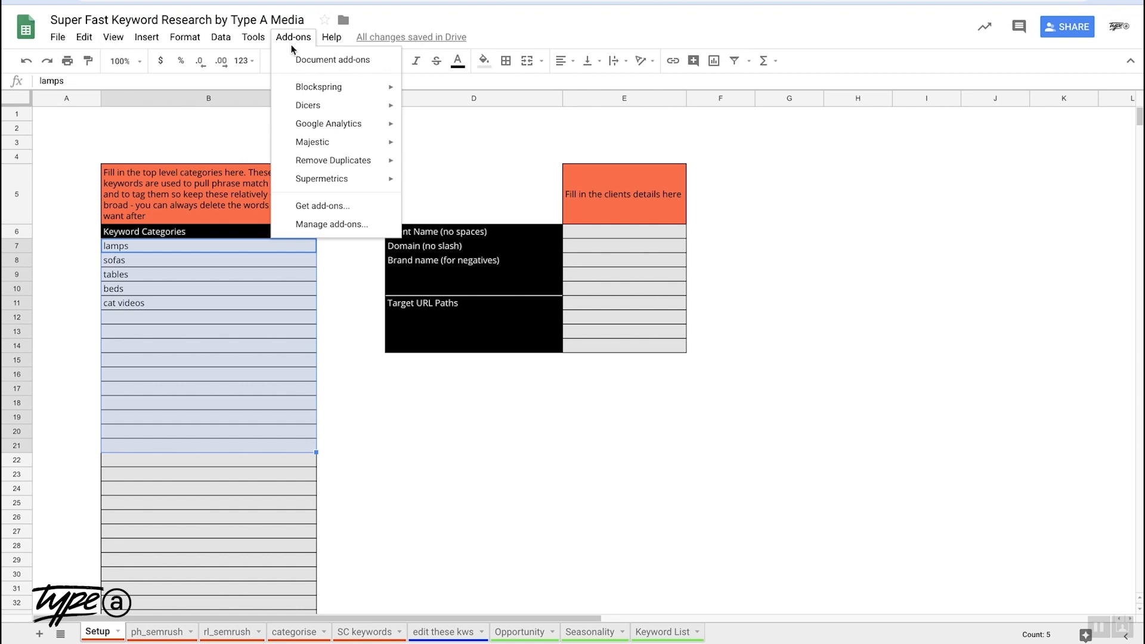
mouse_move(320, 178)
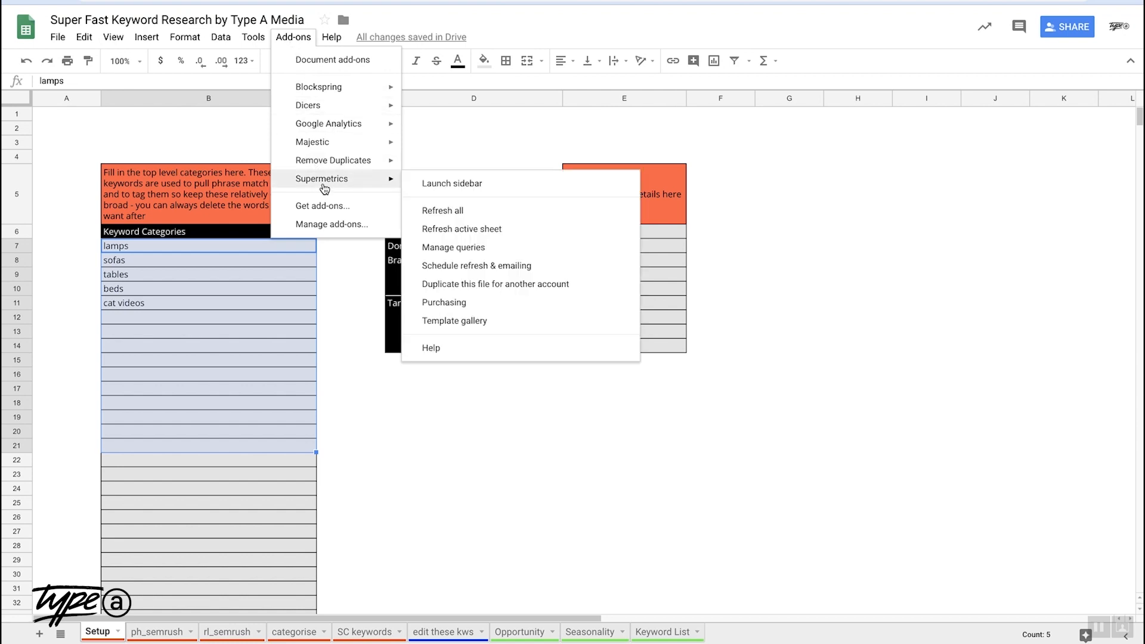
mouse_move(441, 212)
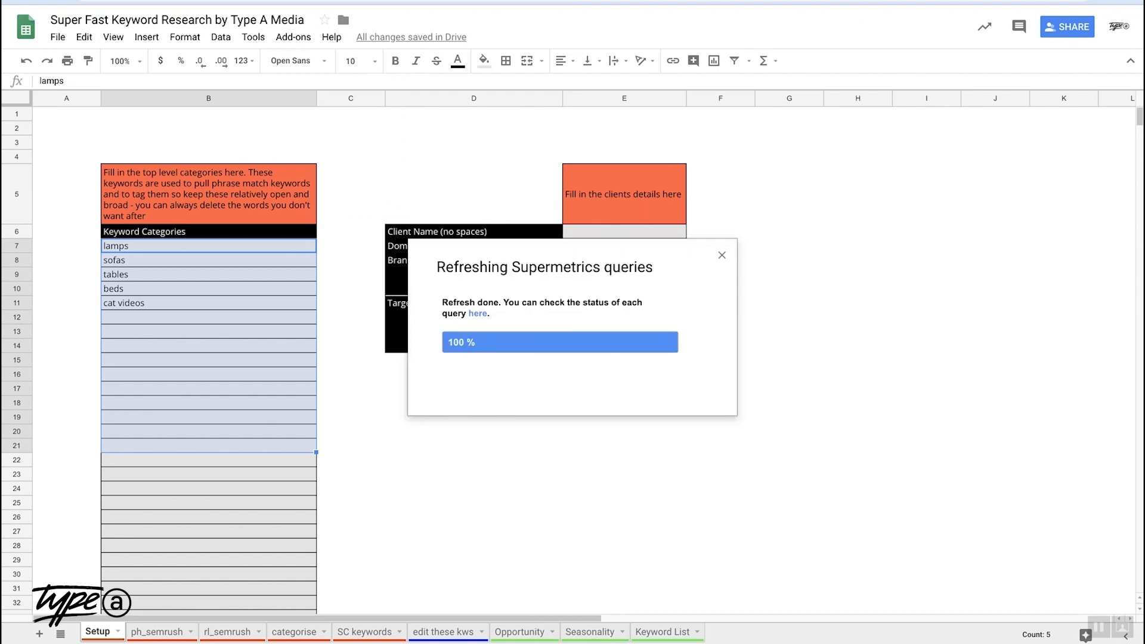
mouse_move(763, 269)
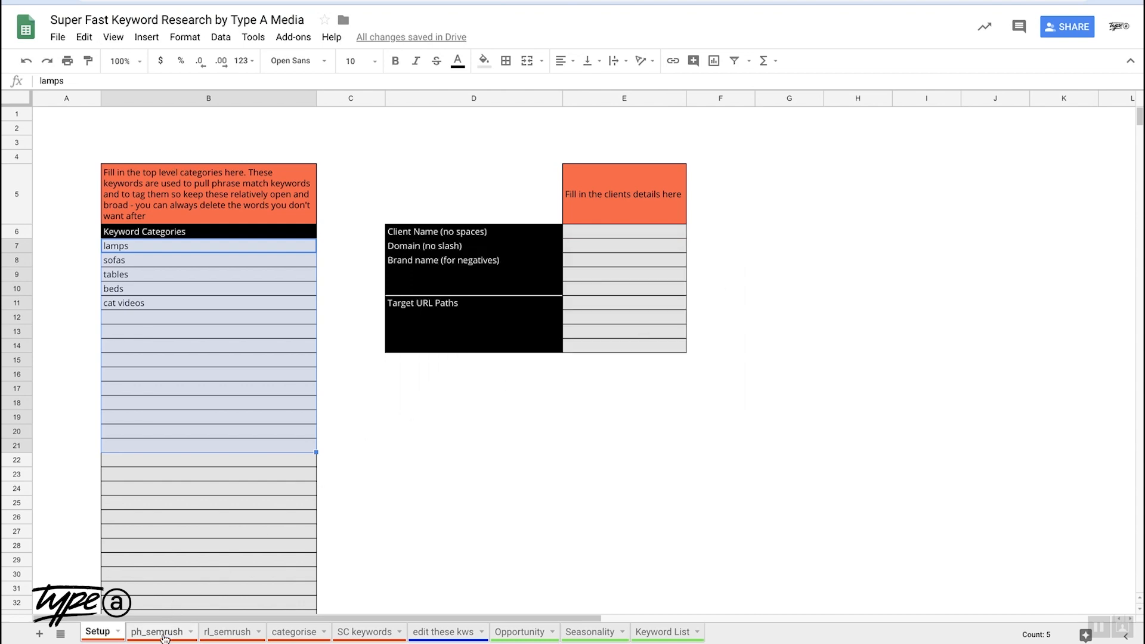
Step: Inspect the refreshed lamp, sofa and table keywords on ph_semrush, then select the lamps cell on Setup
click(157, 632)
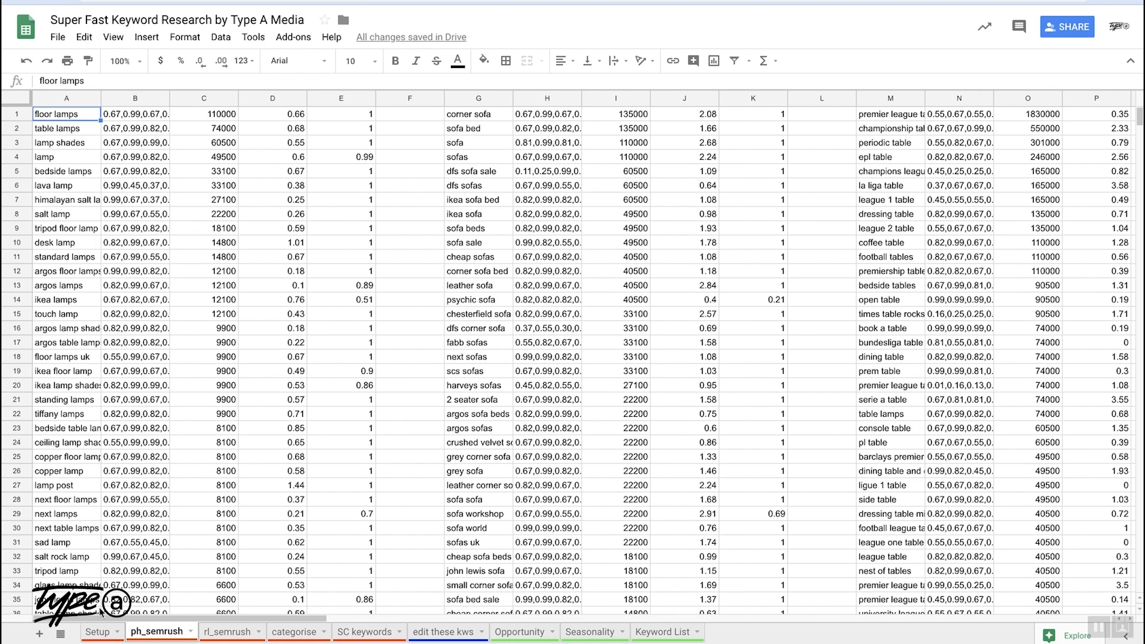
click(96, 632)
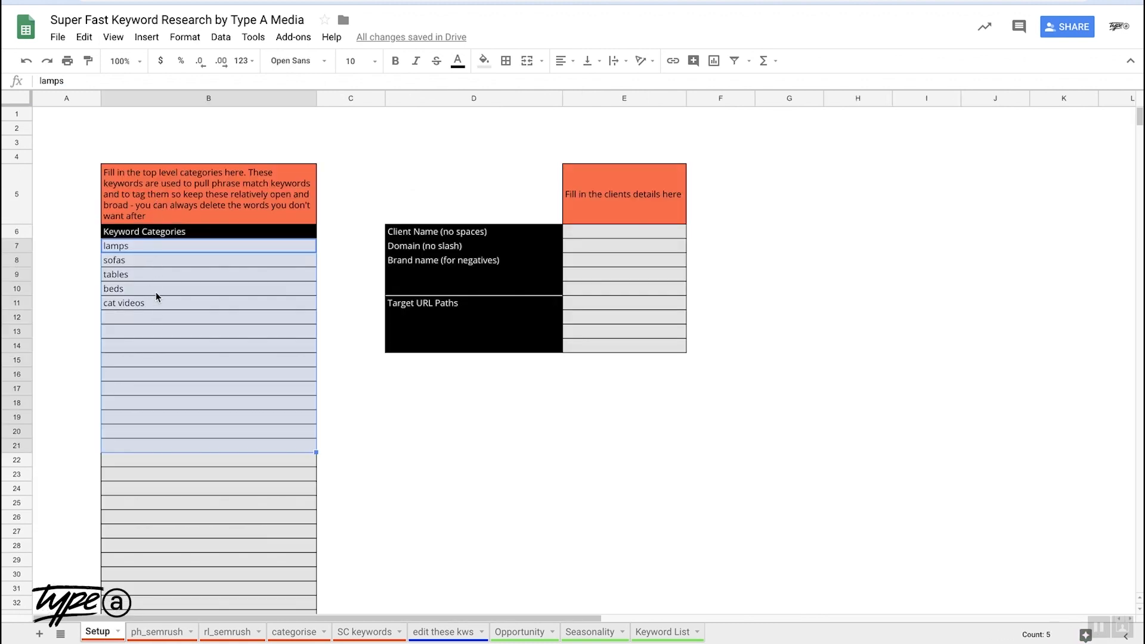
click(157, 632)
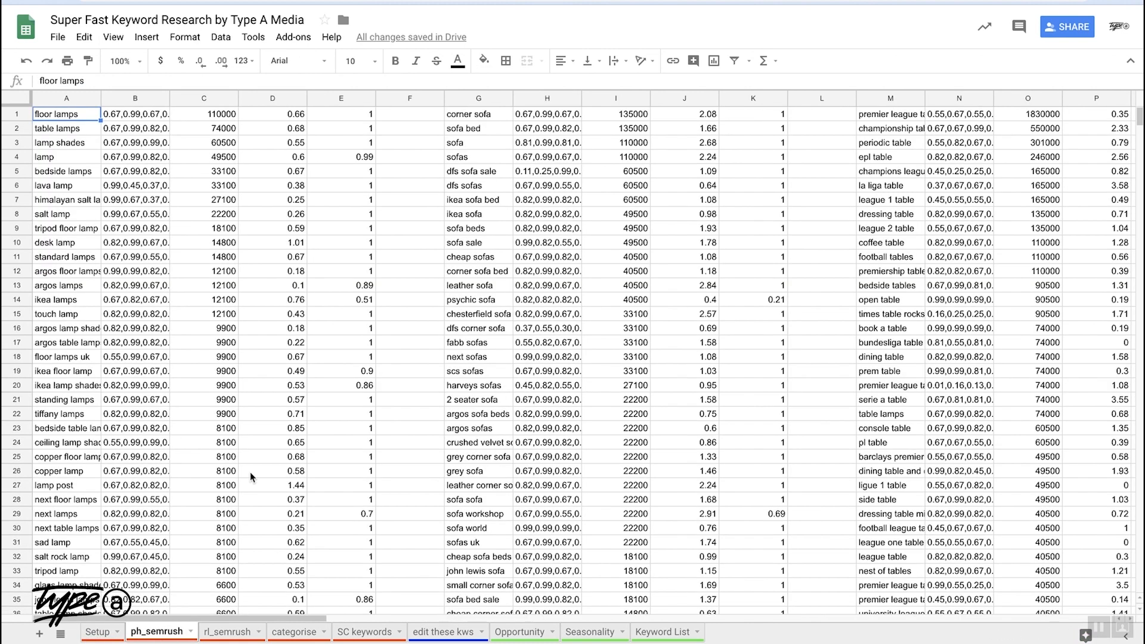
scroll(right, 3)
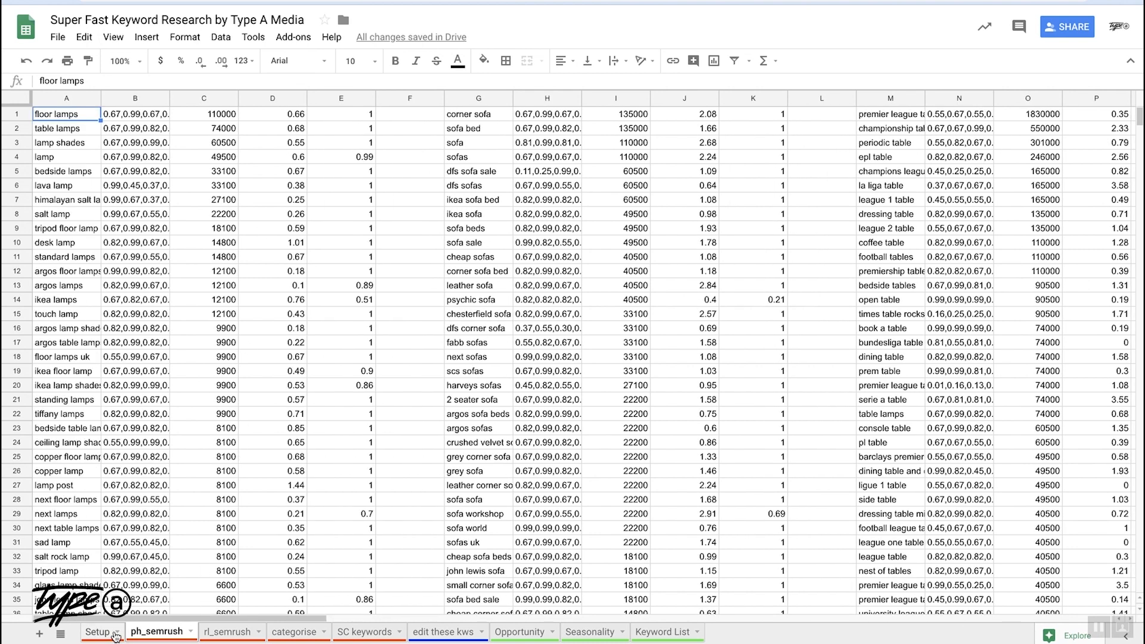
click(97, 632)
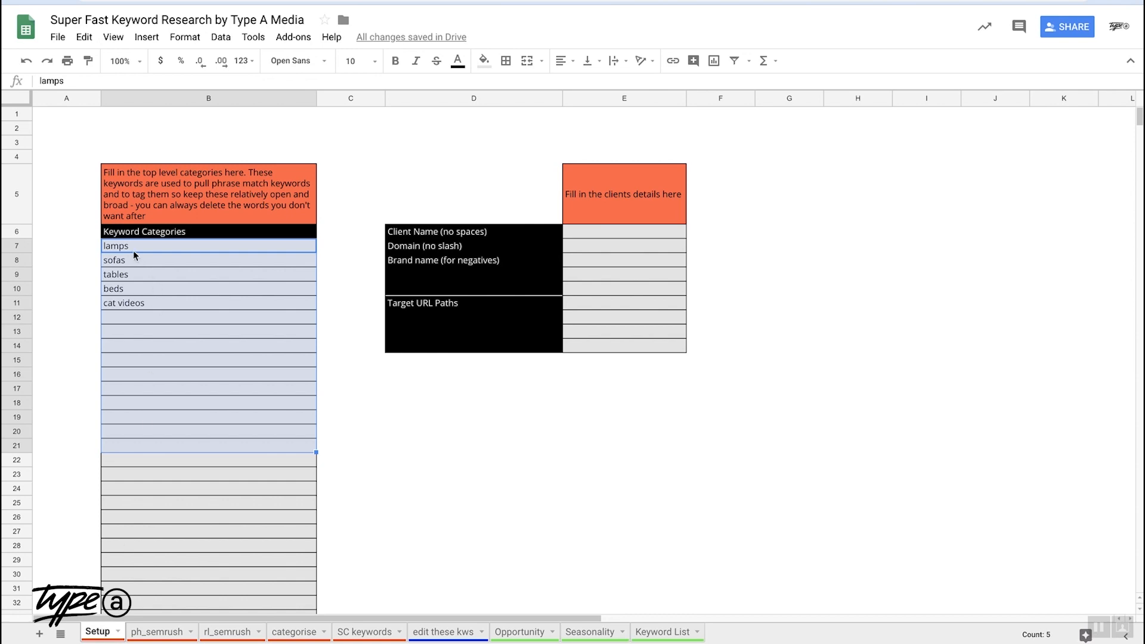
click(208, 246)
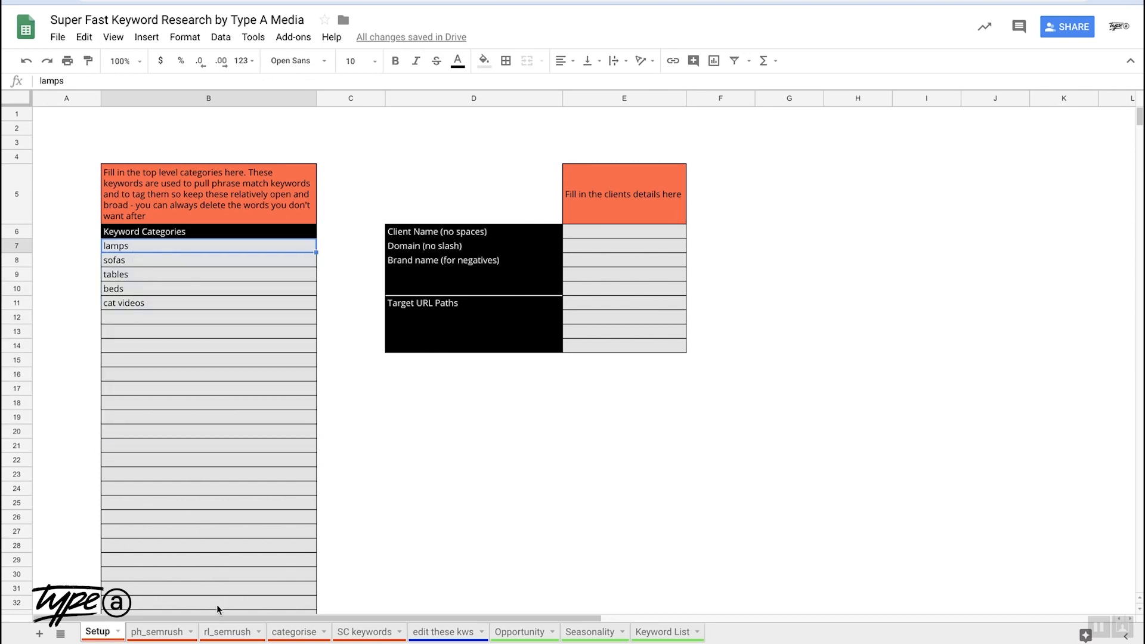
Step: Review the rl_semrush related-keyword blocks against Setup, then move to the categorise sheet
click(227, 632)
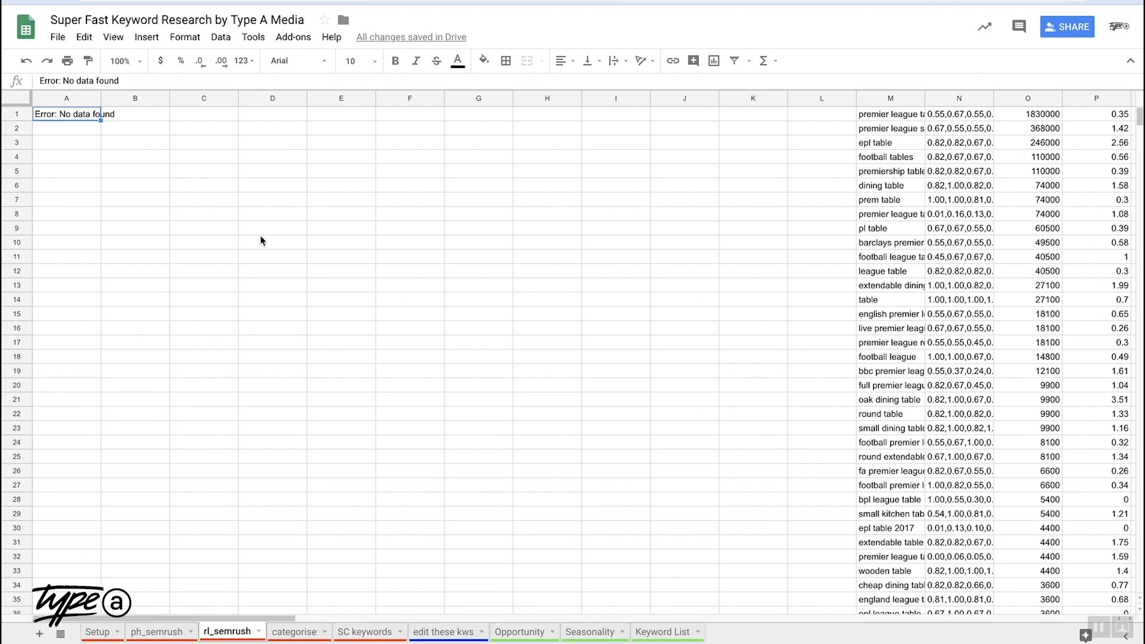
scroll(right, 3)
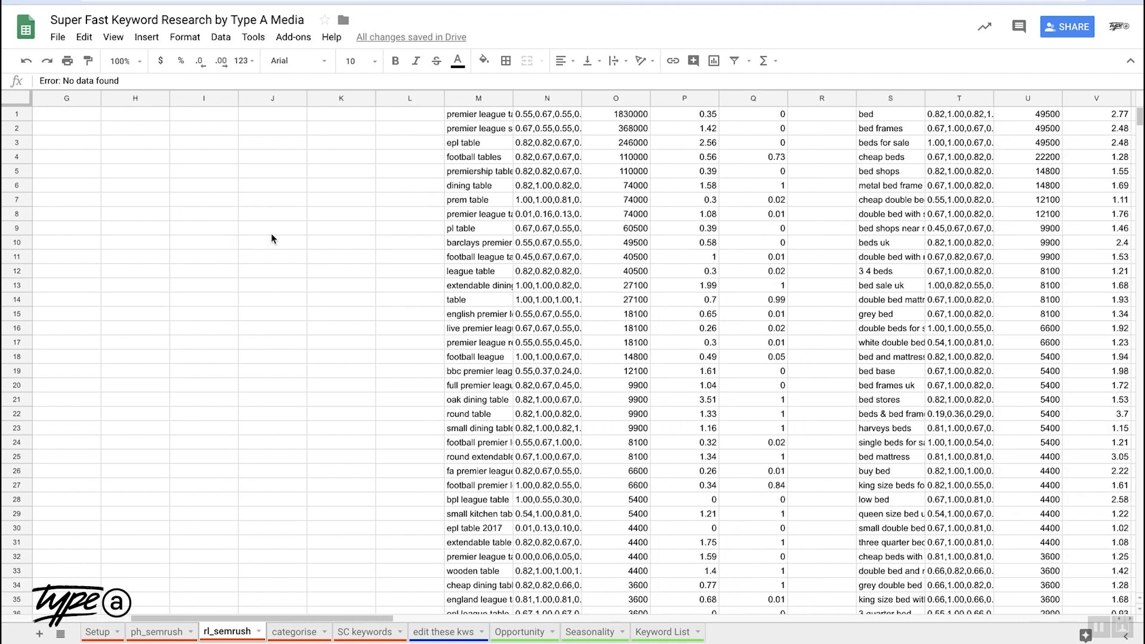
scroll(right, 3)
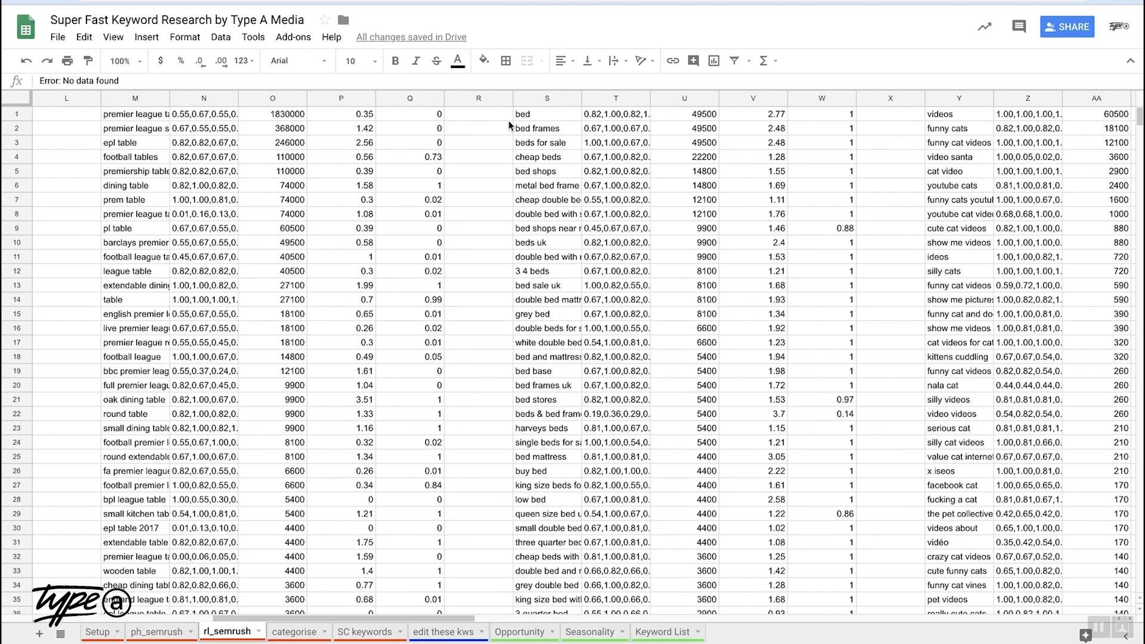
click(97, 633)
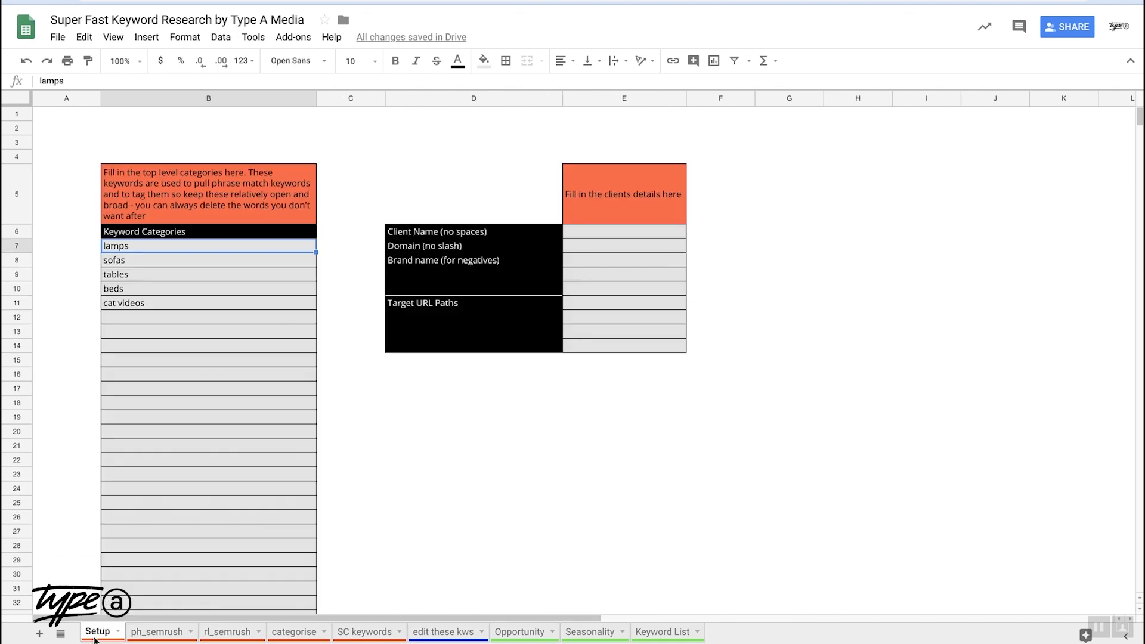
click(227, 632)
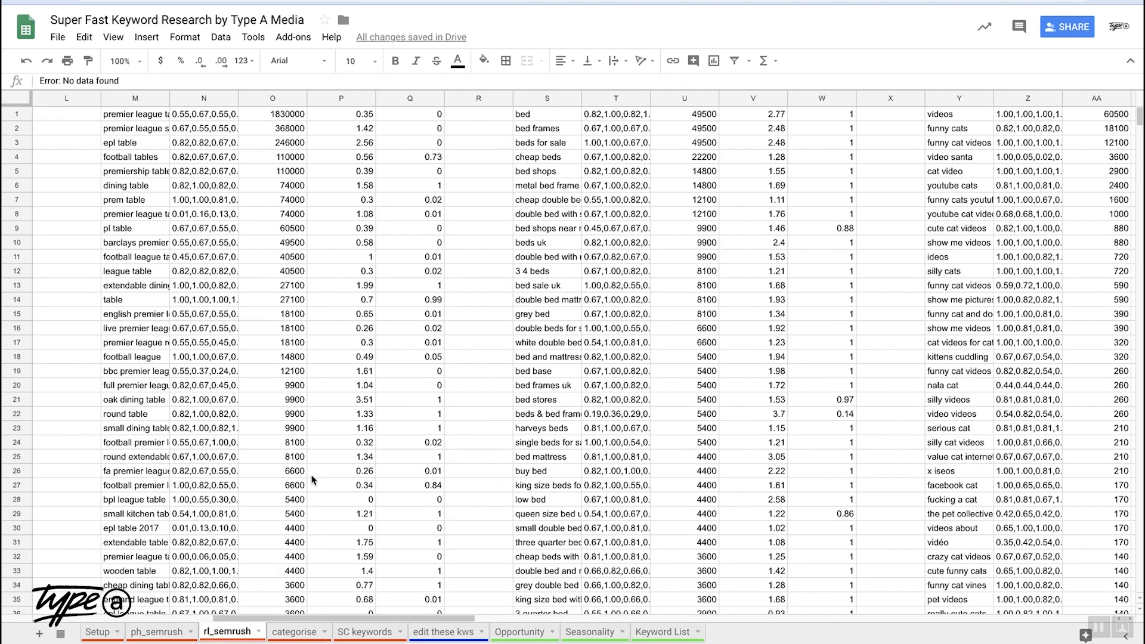
mouse_move(377, 239)
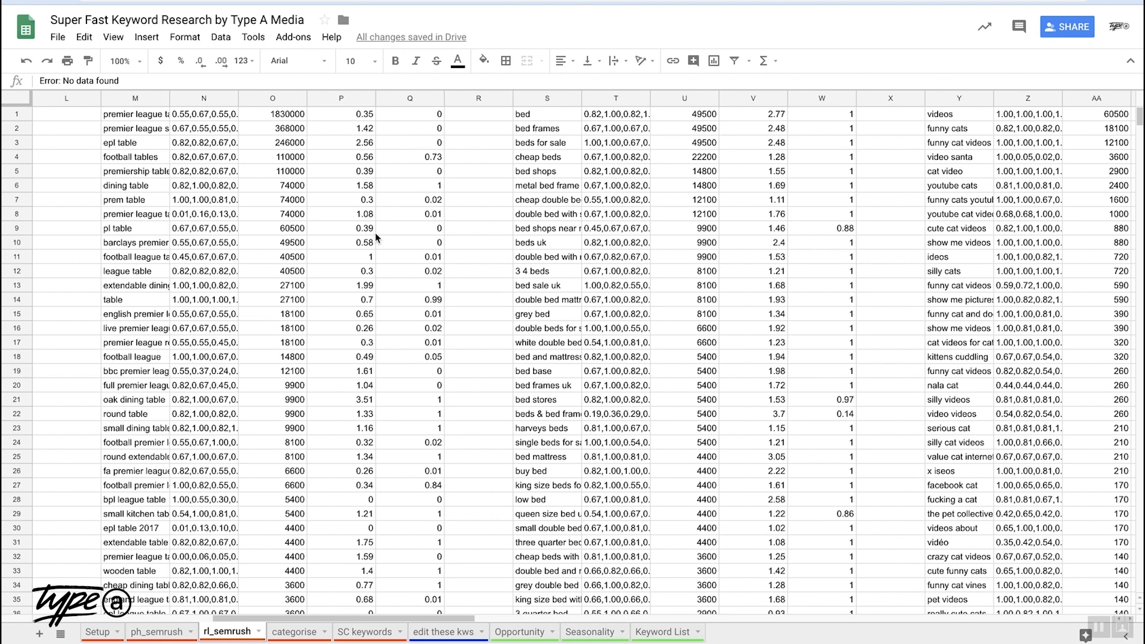
mouse_move(981, 227)
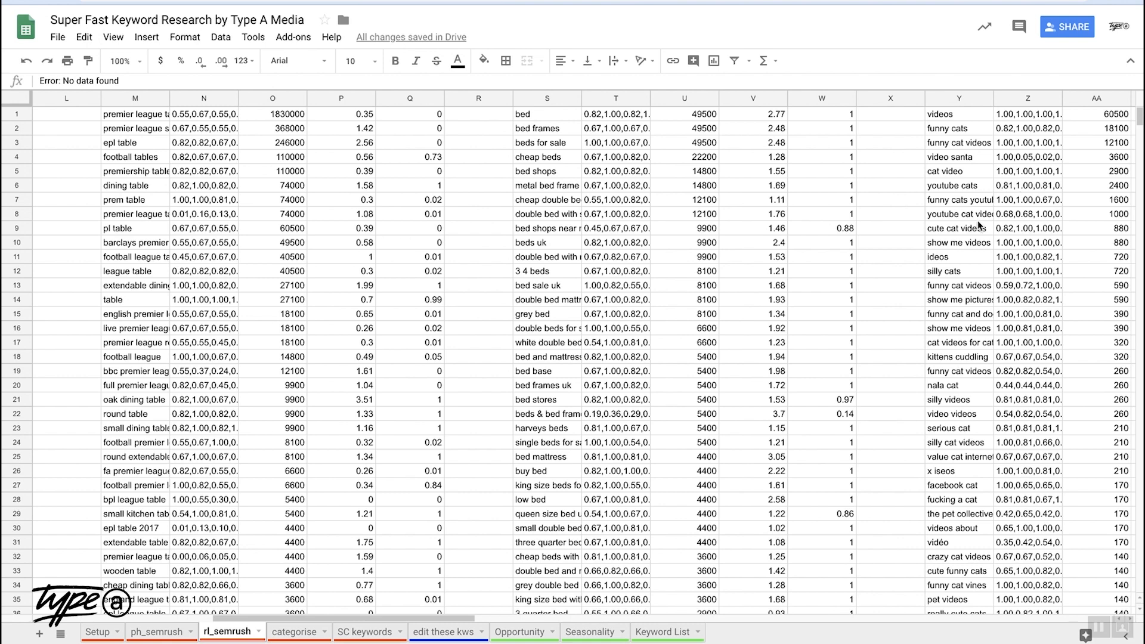
click(294, 632)
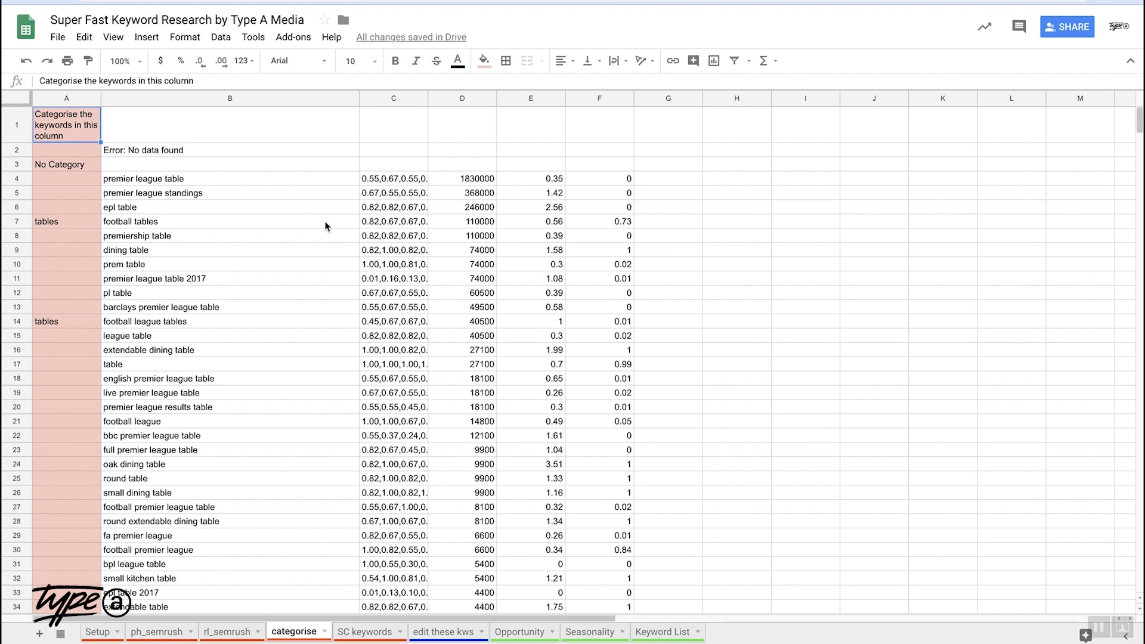
Step: Begin rewriting the UNIQUE formula in categorise!B2 that stacks the ph_semrush keyword blocks
click(230, 150)
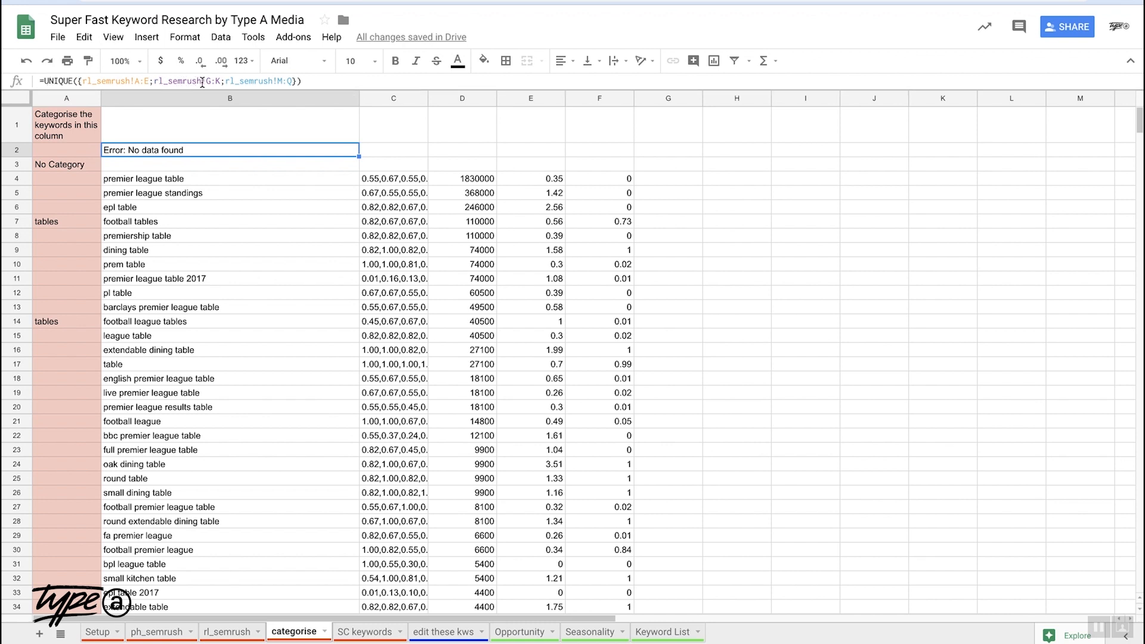
mouse_move(161, 632)
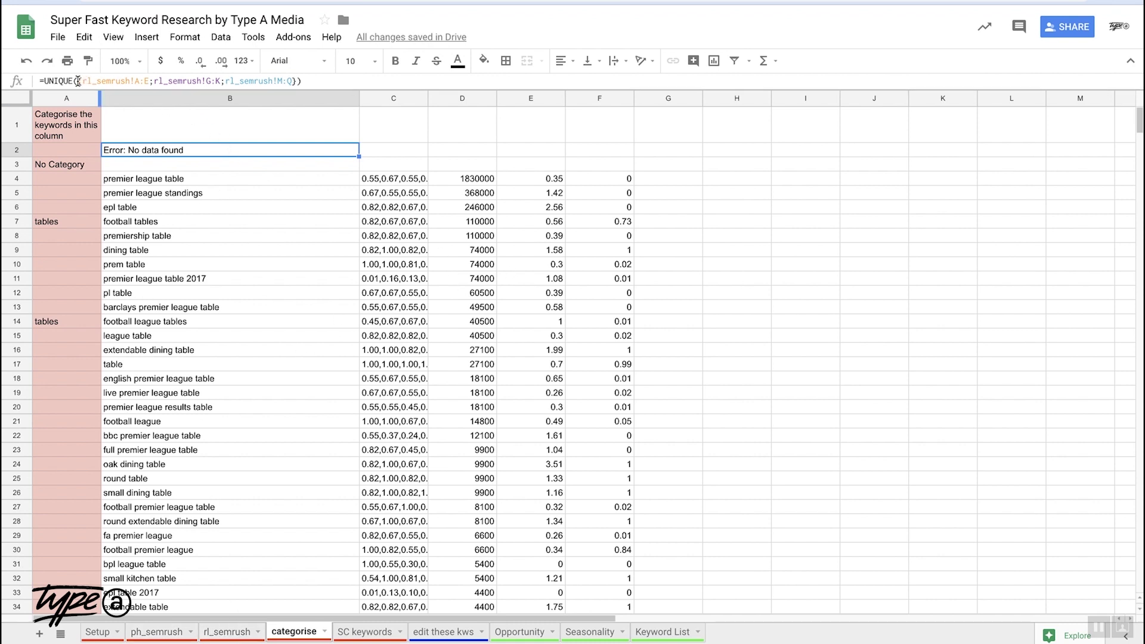
double_click(229, 150)
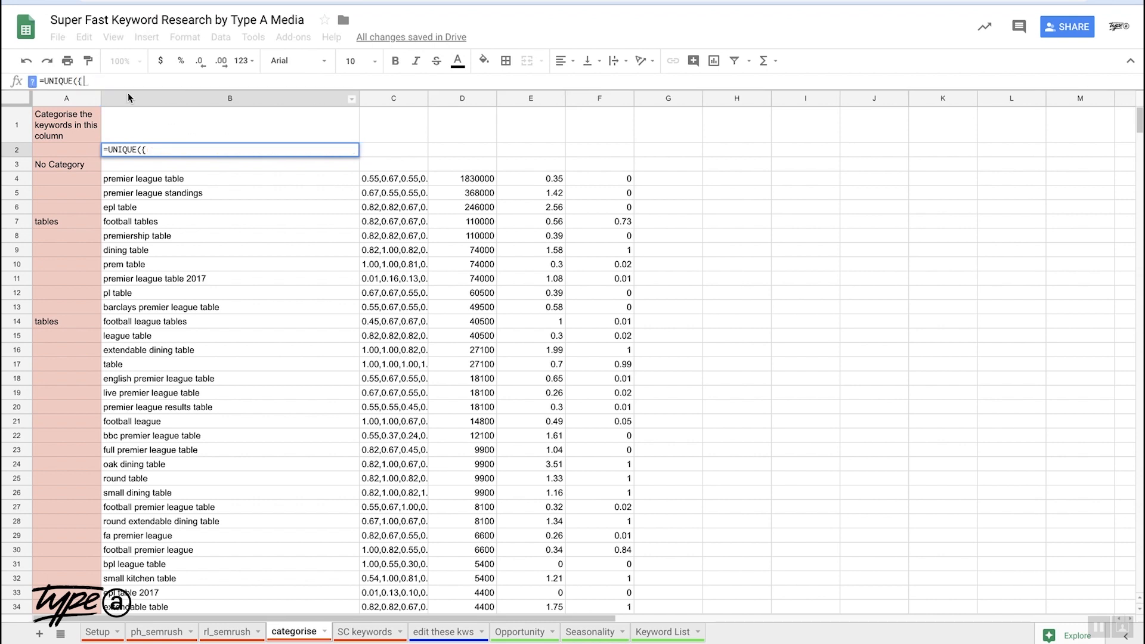
mouse_move(232, 486)
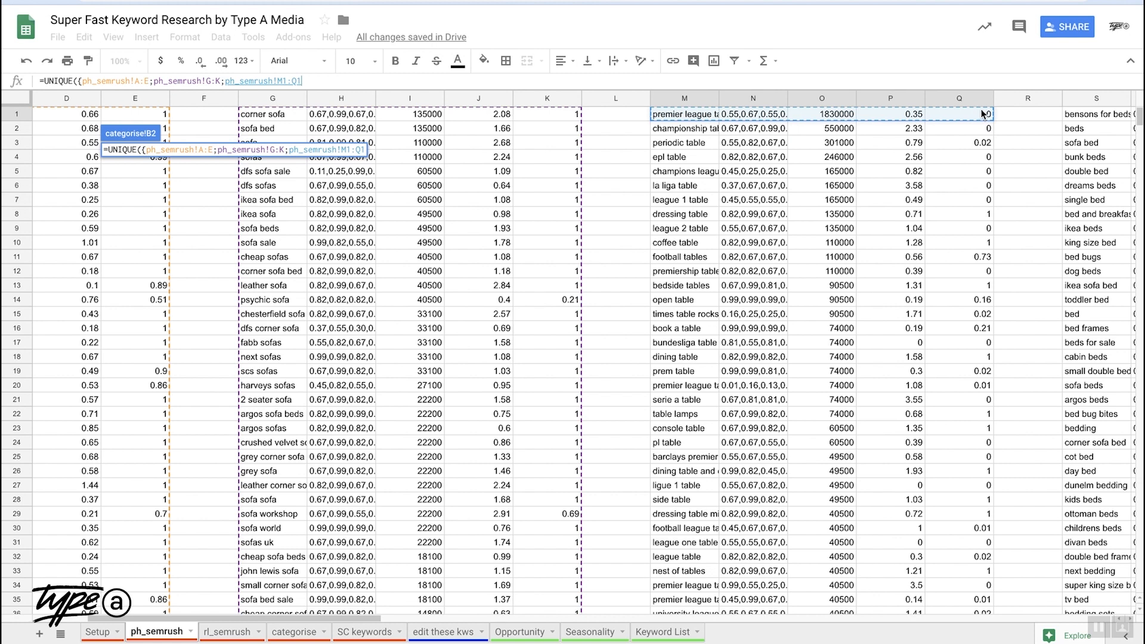
Step: Verify the A2 tagging and B2 keyword-list formulas against Setup, then select the categorised table for copying
click(293, 633)
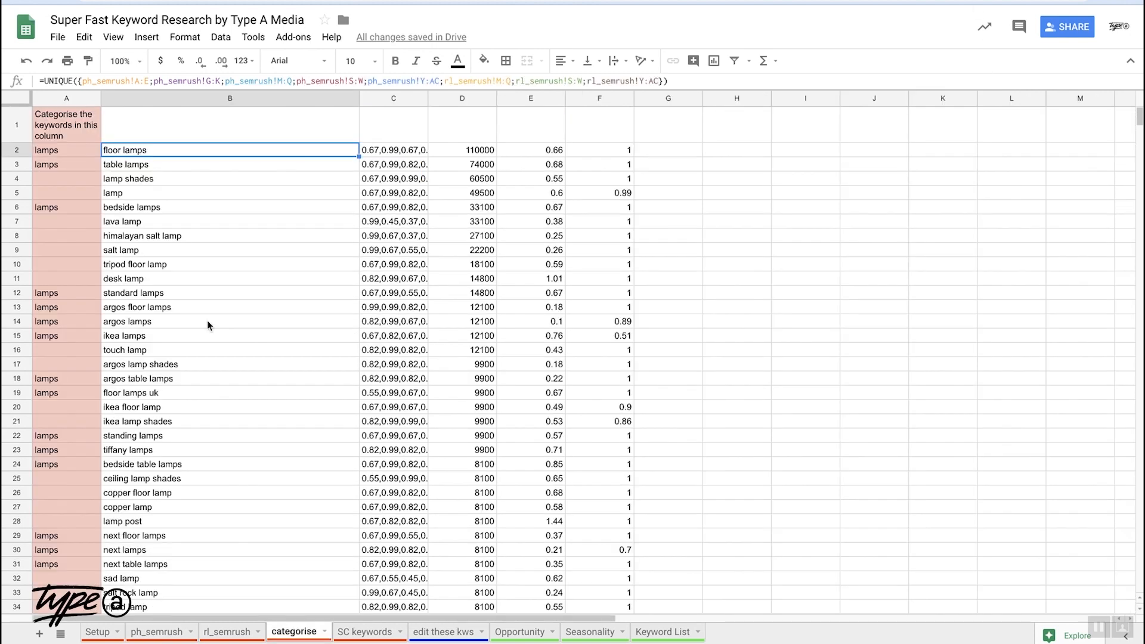
mouse_move(305, 113)
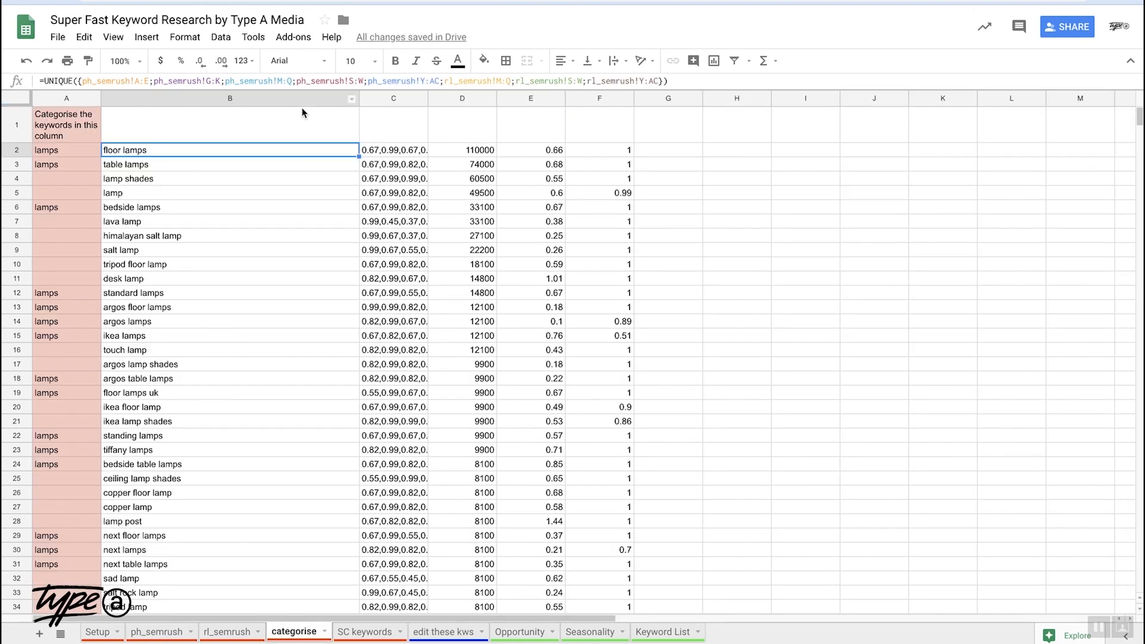
mouse_move(208, 292)
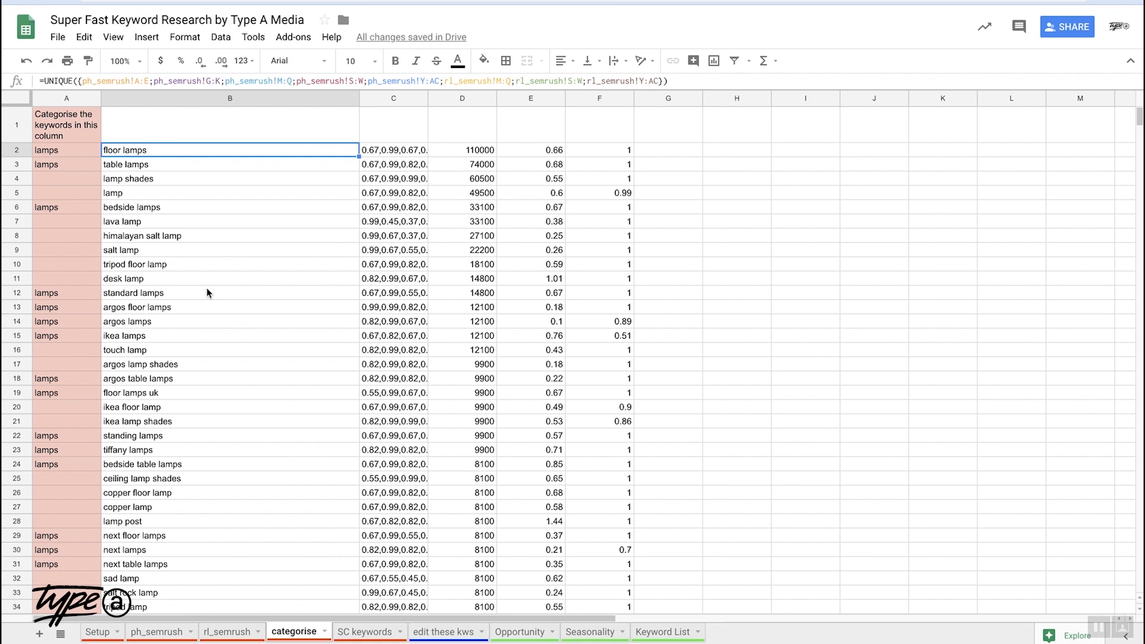
mouse_move(449, 336)
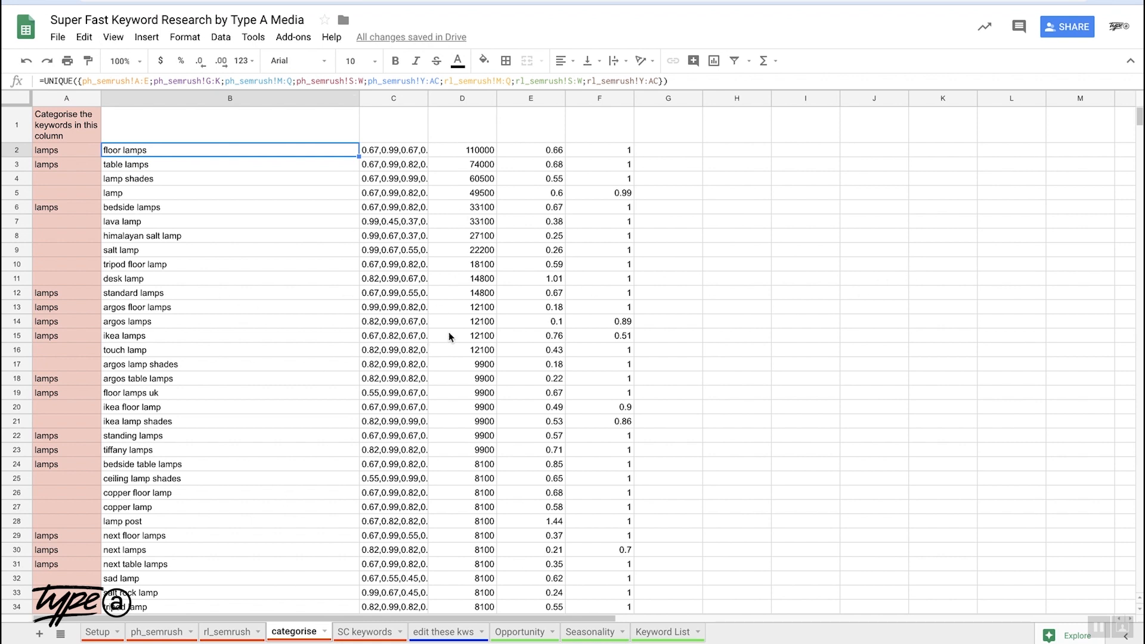
mouse_move(178, 220)
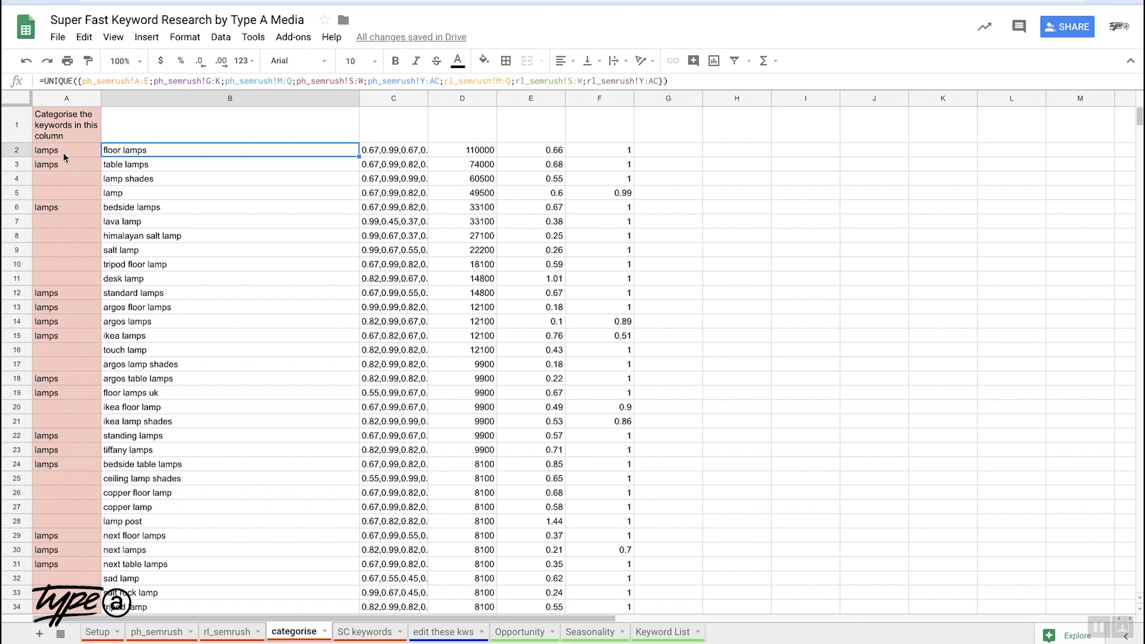
click(66, 150)
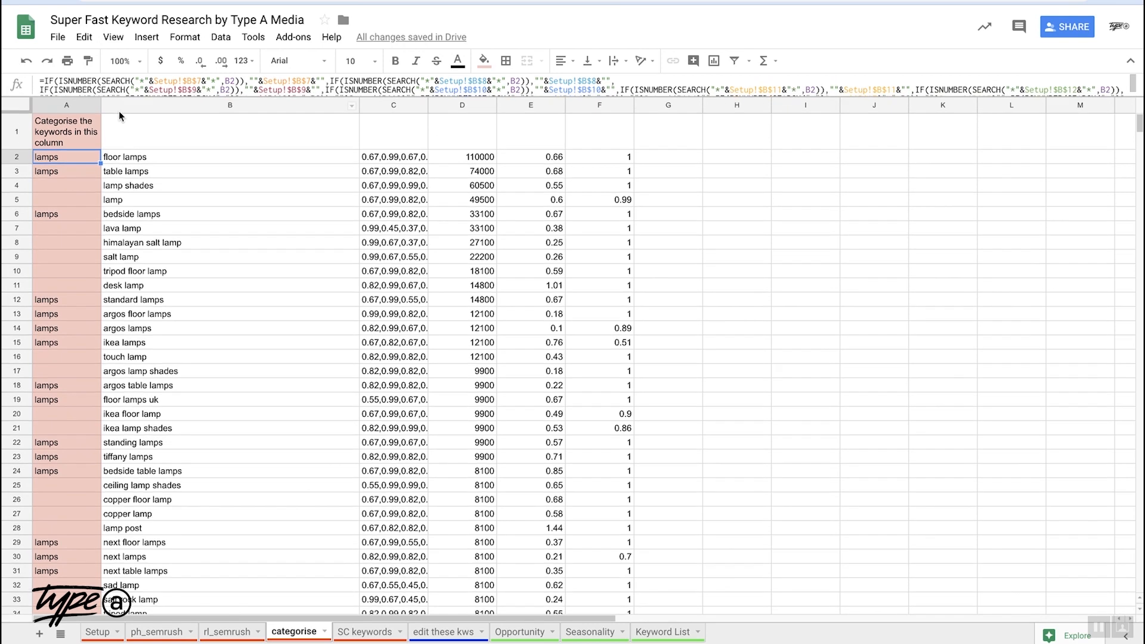
click(229, 170)
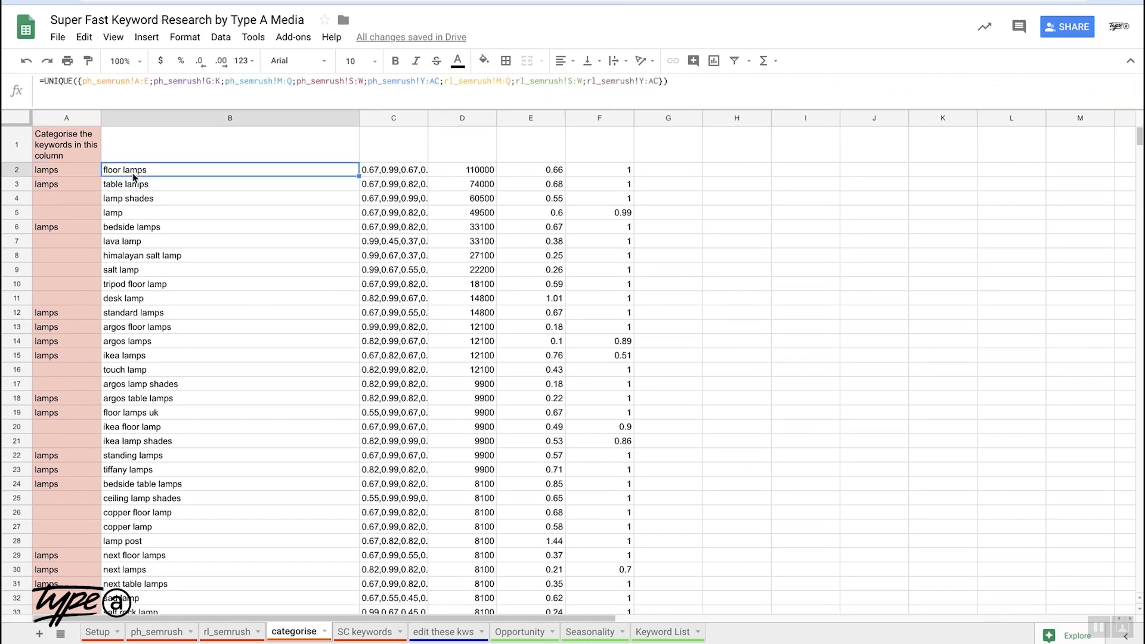
click(97, 632)
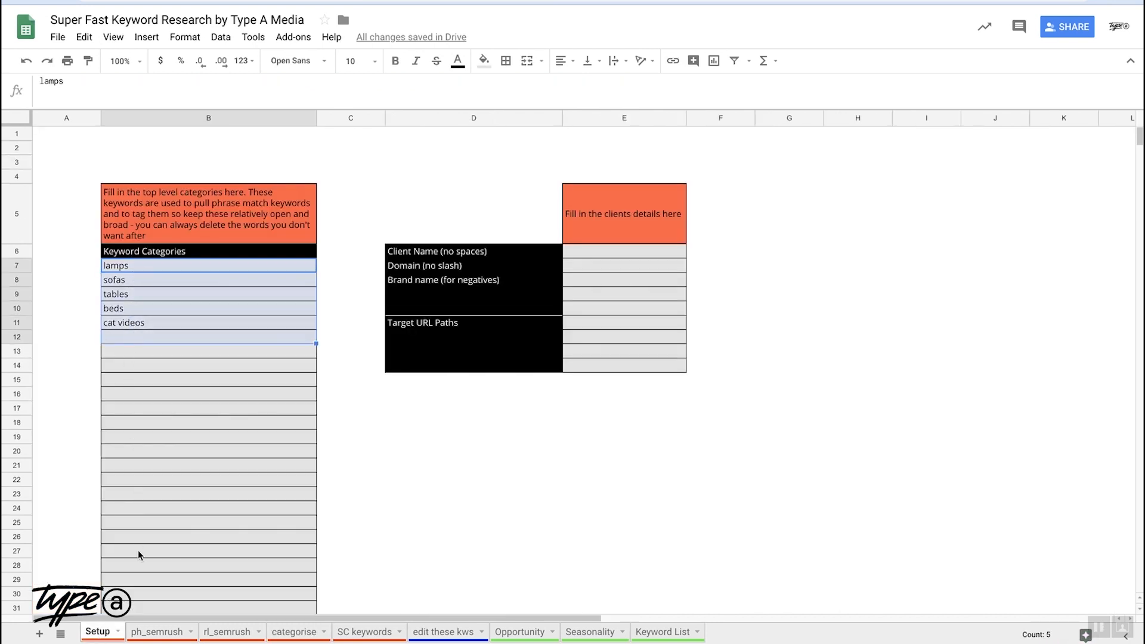
click(293, 632)
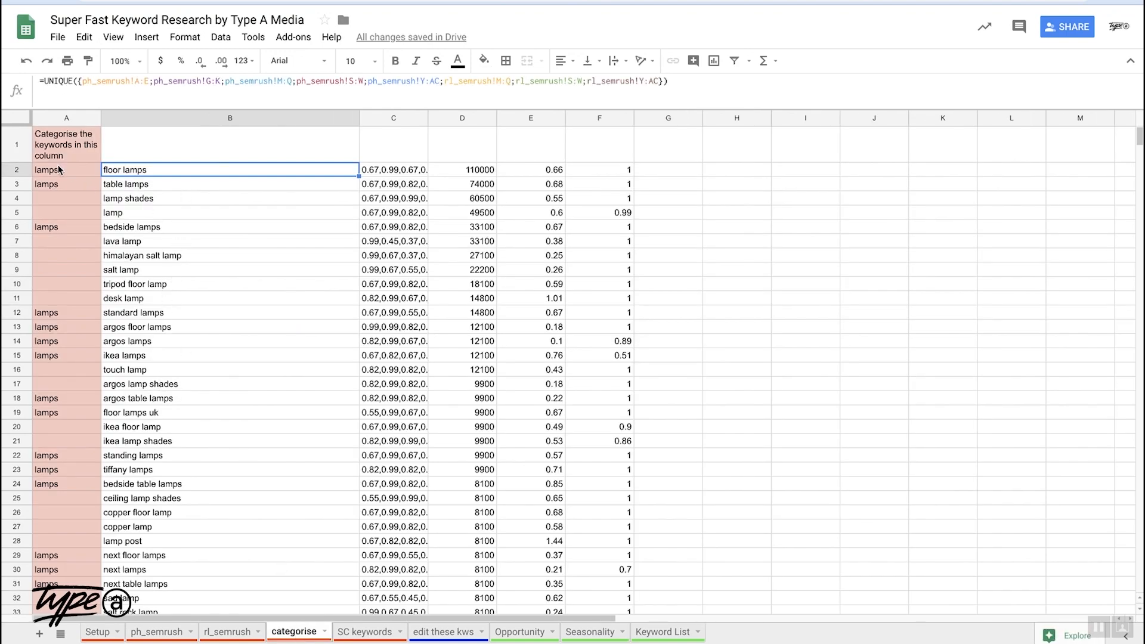
click(66, 169)
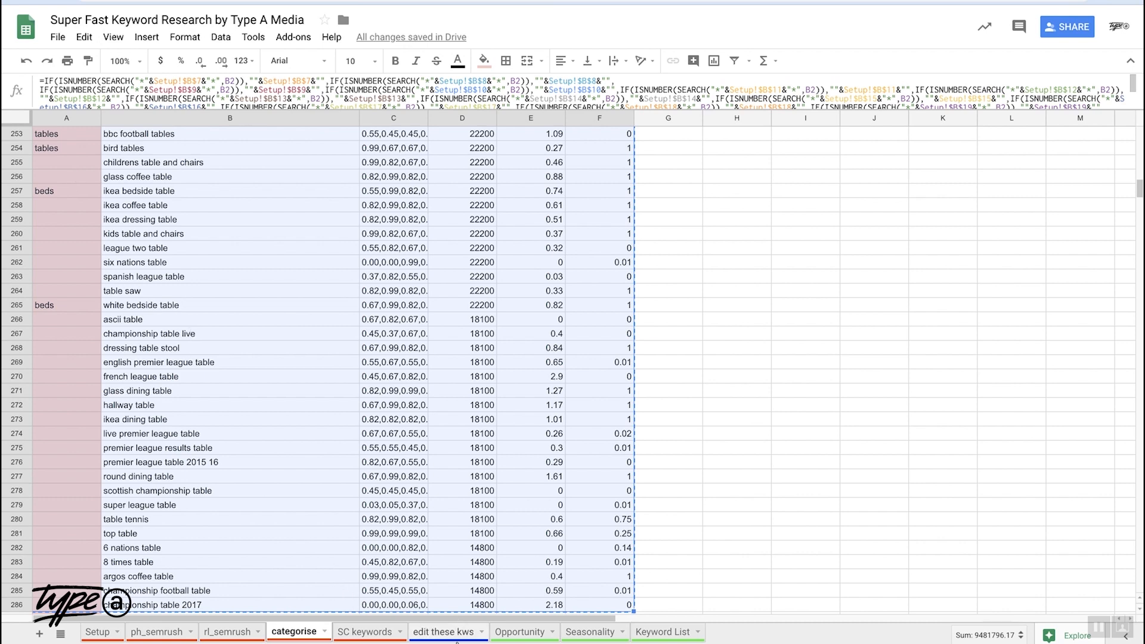
Step: Paste the categorised keywords as values at A2 of 'edit these kws' and check the Competition and trend columns
click(444, 632)
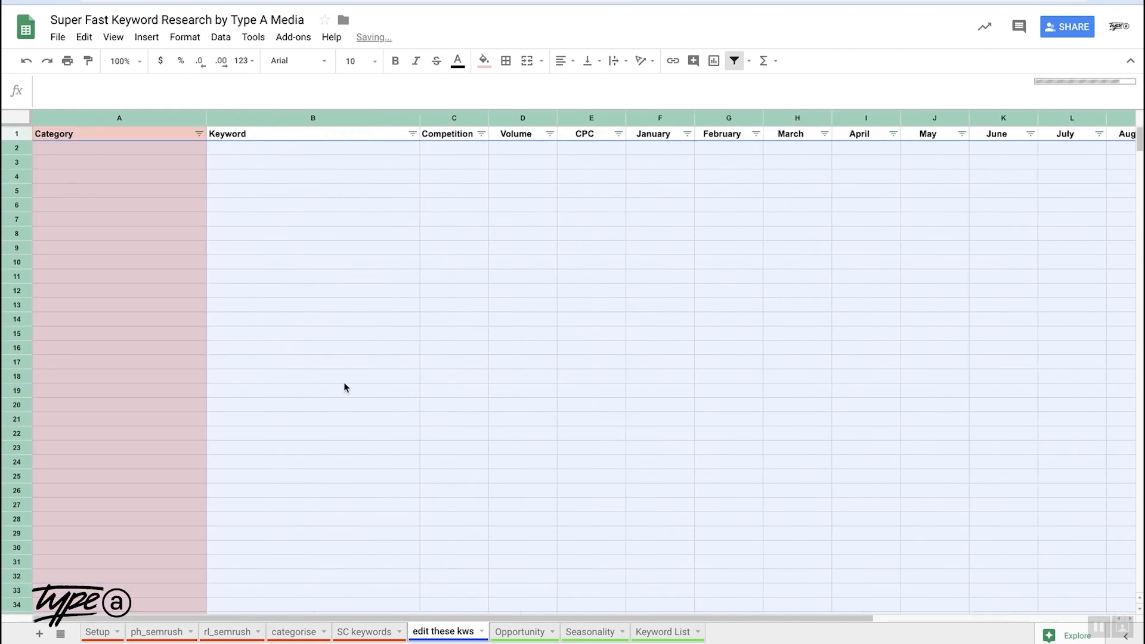
click(119, 148)
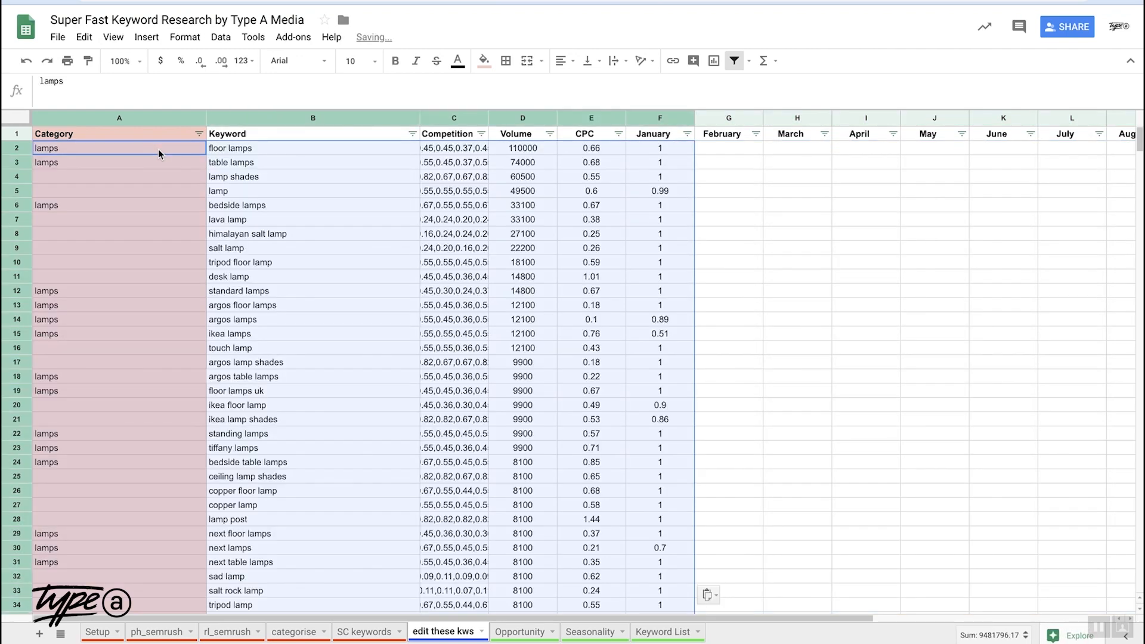
click(453, 204)
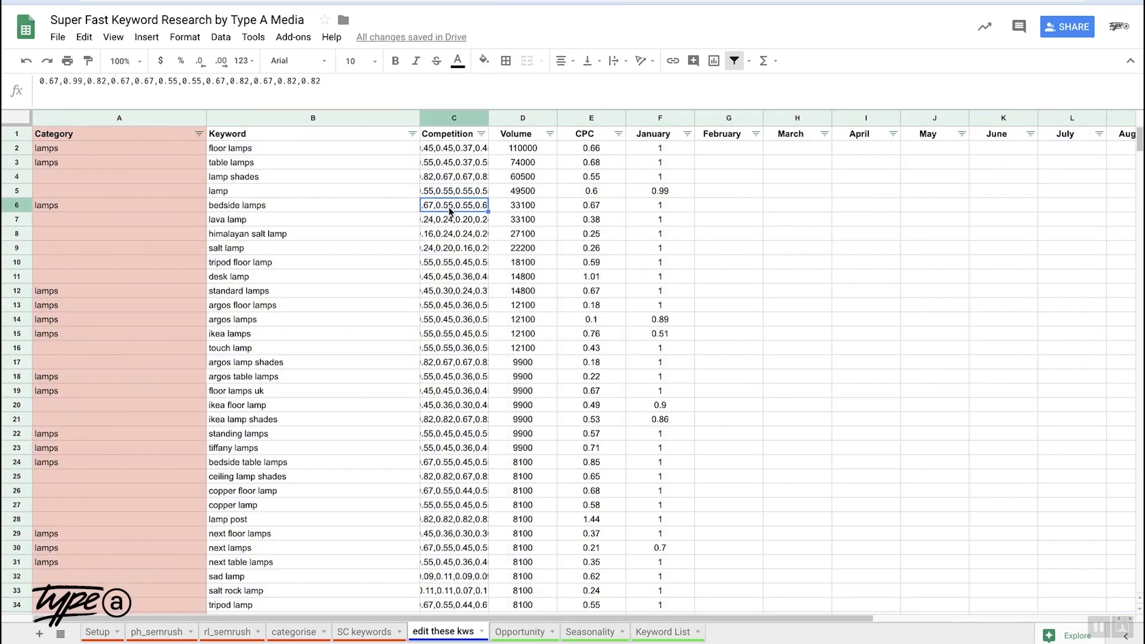
click(660, 118)
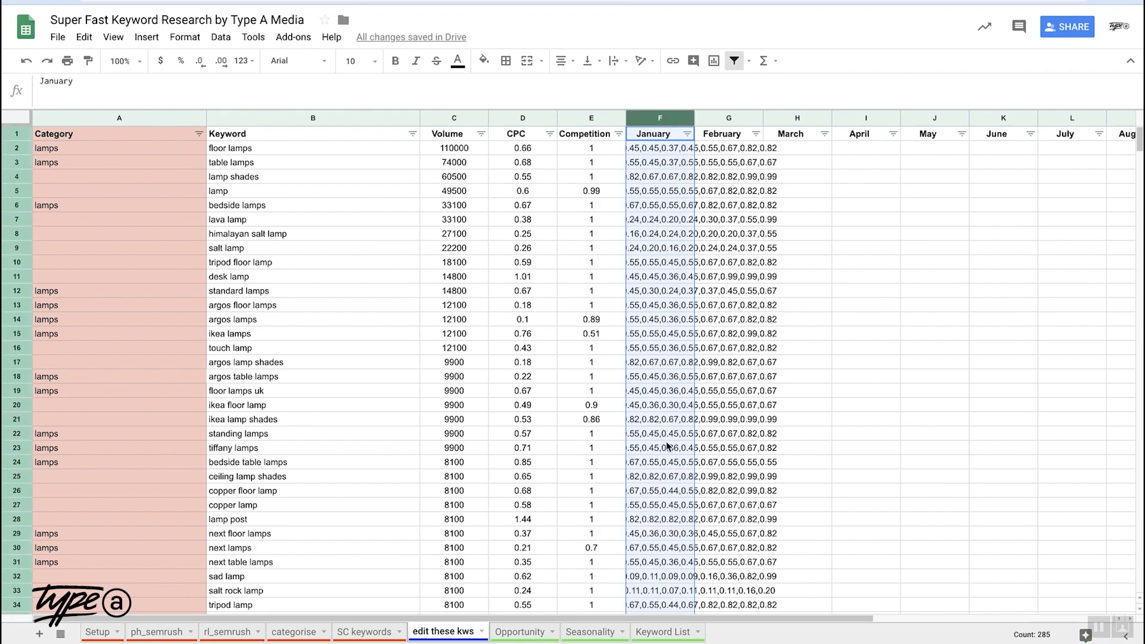
mouse_move(237, 48)
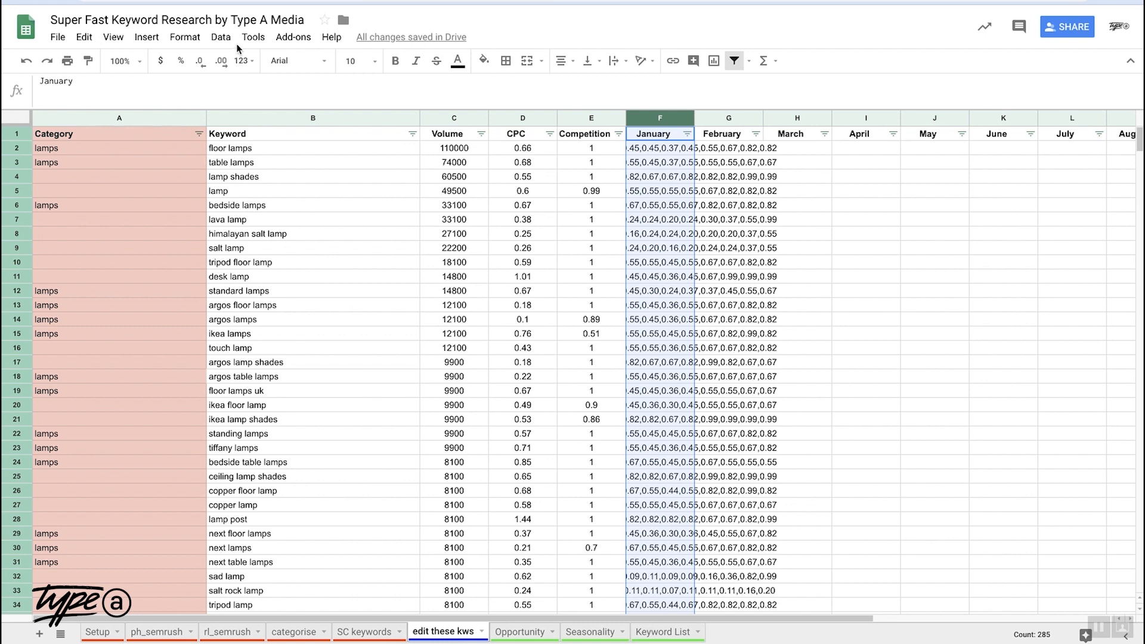
Step: Split column F's comma-separated trend figures into January–December columns with auto-detected separator
click(253, 37)
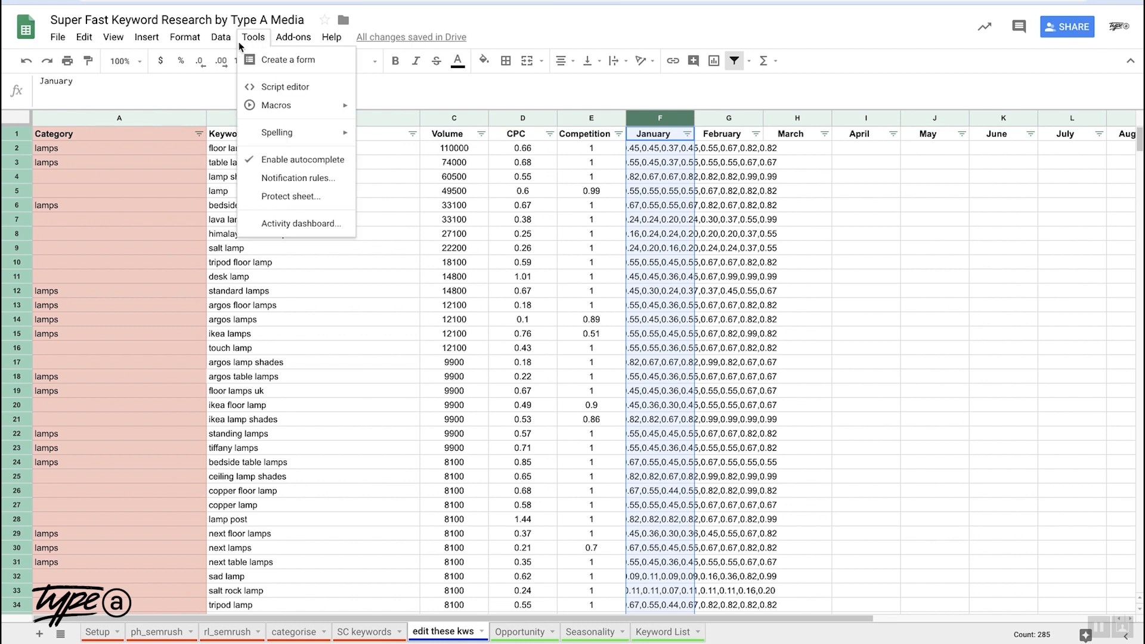
click(220, 37)
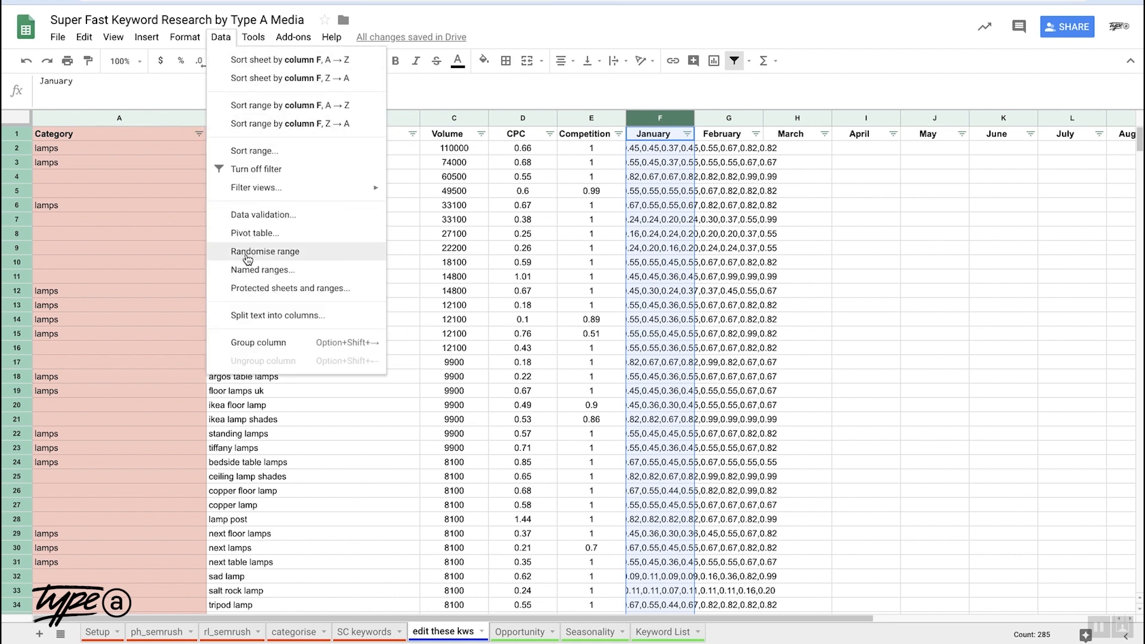
click(277, 315)
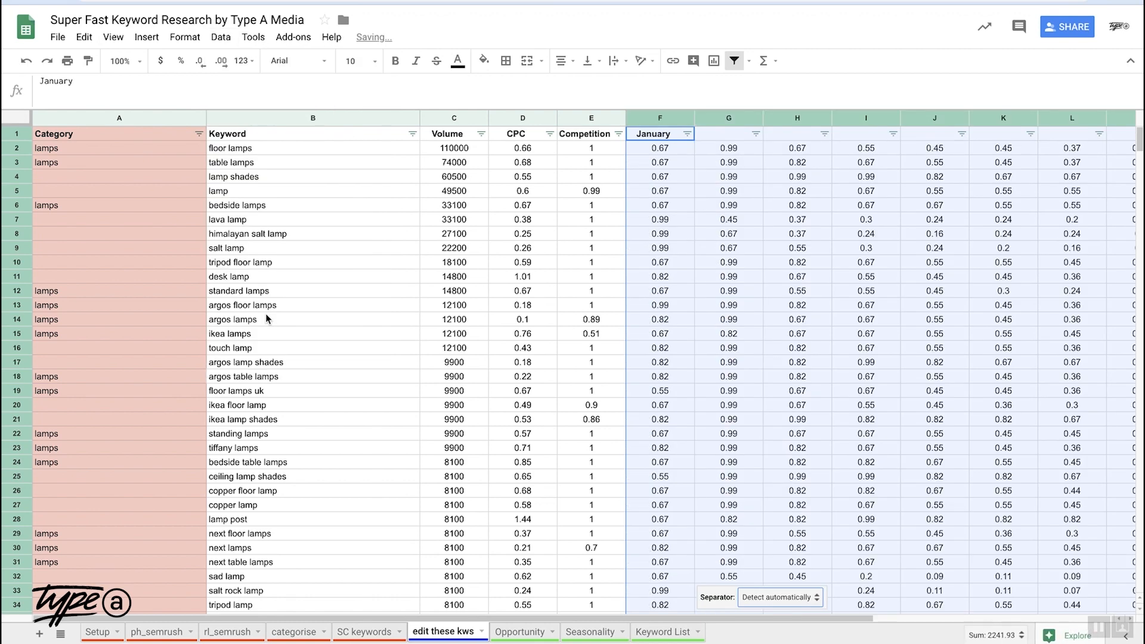
click(796, 320)
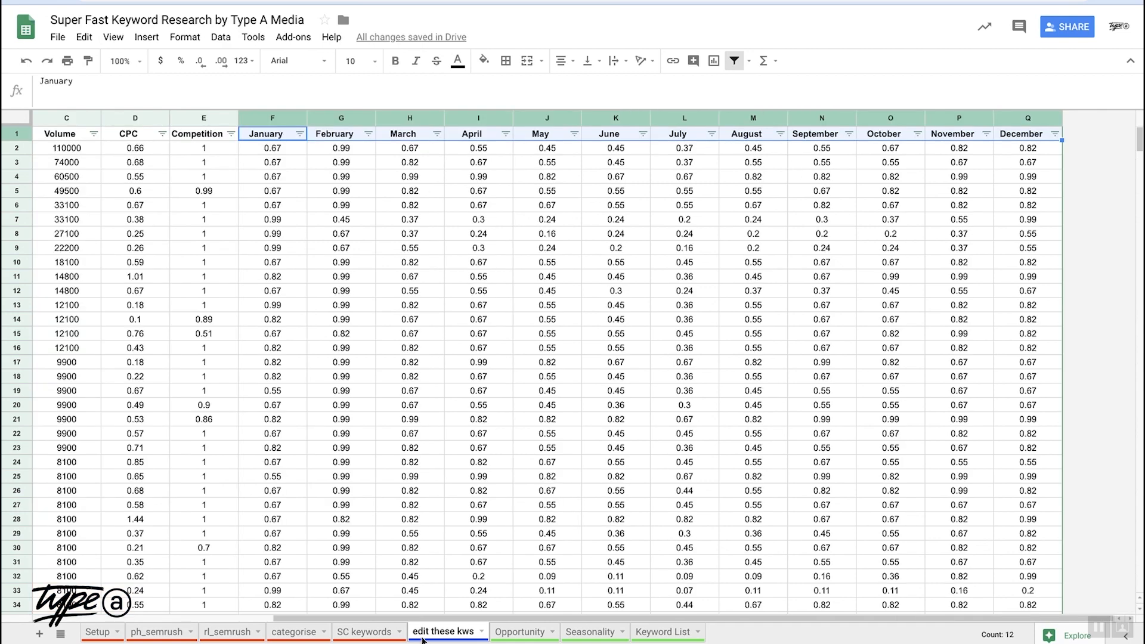
mouse_move(532, 636)
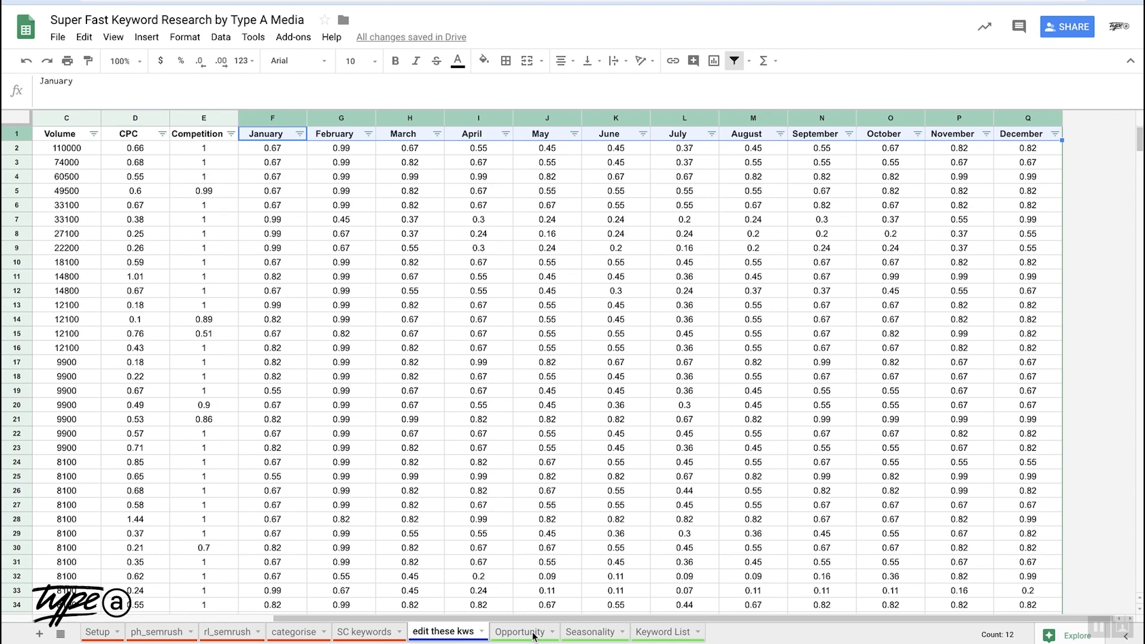
Step: Tag touch lamp with 'touch' and delete the salt lamp, tripod floor lamp and desk lamp rows
scroll(left, 3)
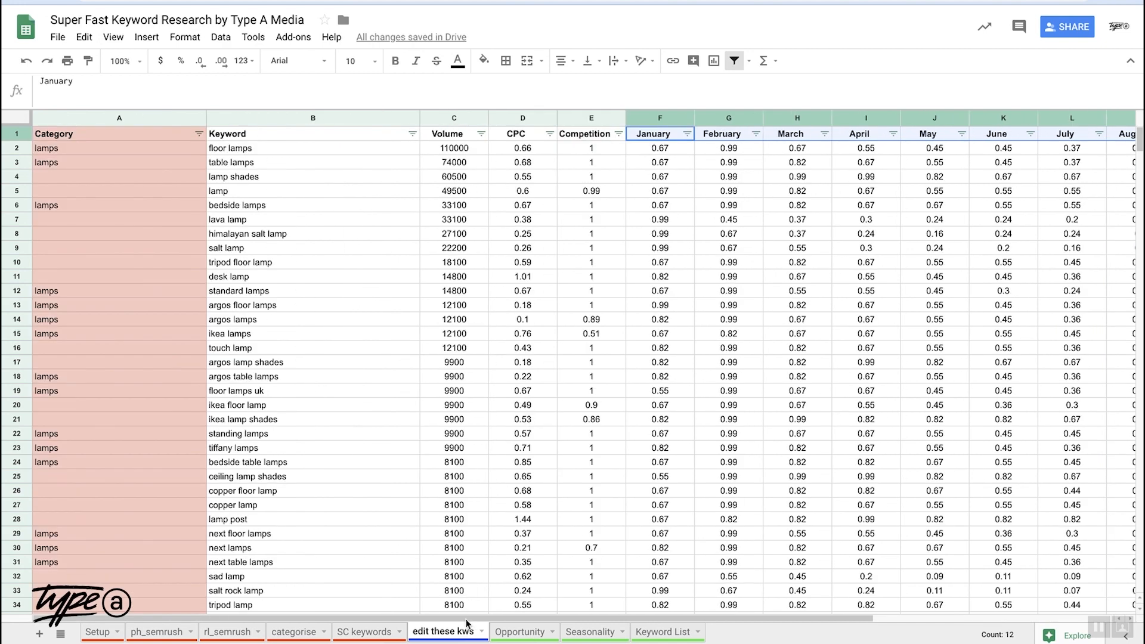
click(312, 347)
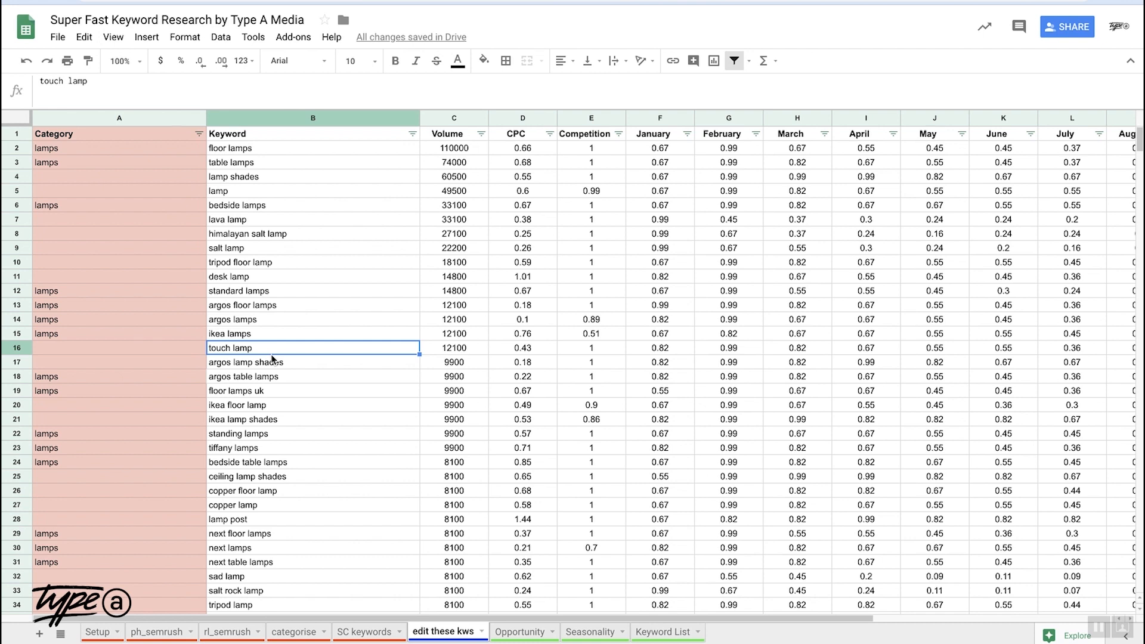
mouse_move(287, 276)
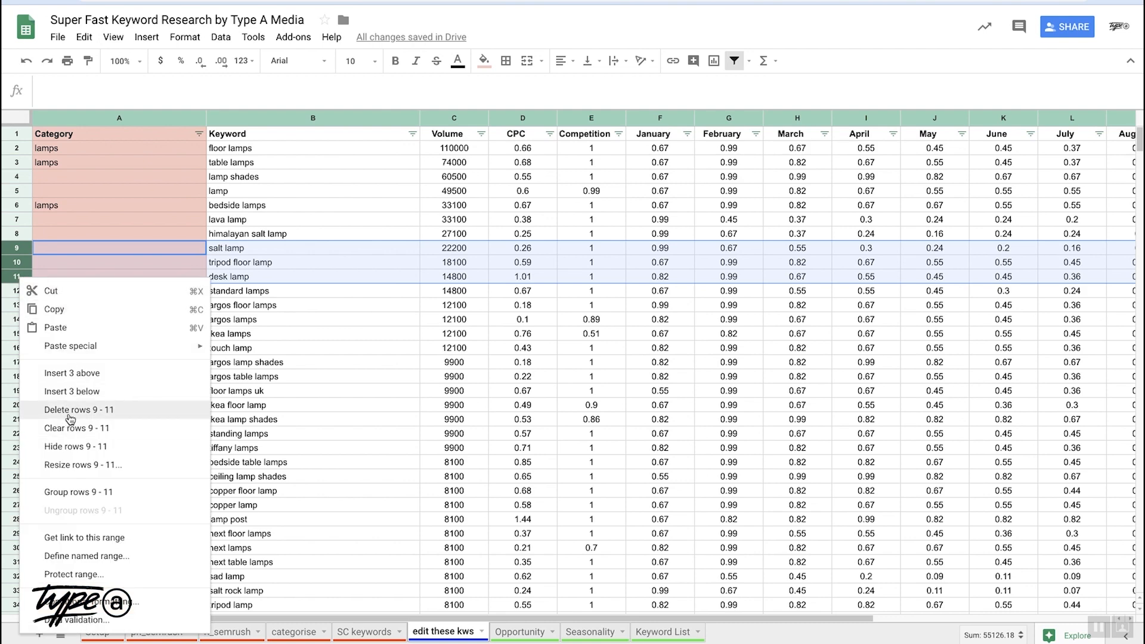
click(80, 409)
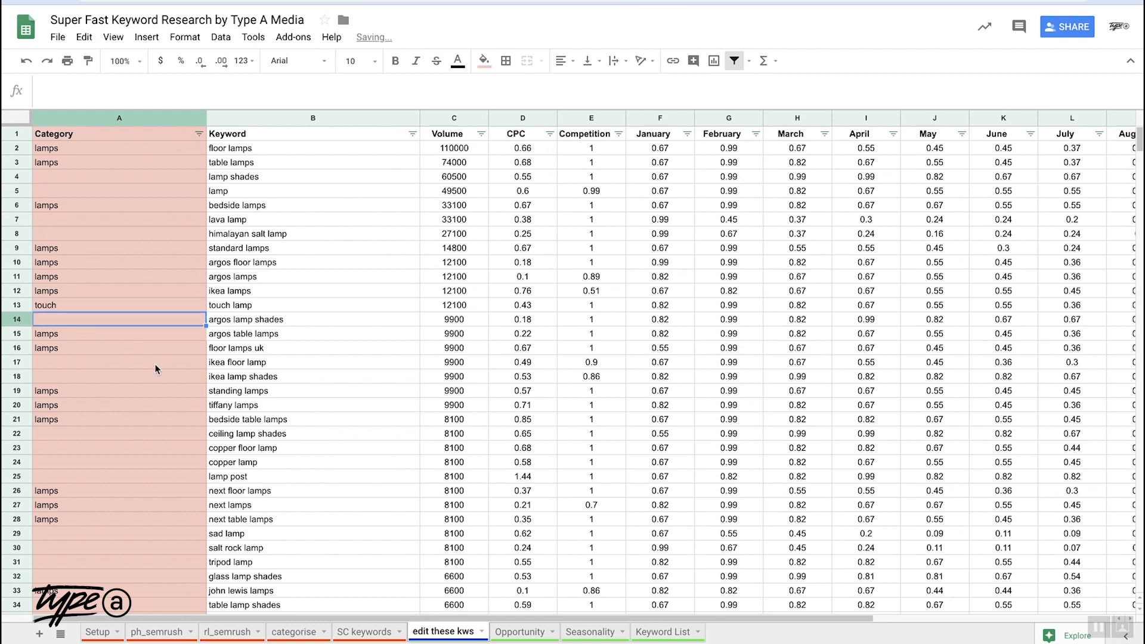
scroll(down, 3)
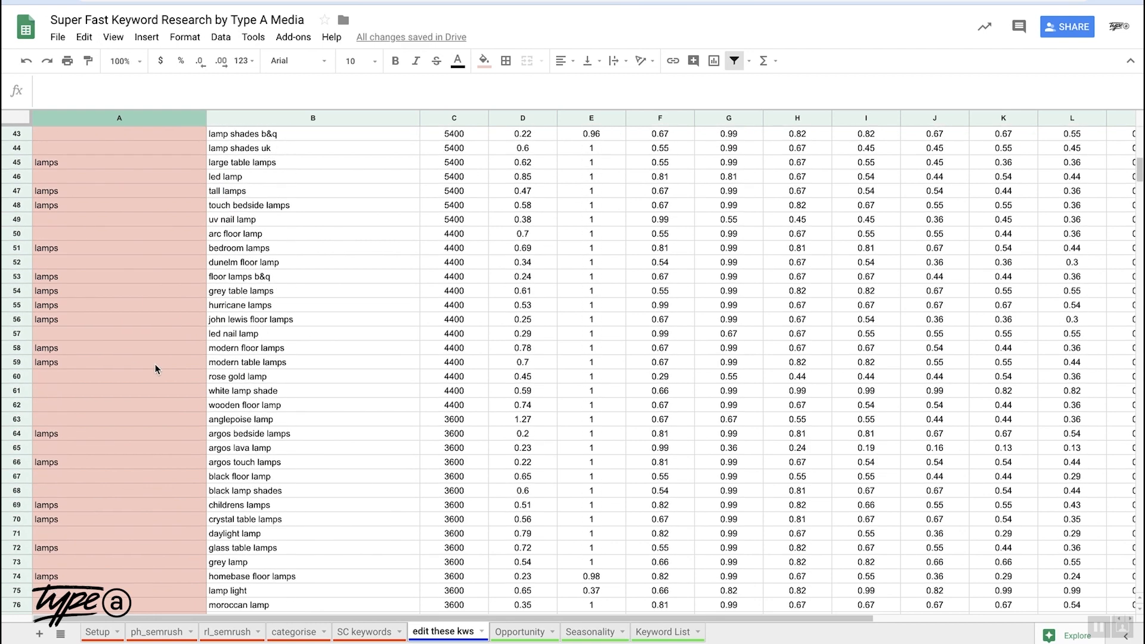
scroll(down, 3)
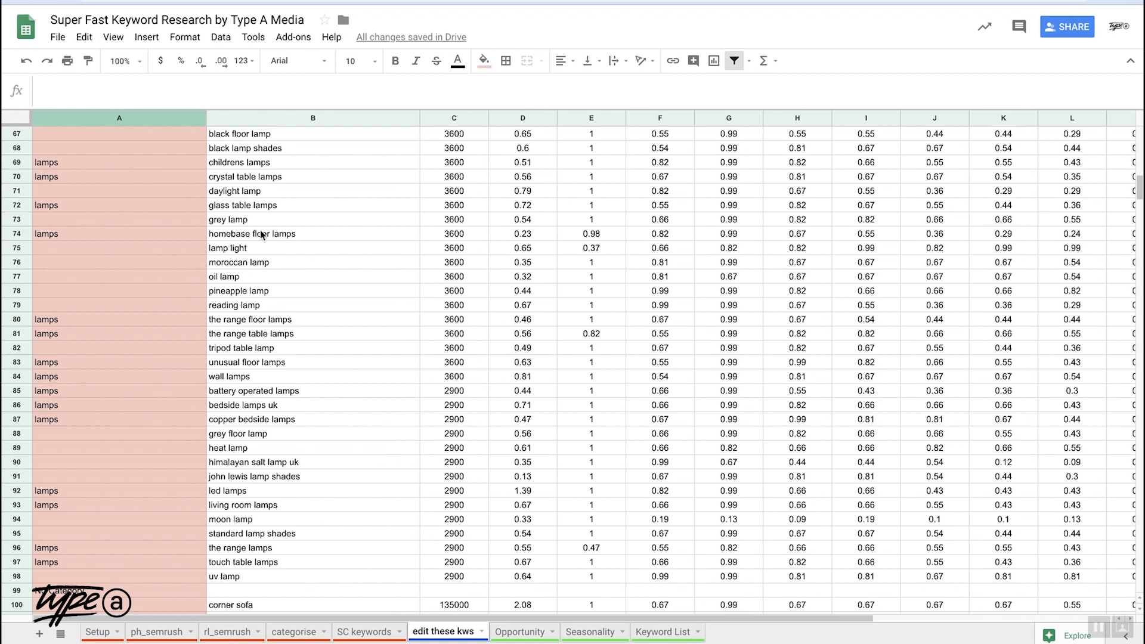
mouse_move(263, 308)
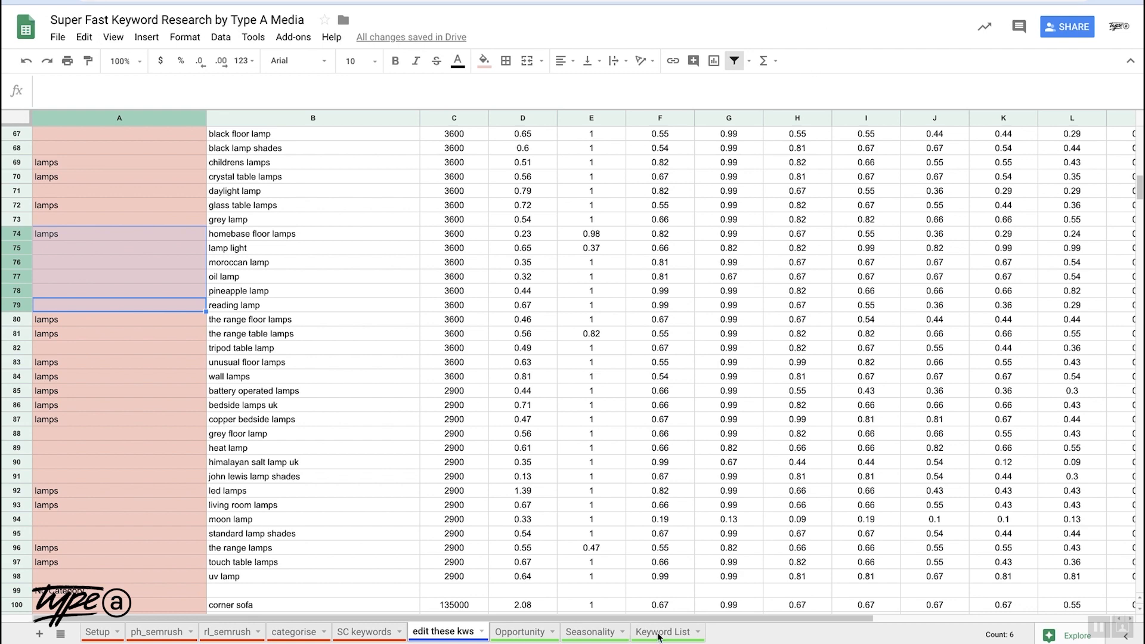
Step: Show the Keyword List sheet's tables category and inspect its landing page lookup formula
click(661, 632)
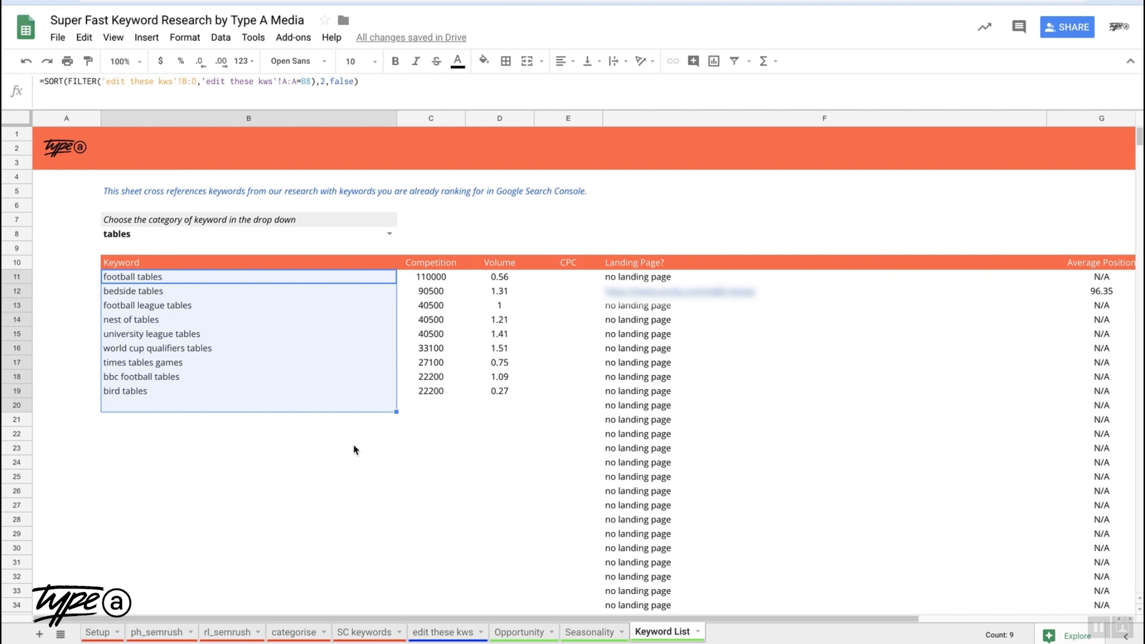
click(248, 234)
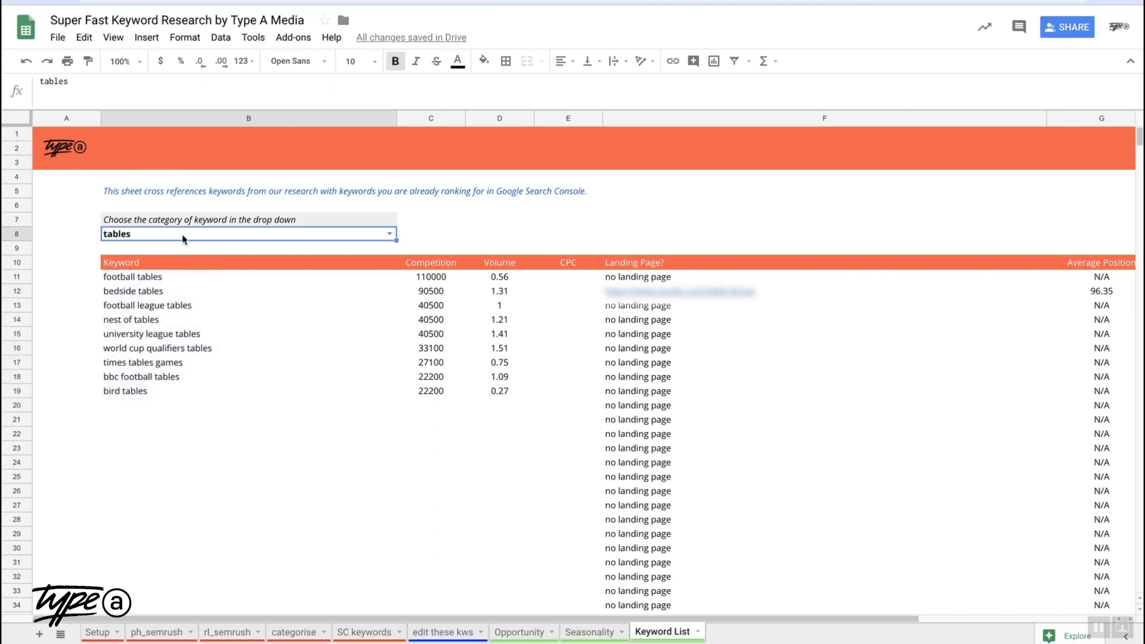
click(431, 448)
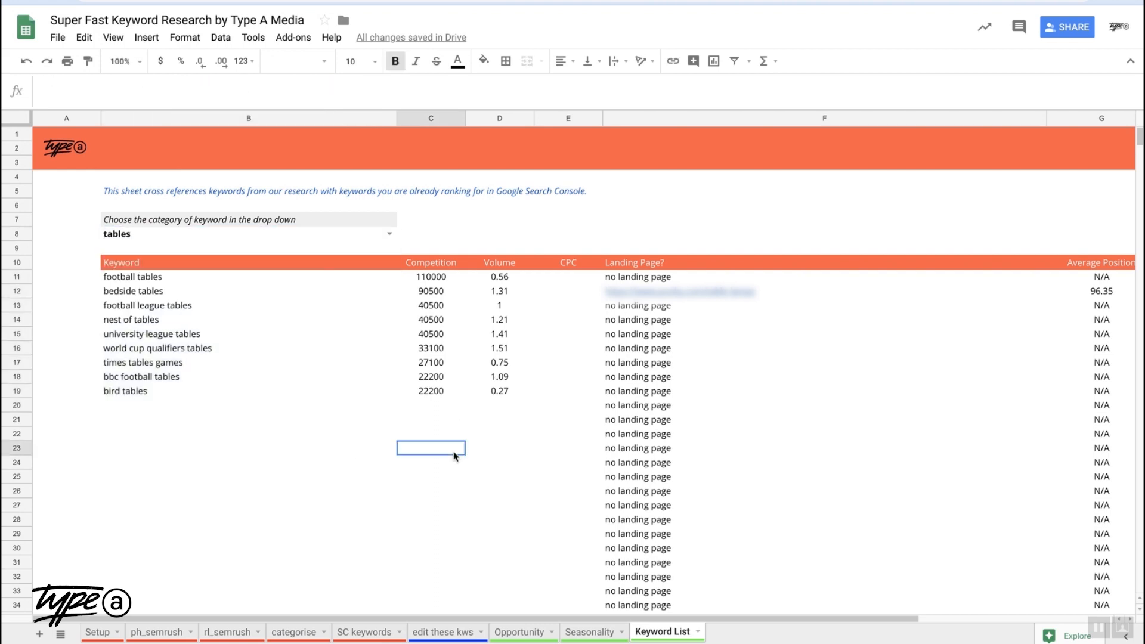
click(132, 291)
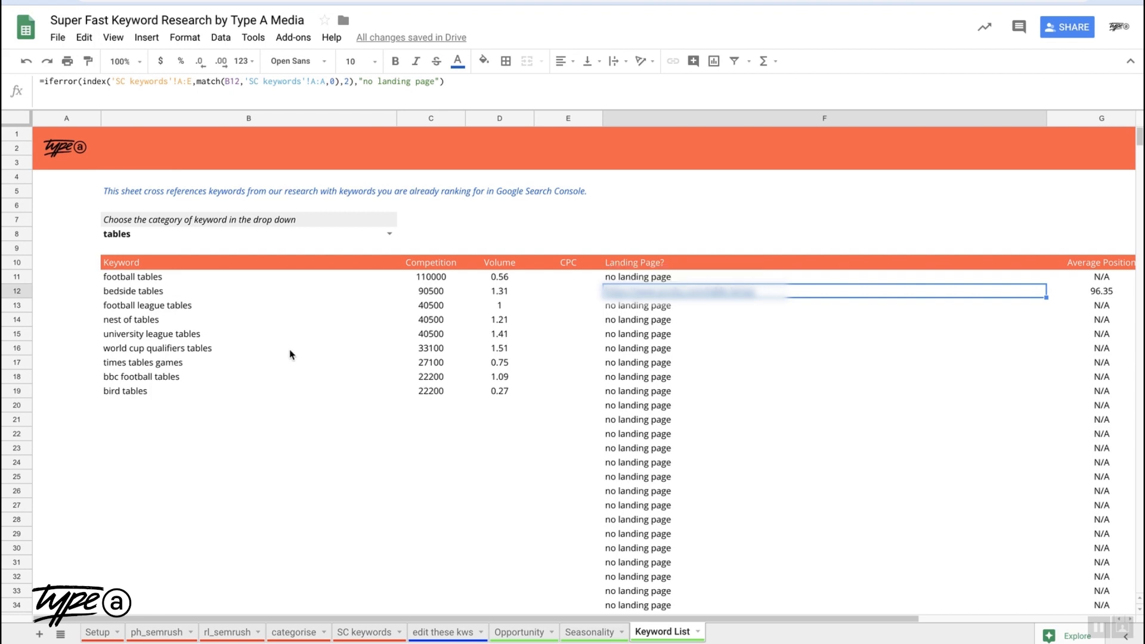
mouse_move(722, 327)
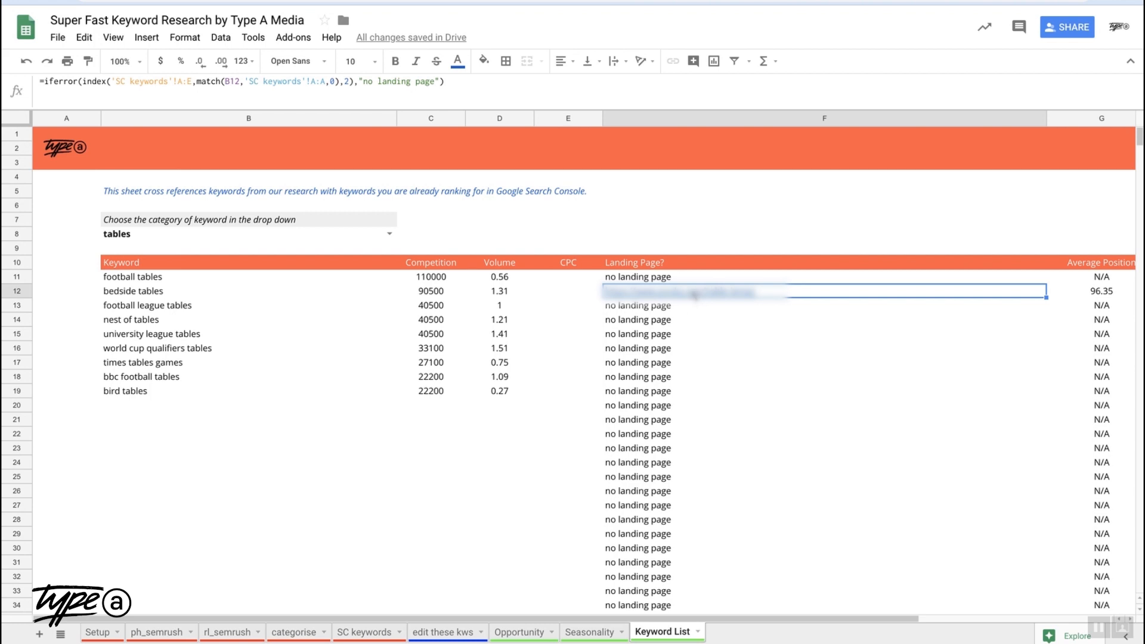
mouse_move(677, 314)
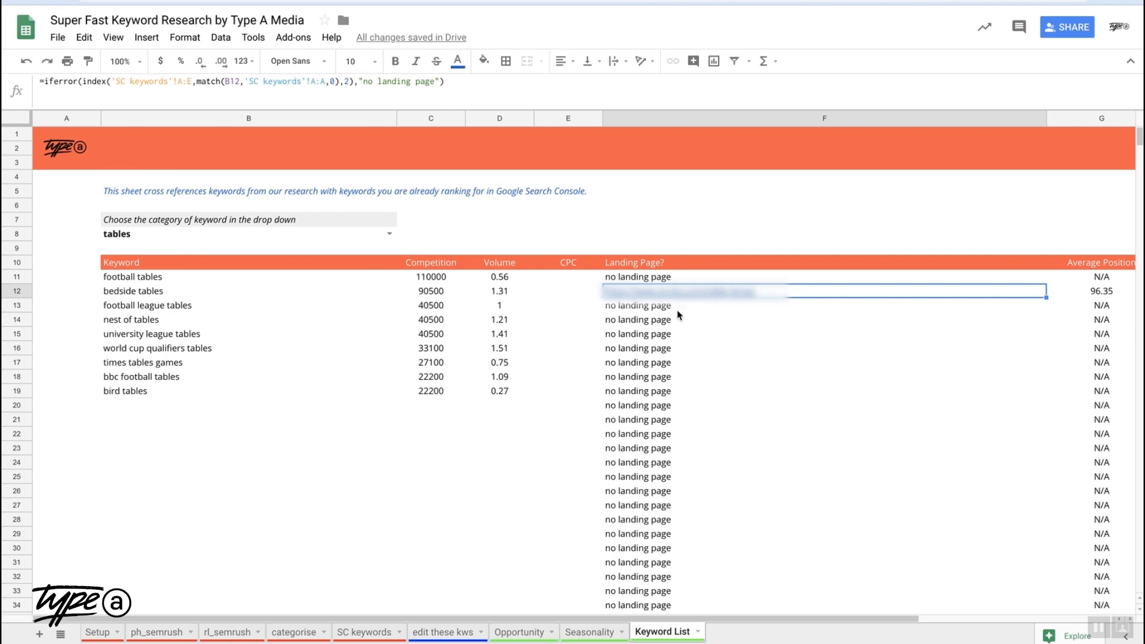
mouse_move(223, 331)
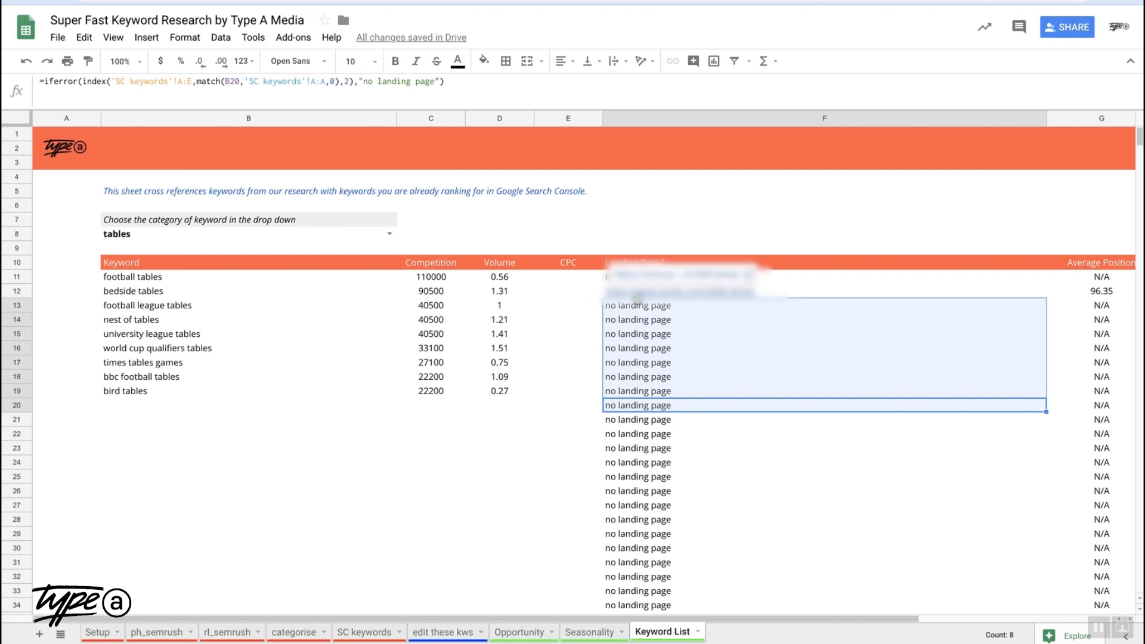
mouse_move(450, 433)
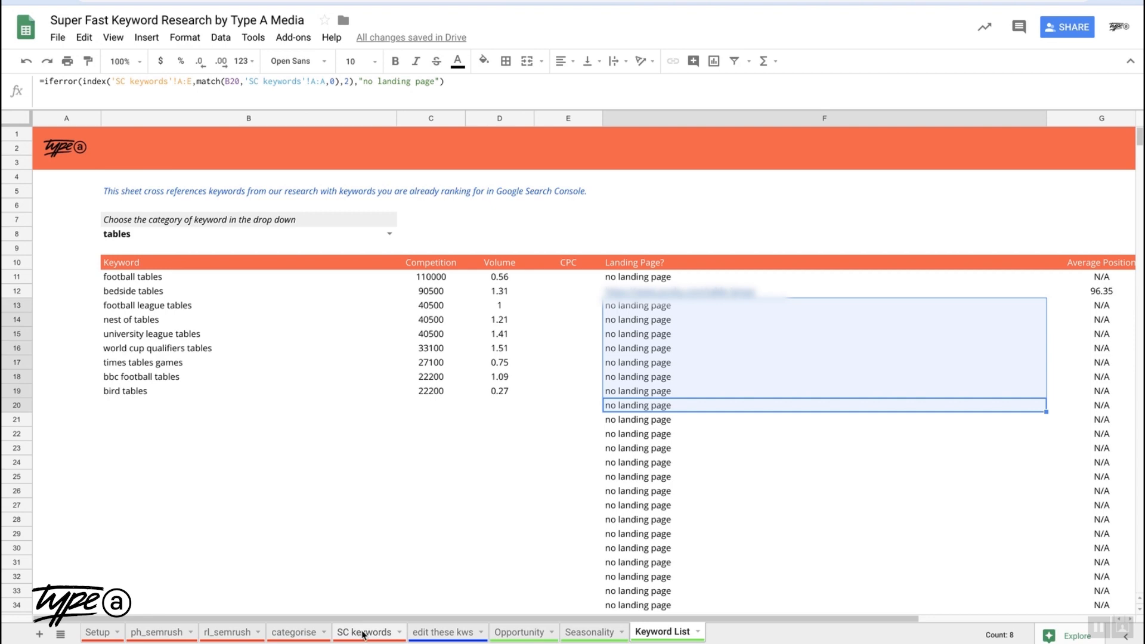
Step: Show the SC keywords sheet's Search query data and bring up the Add-ons list
click(365, 633)
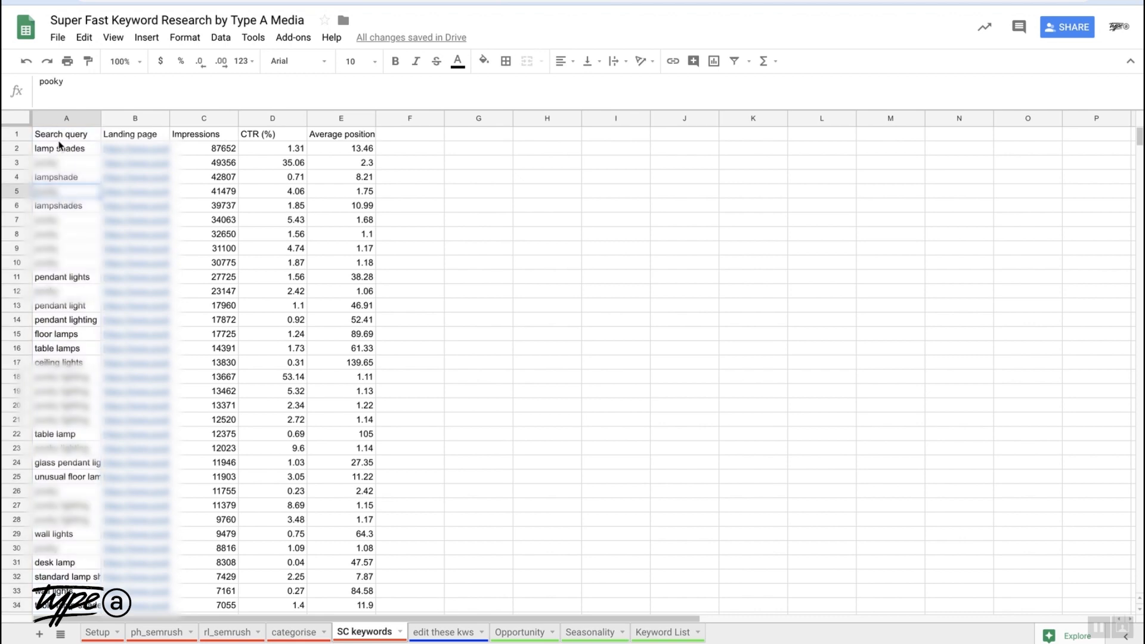
click(66, 134)
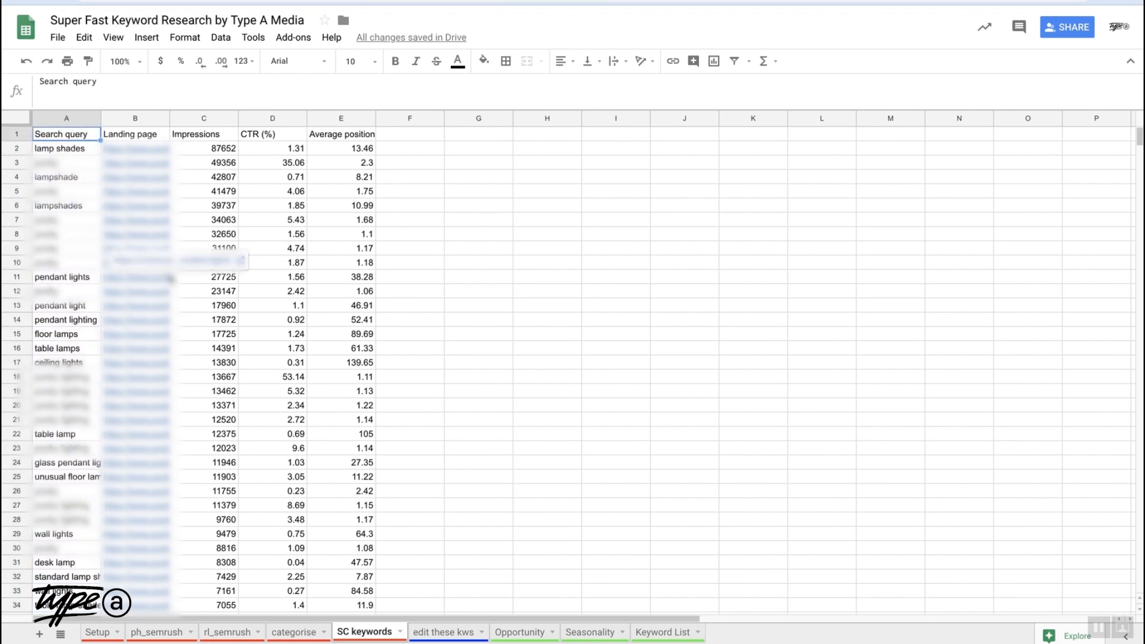
click(293, 37)
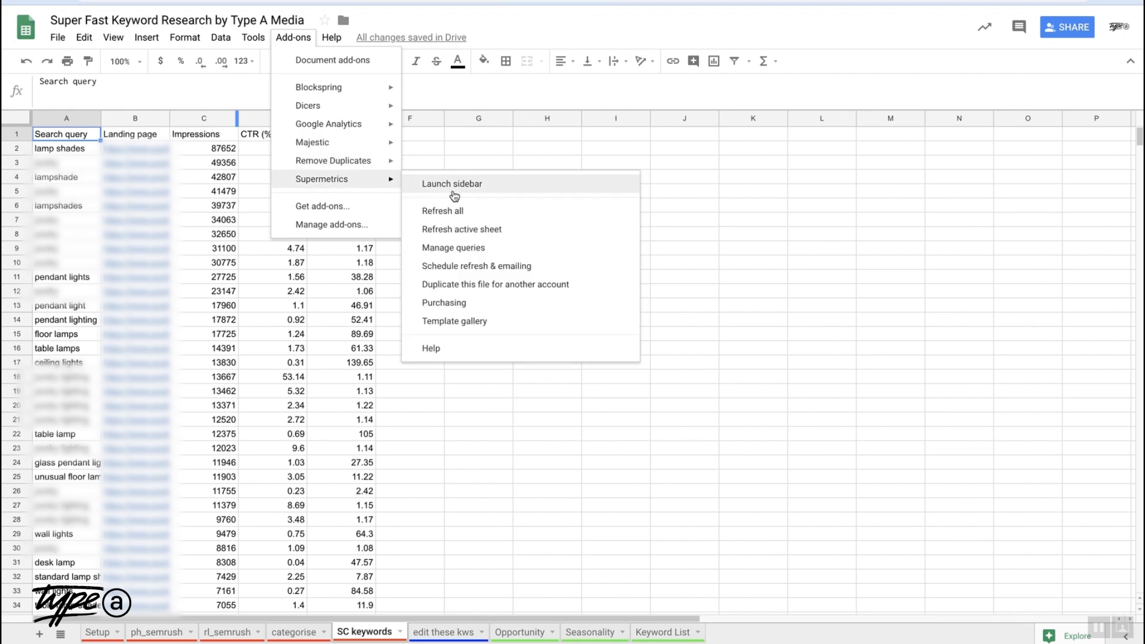
Step: Launch the Supermetrics sidebar and reveal the query's Split by search query and full URL
click(443, 211)
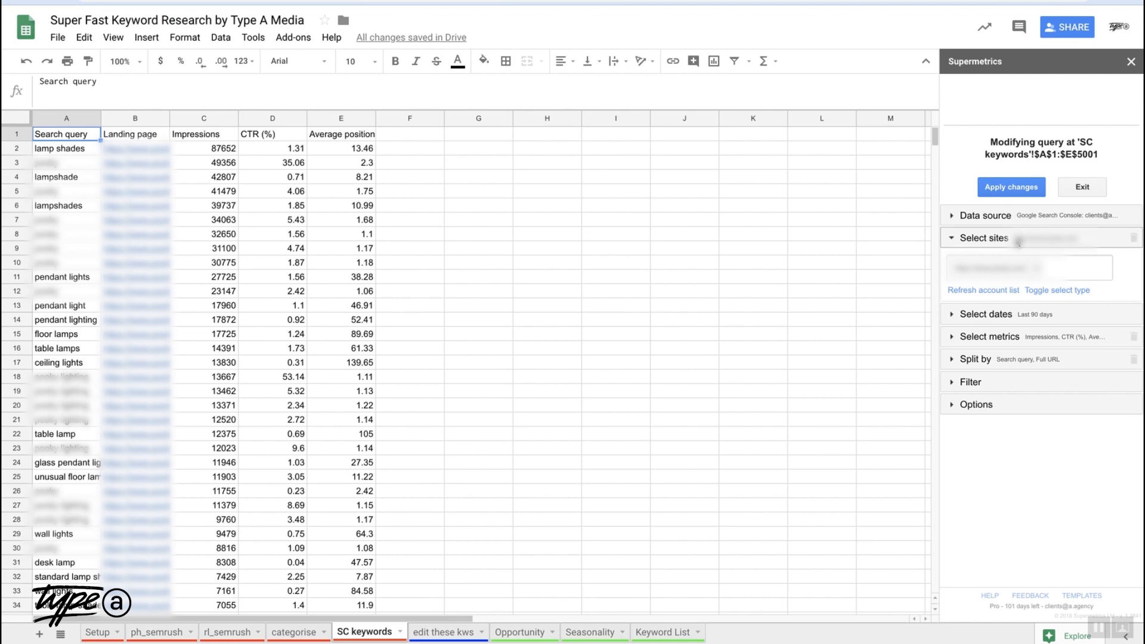
click(983, 237)
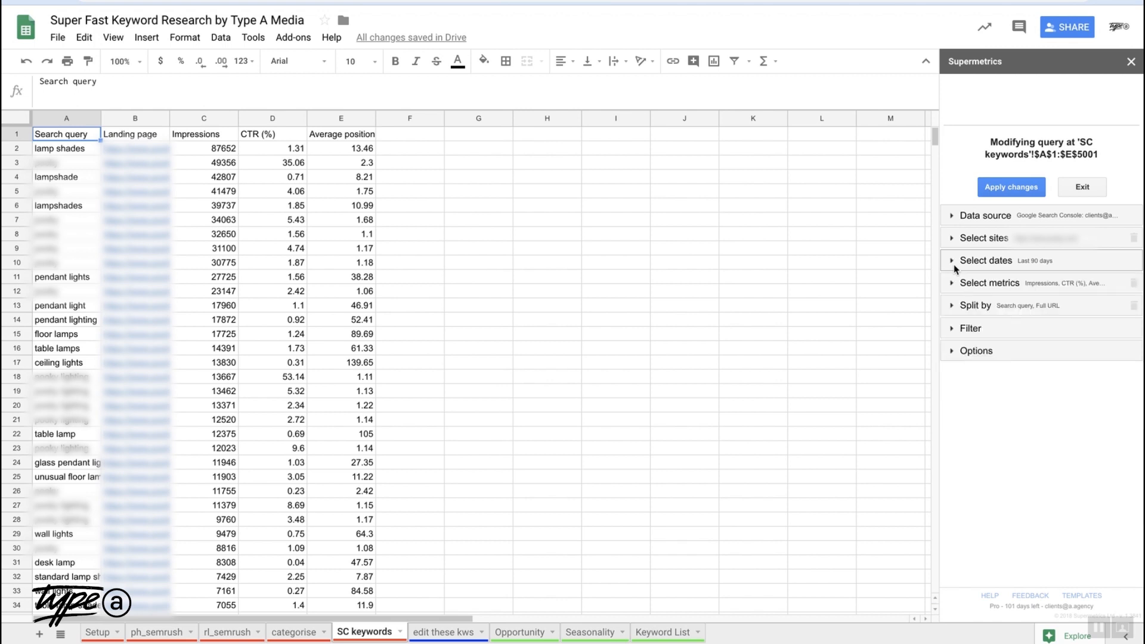
mouse_move(954, 307)
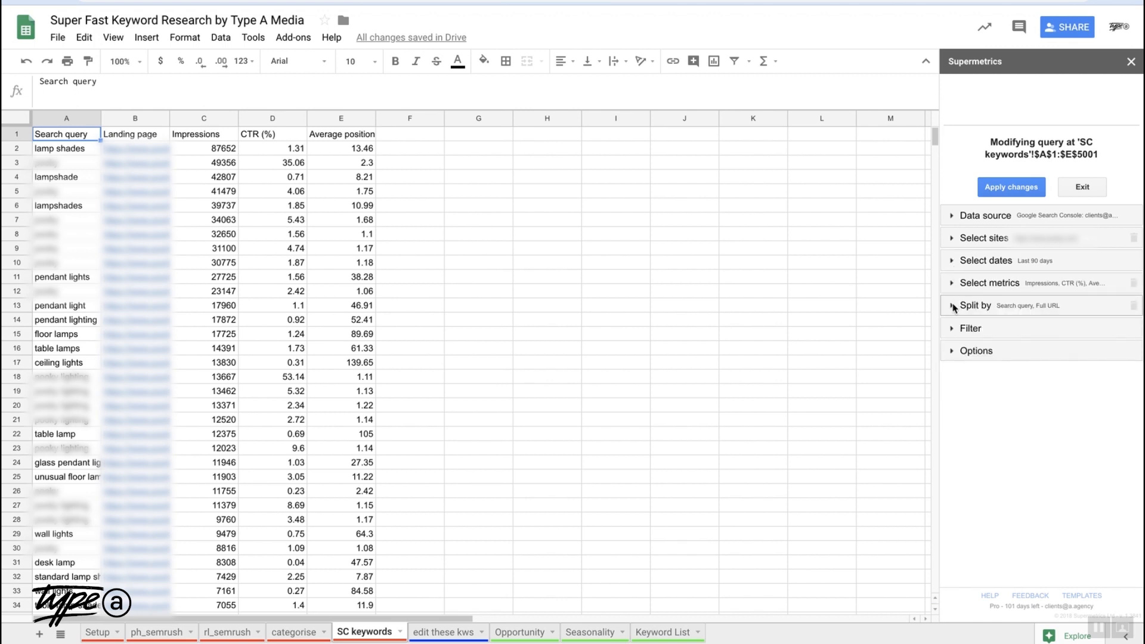
click(975, 306)
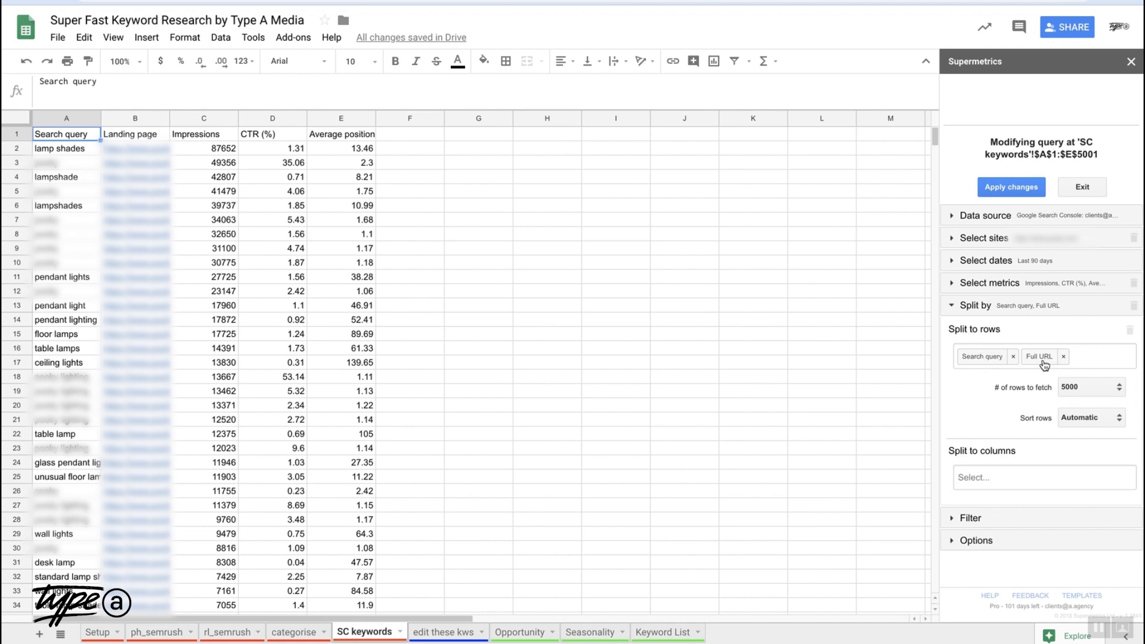
mouse_move(1023, 406)
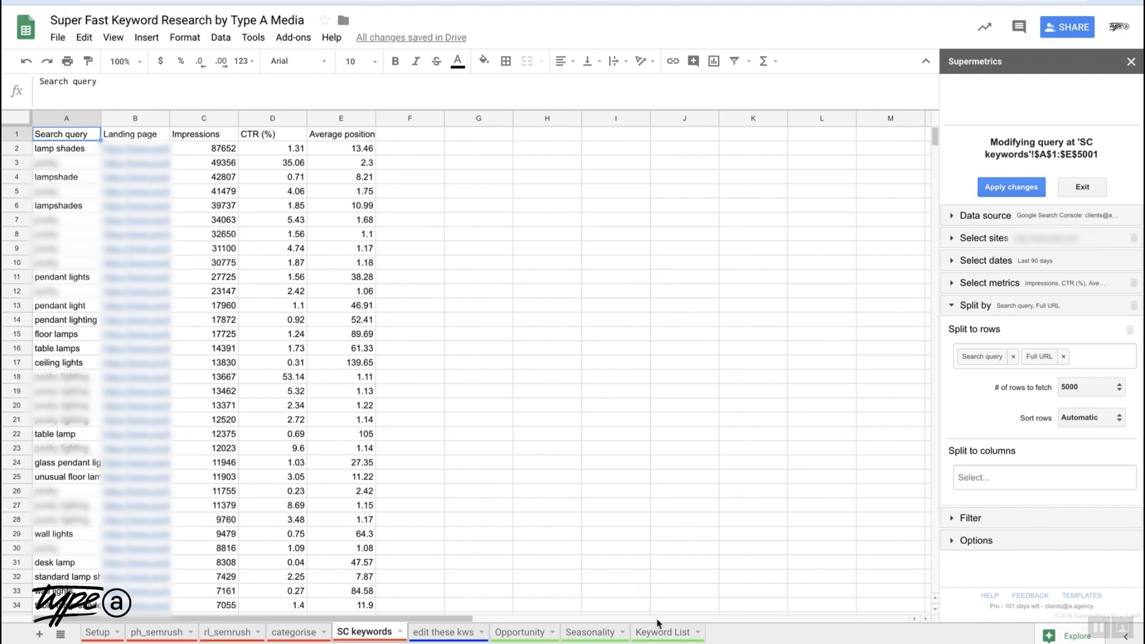
Step: Compare the Keyword List landing-page formula with the SC keywords data and return to Keyword List
click(662, 632)
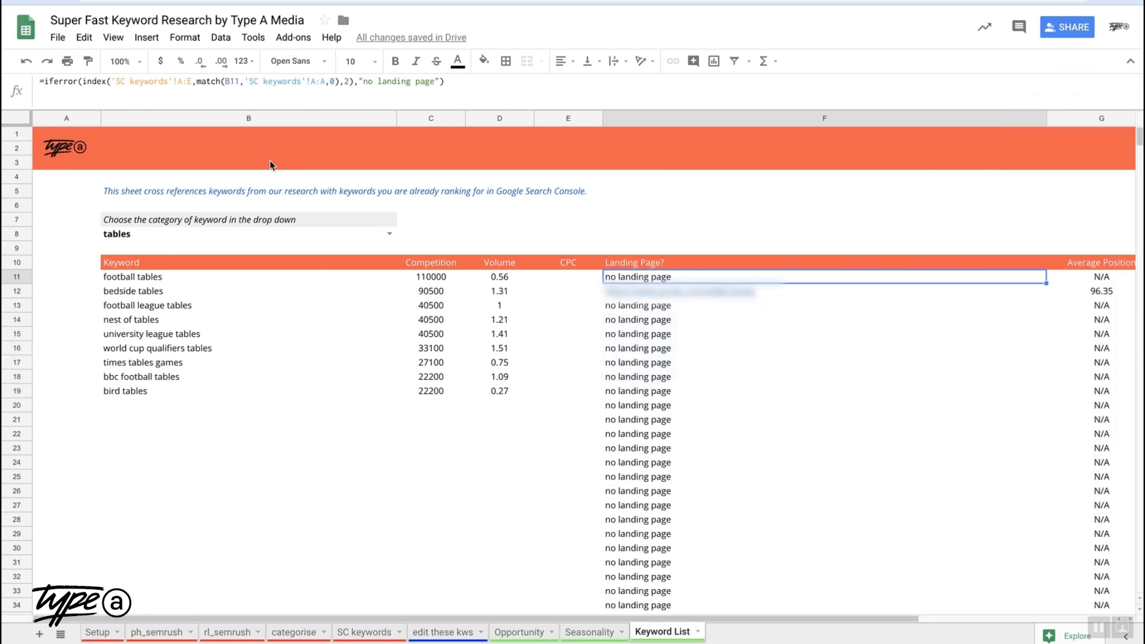
mouse_move(567, 191)
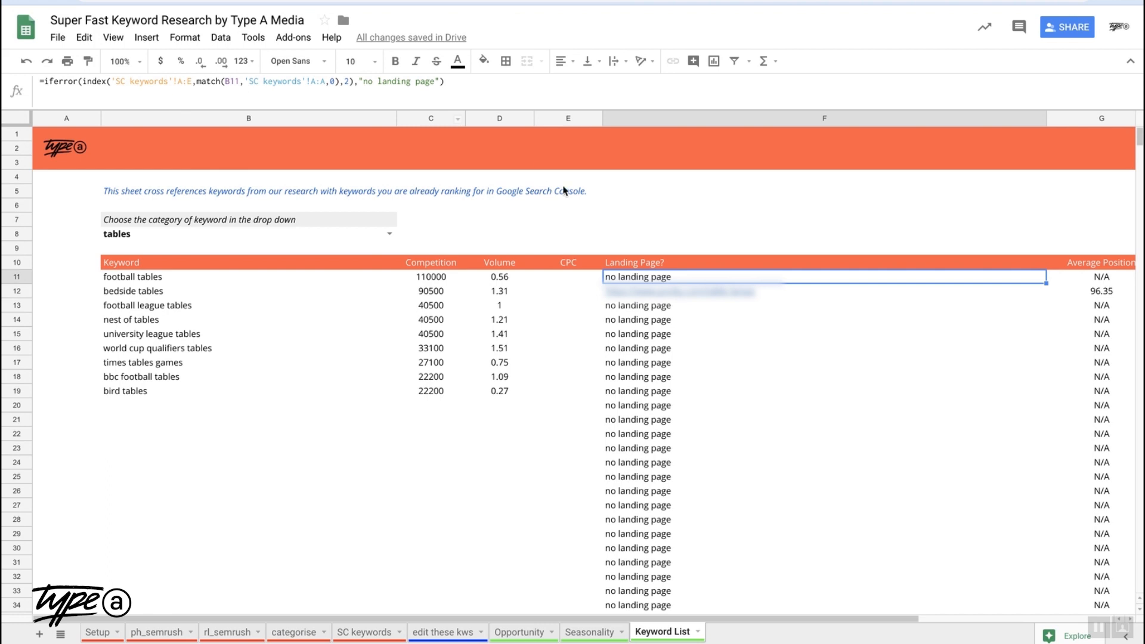
click(131, 276)
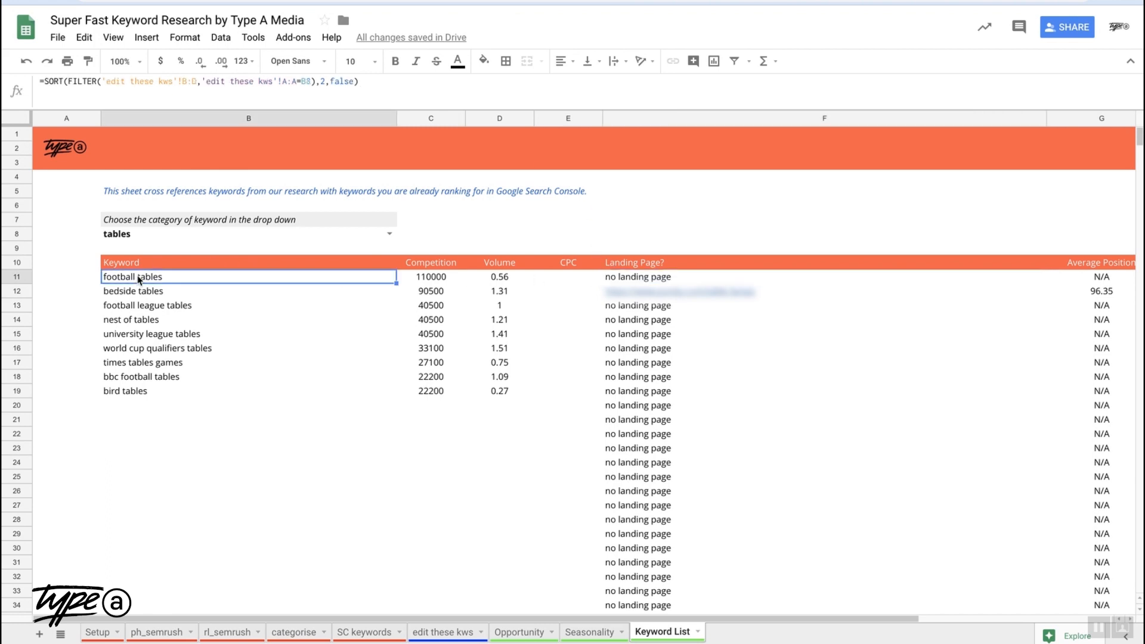
mouse_move(323, 623)
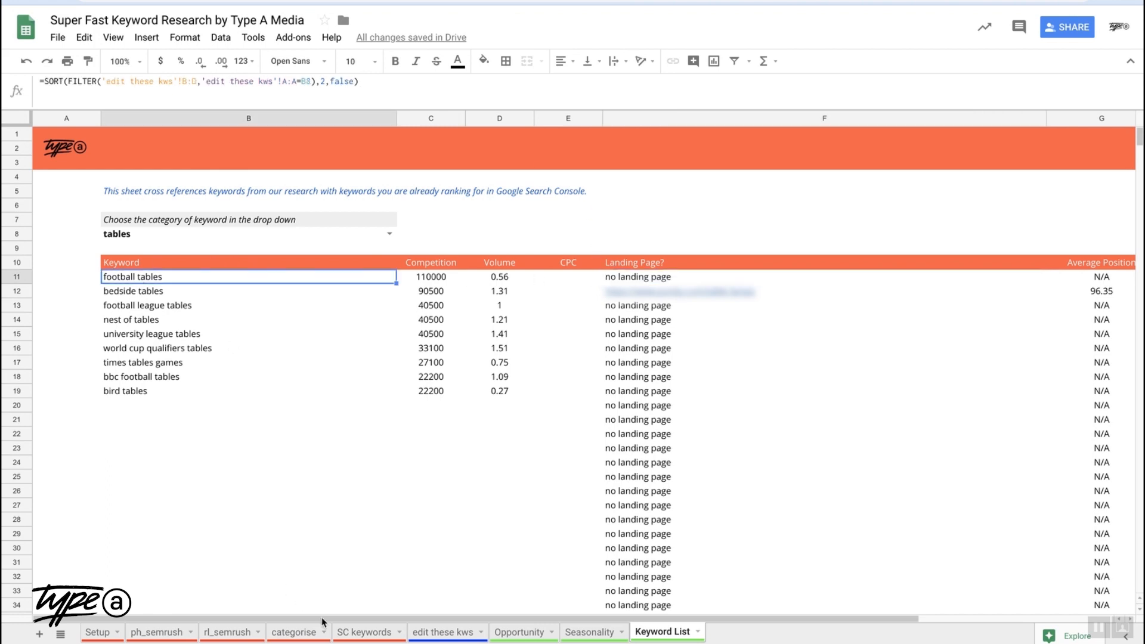
click(365, 632)
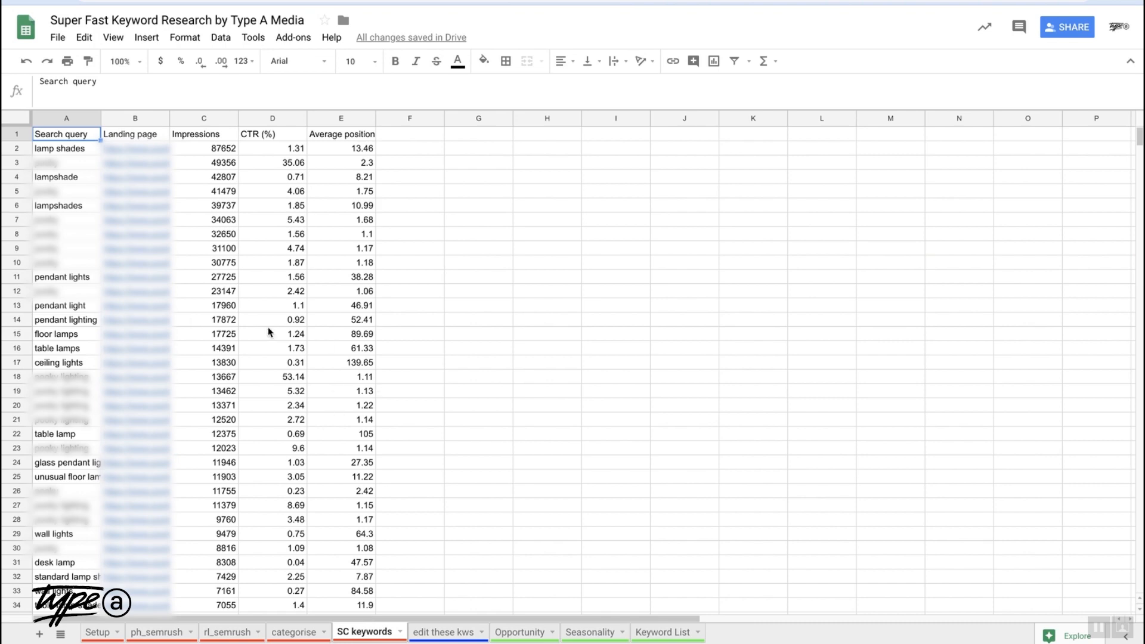
mouse_move(632, 630)
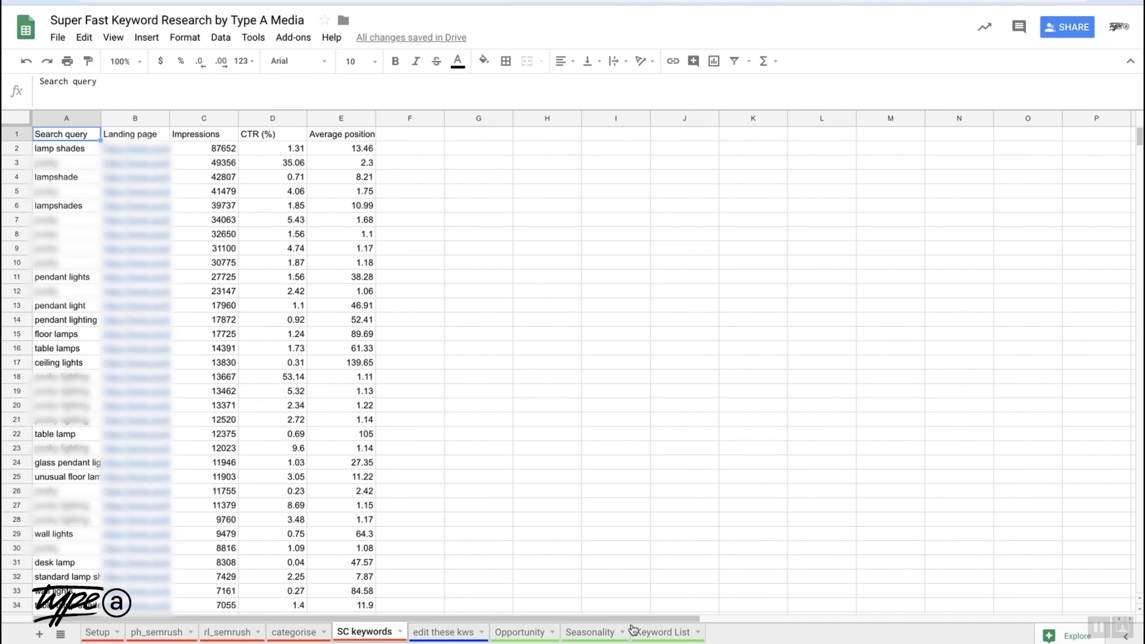
click(664, 632)
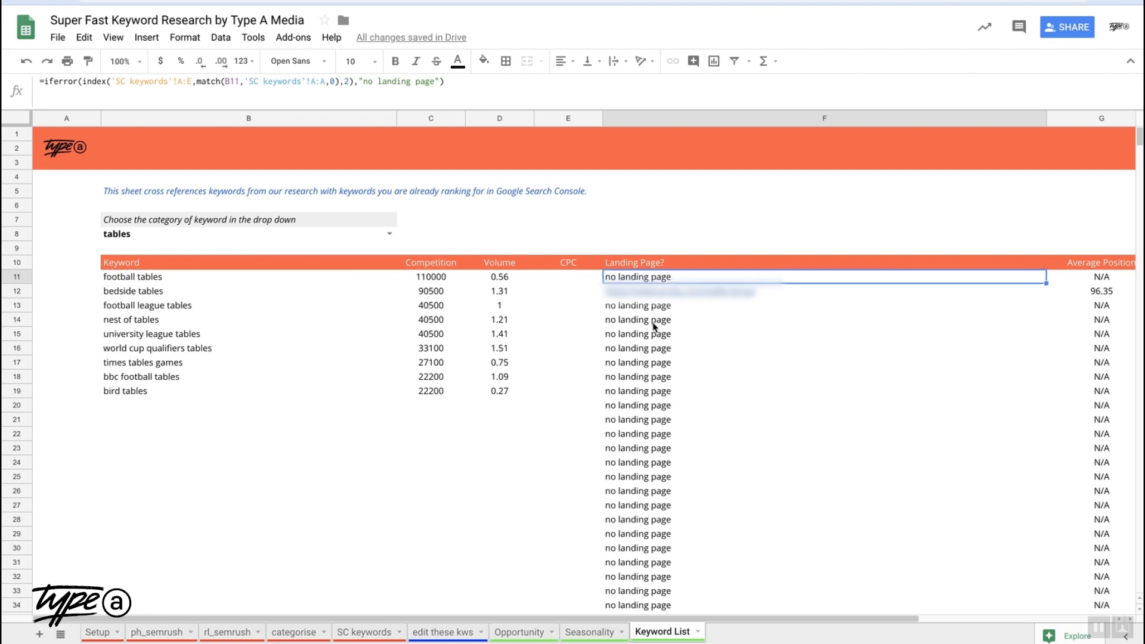
mouse_move(159, 284)
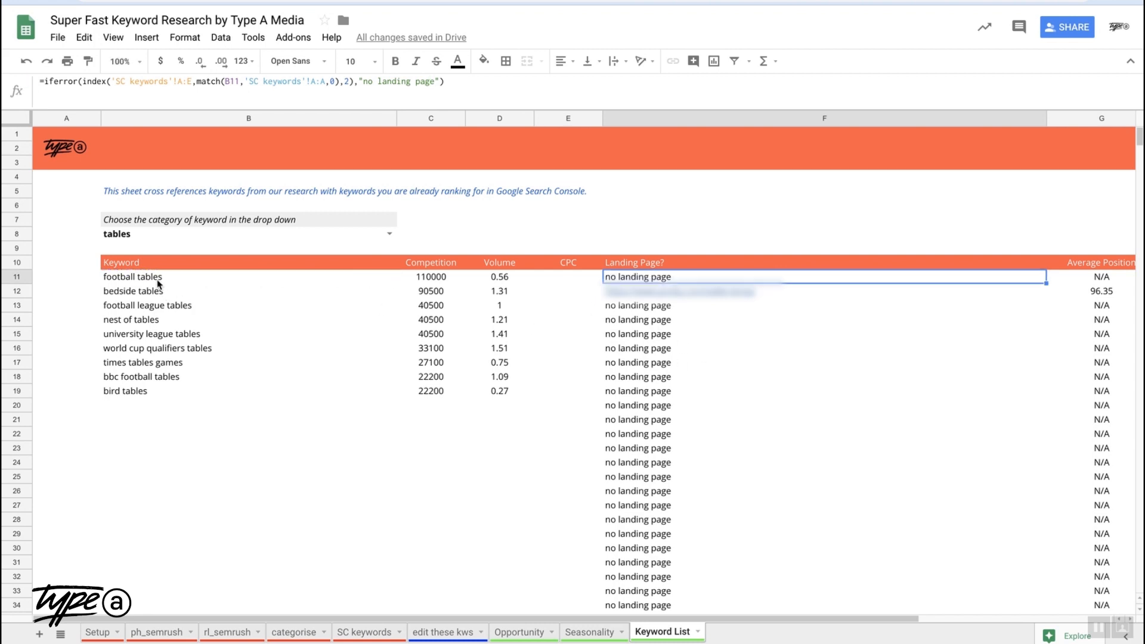